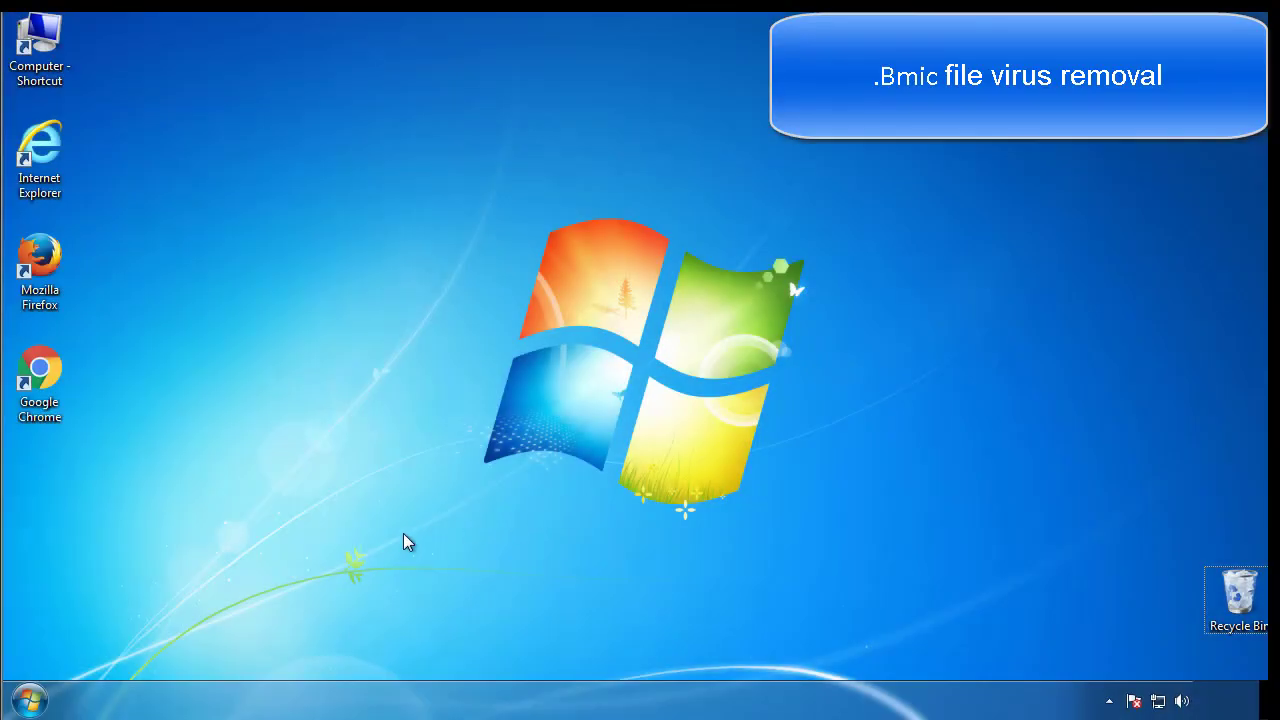
Step: Launch System Configuration by searching 'msconfig' from the Start menu
{"action": "left_click", "coordinate": [28, 700]}
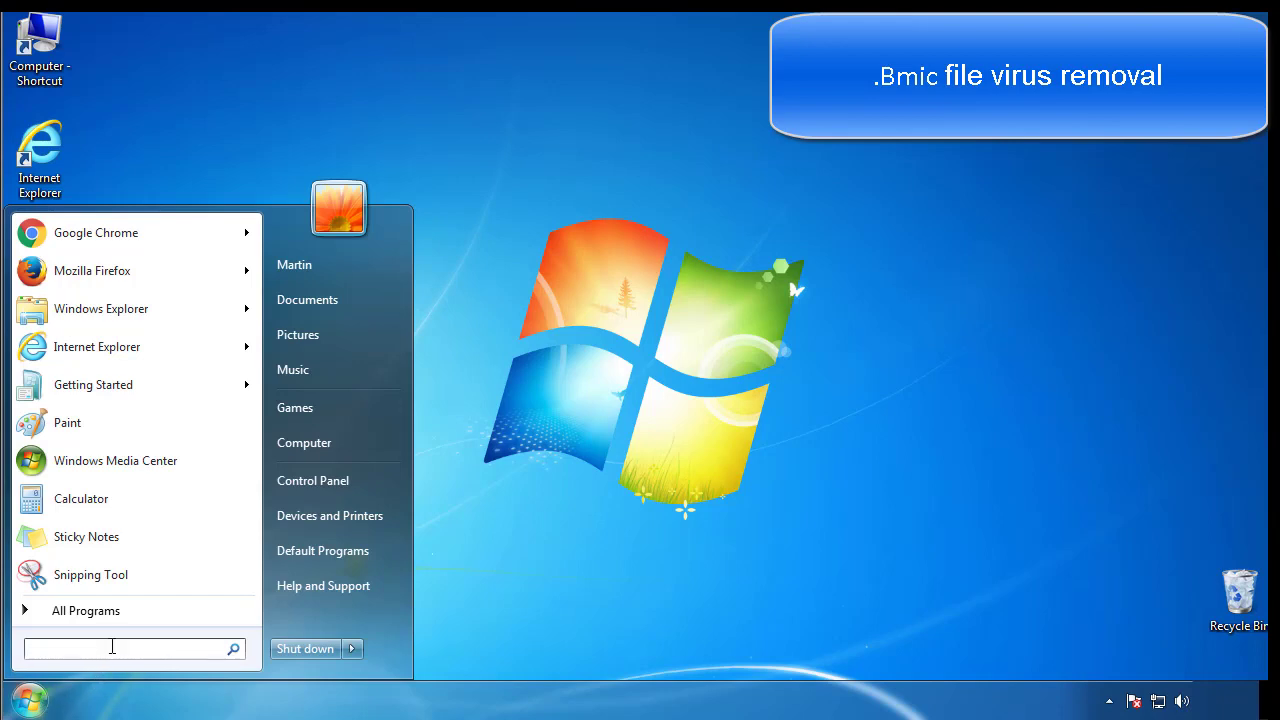
{"action": "type", "text": "mscon"}
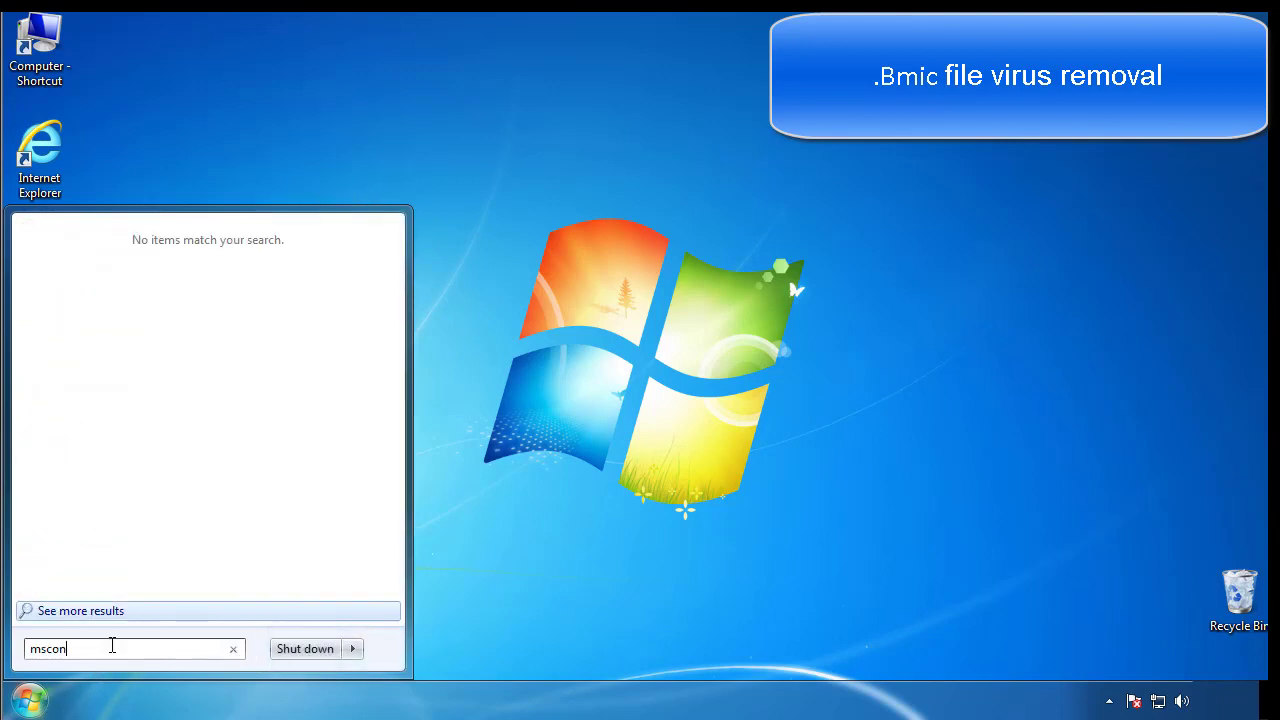
{"action": "key", "text": "Enter"}
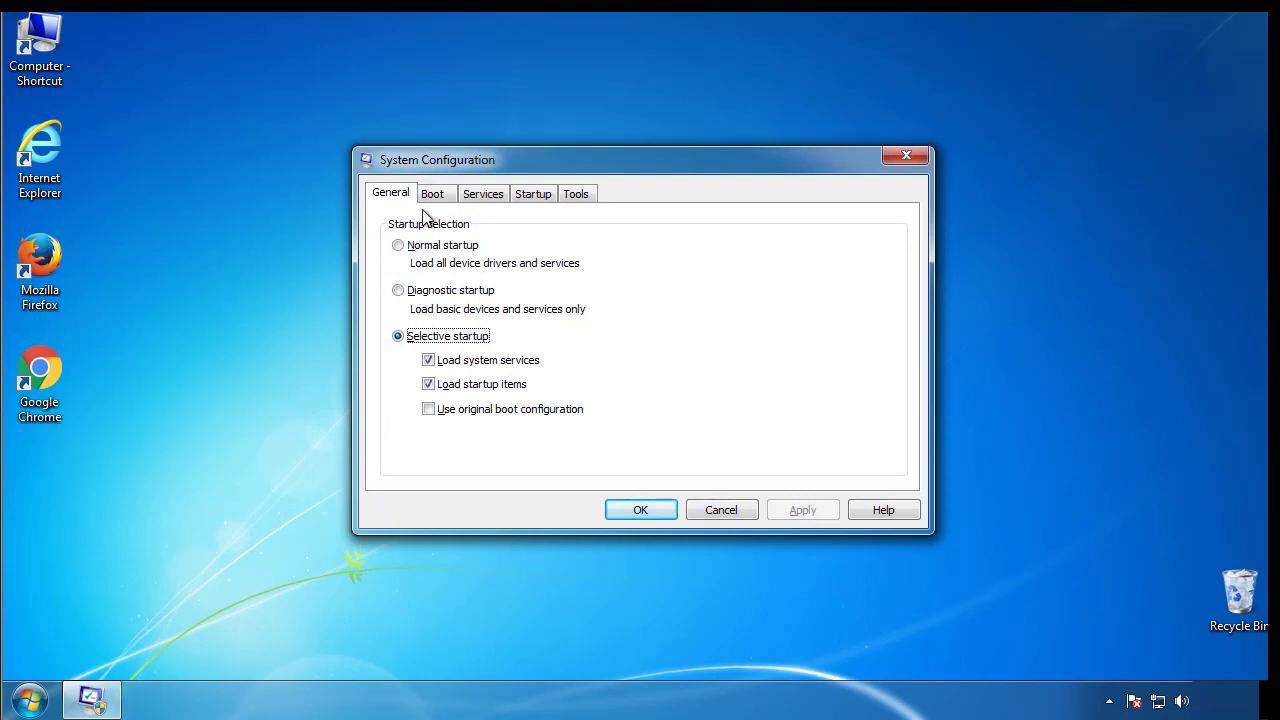
Step: Enable Safe boot (Minimal) on the Boot tab and restart the computer to apply it
{"action": "left_click", "coordinate": [432, 192]}
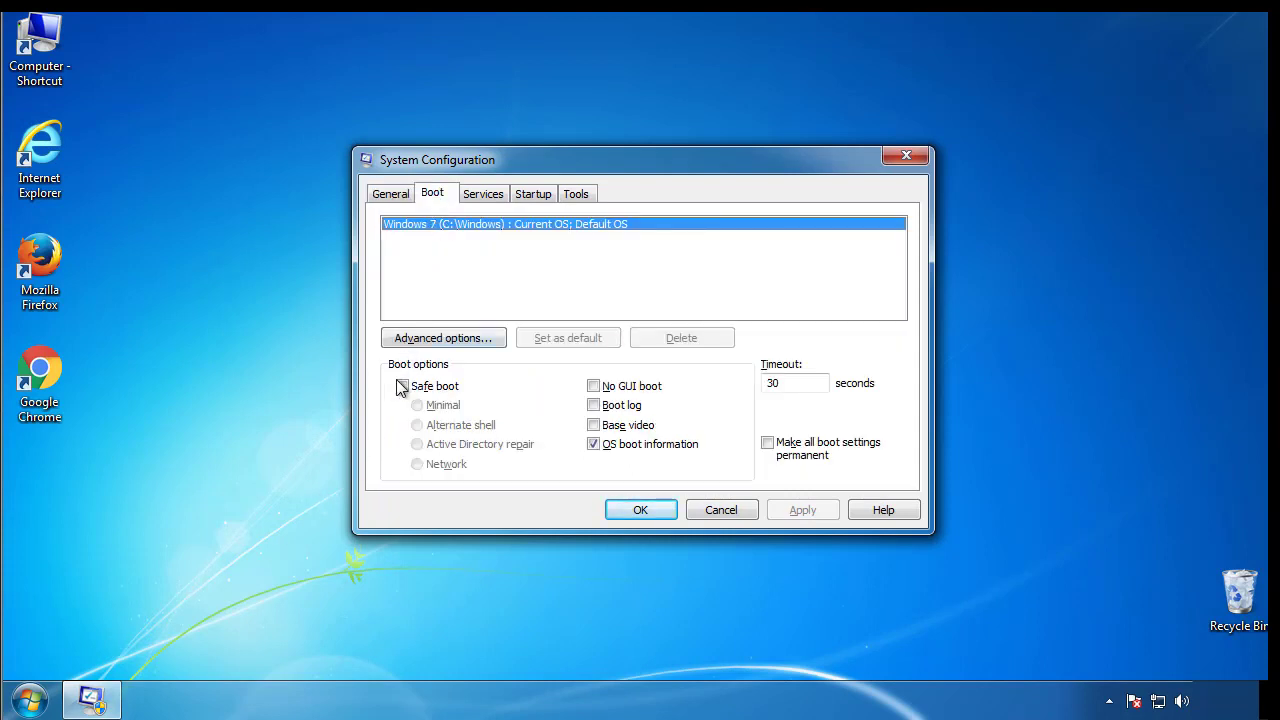
{"action": "left_click", "coordinate": [402, 386]}
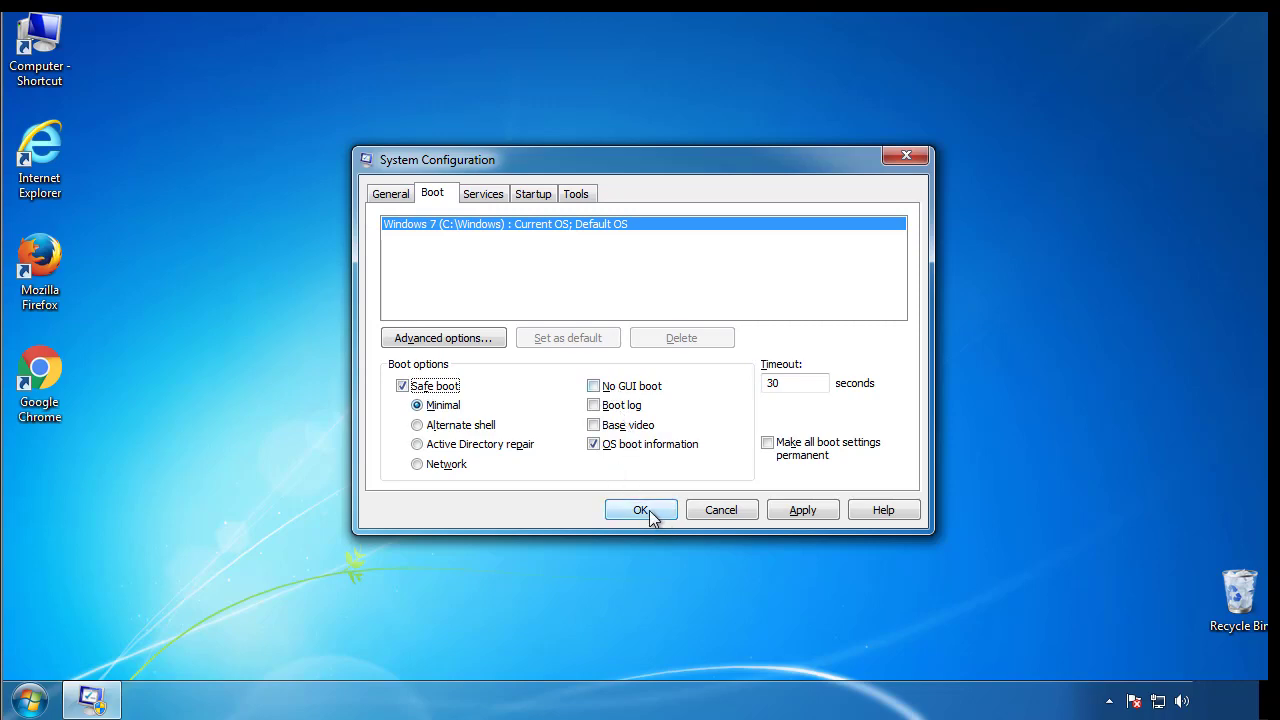
{"action": "left_click", "coordinate": [640, 510]}
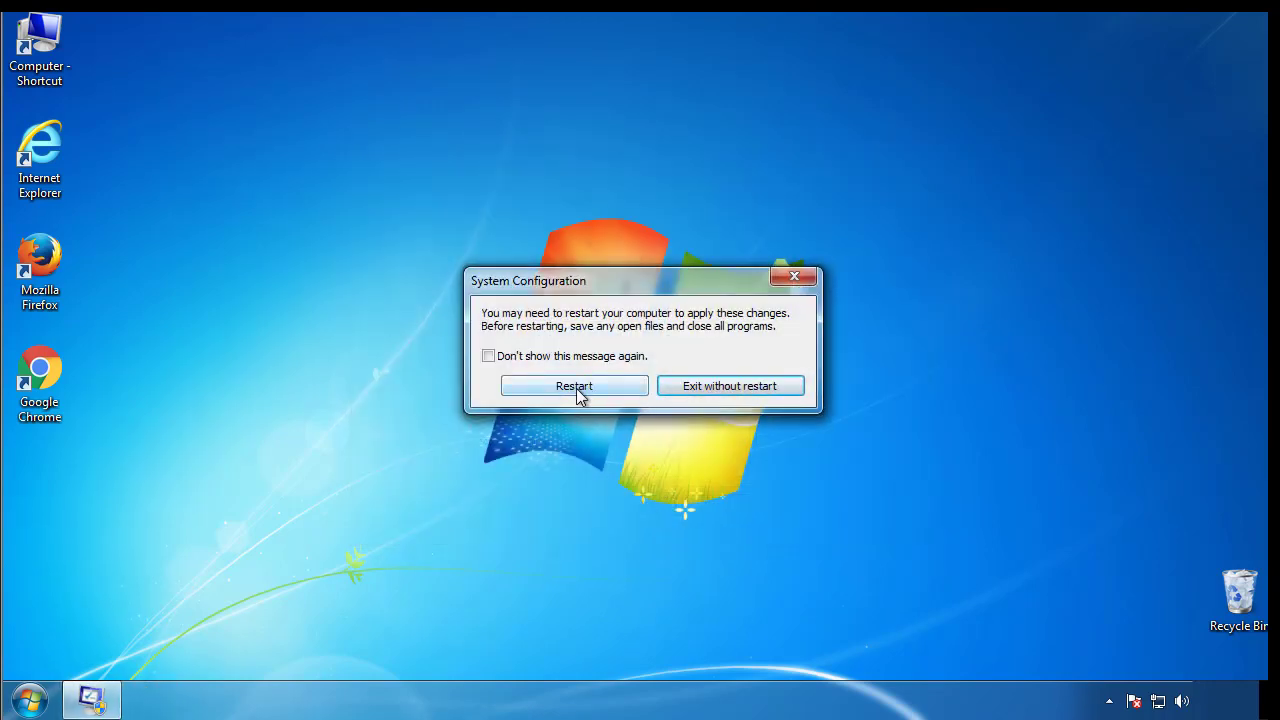
{"action": "left_click", "coordinate": [574, 386]}
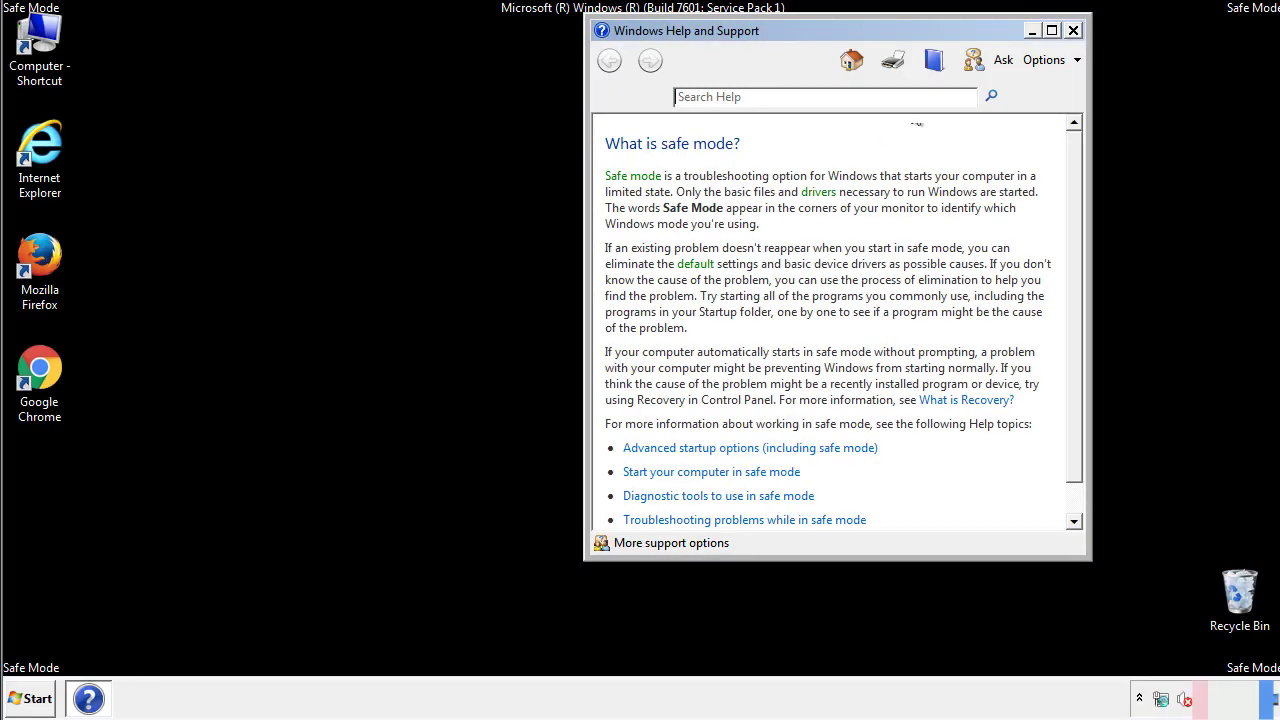
Step: Close the Safe Mode help window and open Control Panel from the Start menu
{"action": "left_click", "coordinate": [1072, 30]}
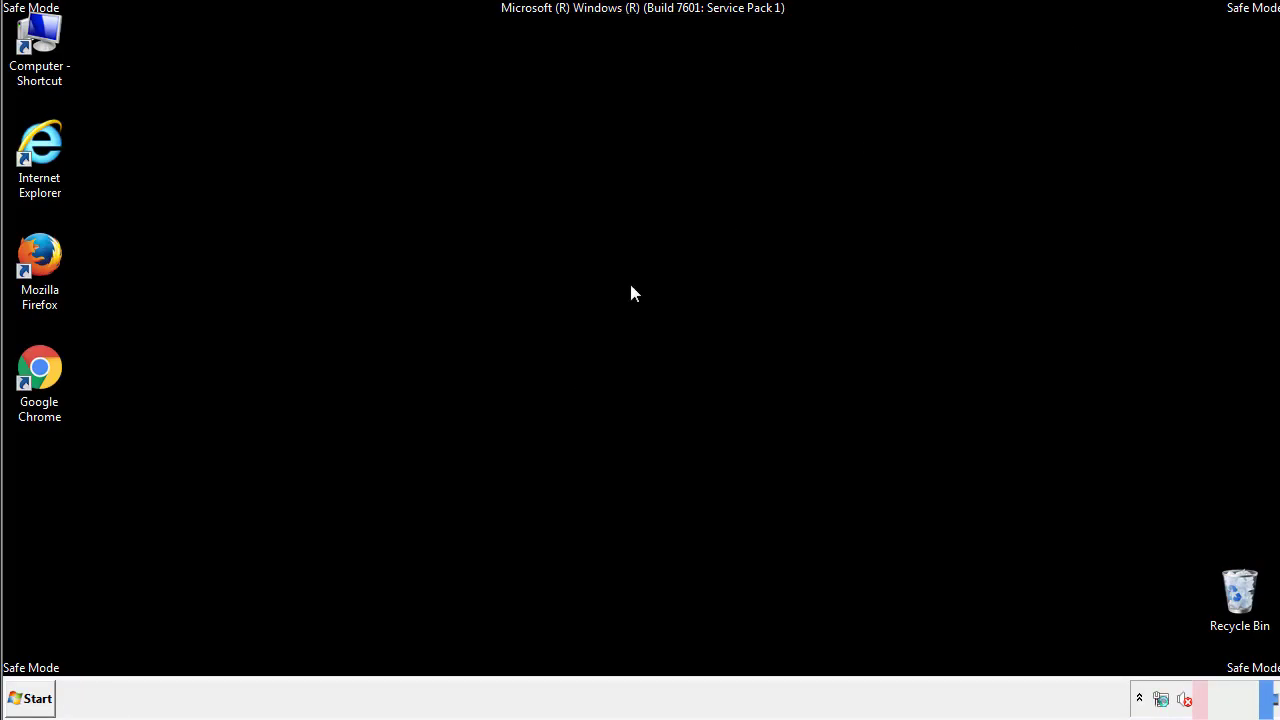
{"action": "left_click", "coordinate": [28, 698]}
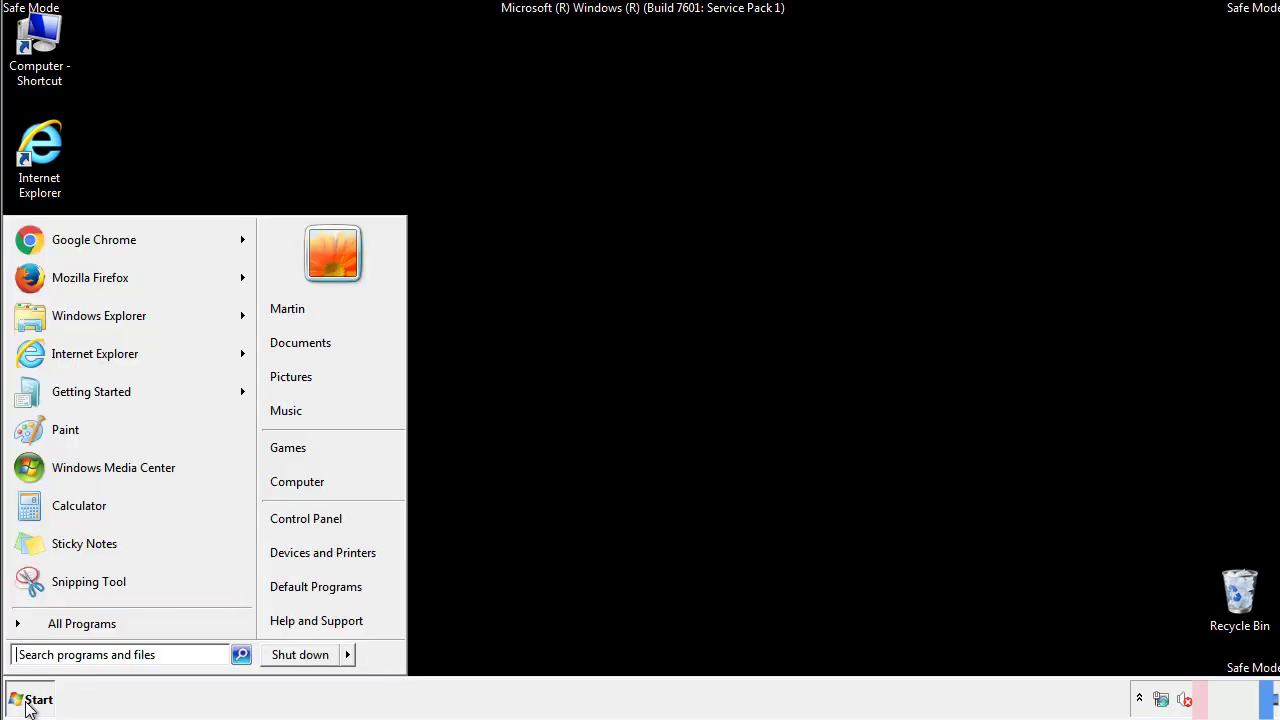
{"action": "left_click", "coordinate": [30, 698]}
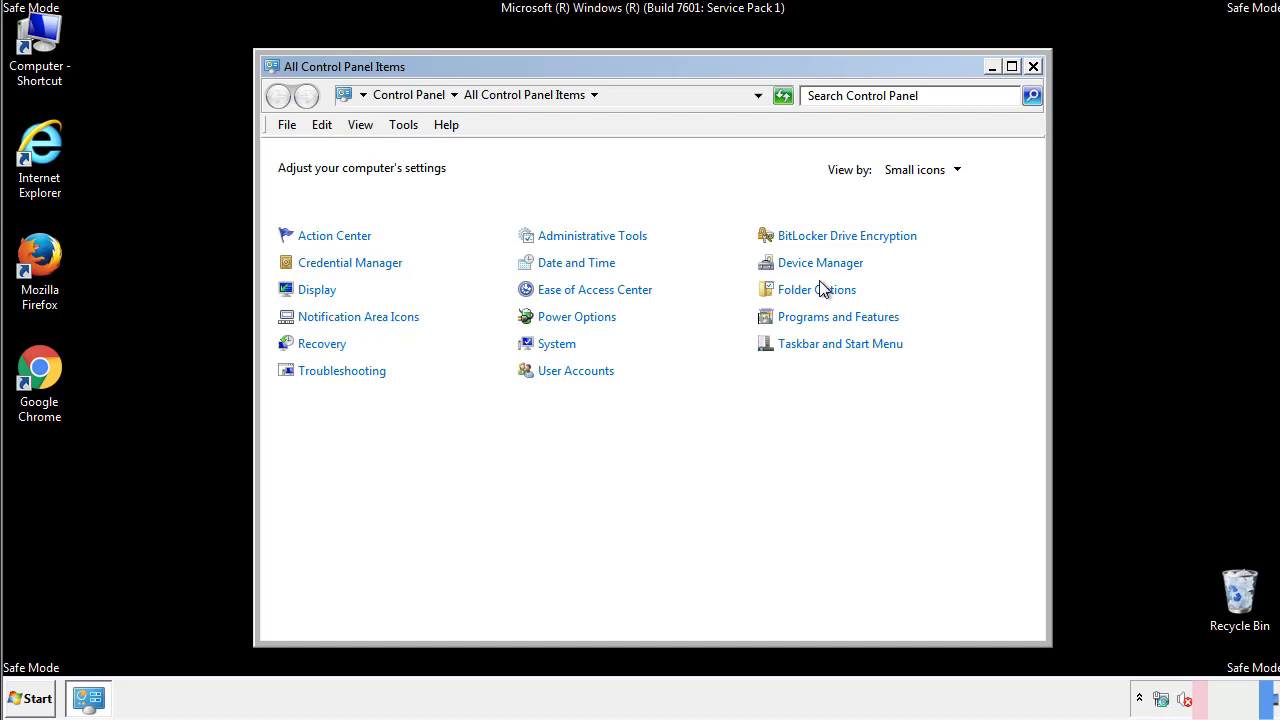
Step: Set Folder Options to show hidden files, folders and drives, then close the window
{"action": "left_click", "coordinate": [816, 288]}
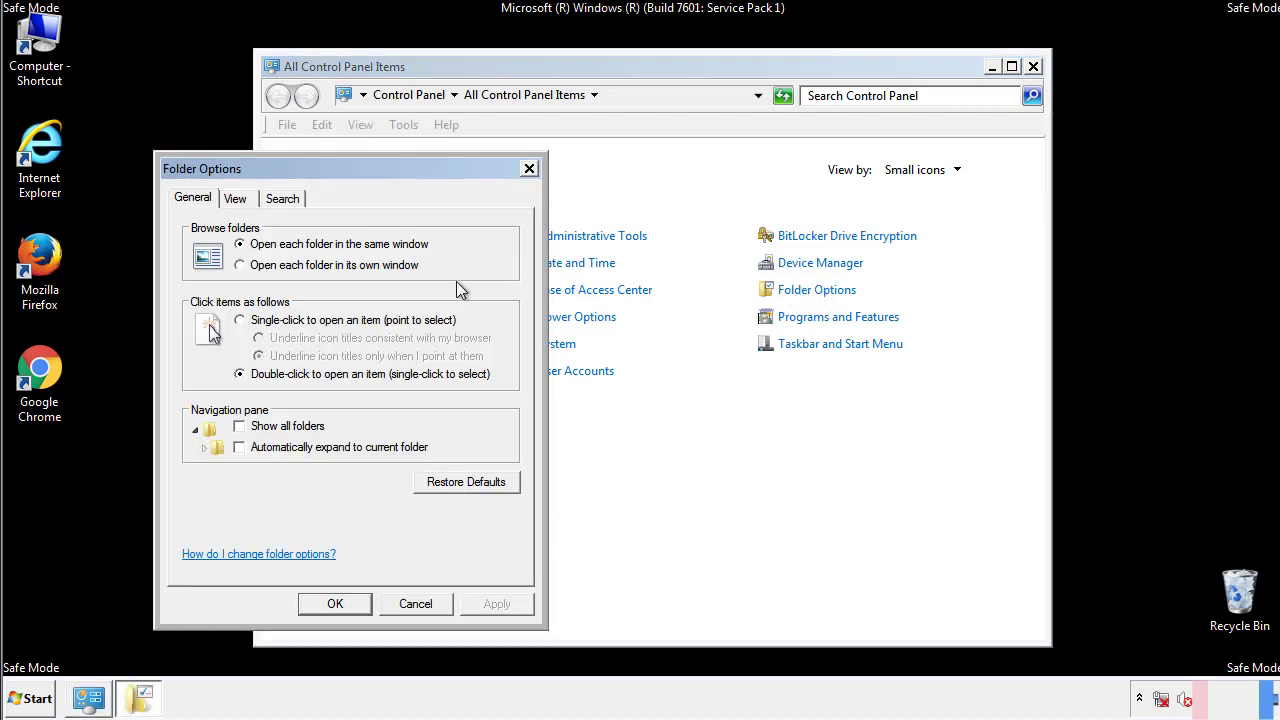
{"action": "left_click", "coordinate": [236, 198]}
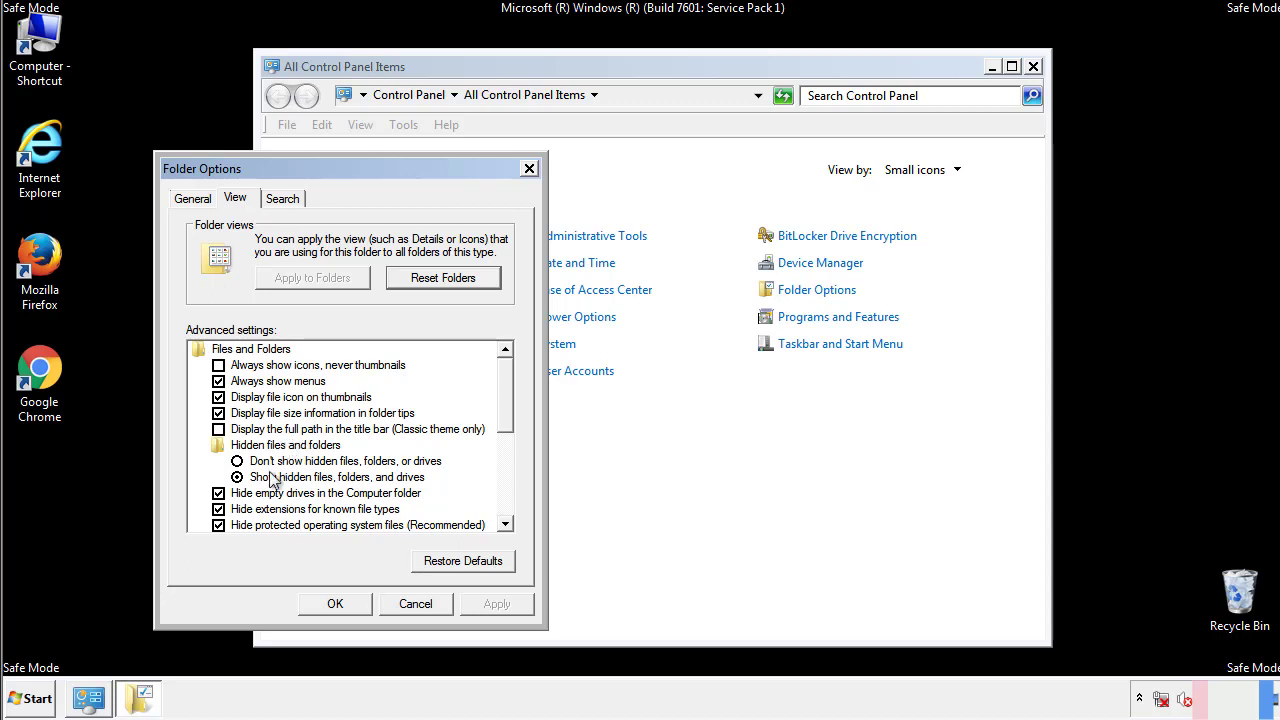
{"action": "left_click", "coordinate": [236, 476]}
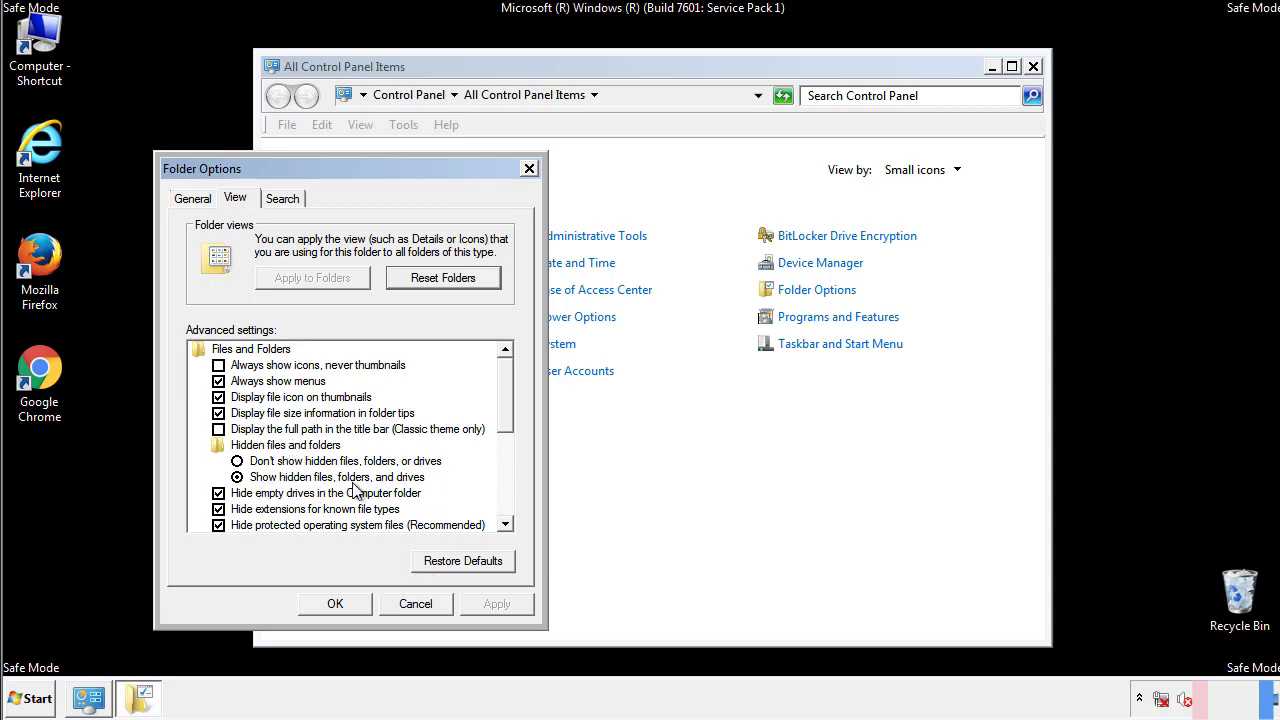
{"action": "left_click", "coordinate": [336, 604]}
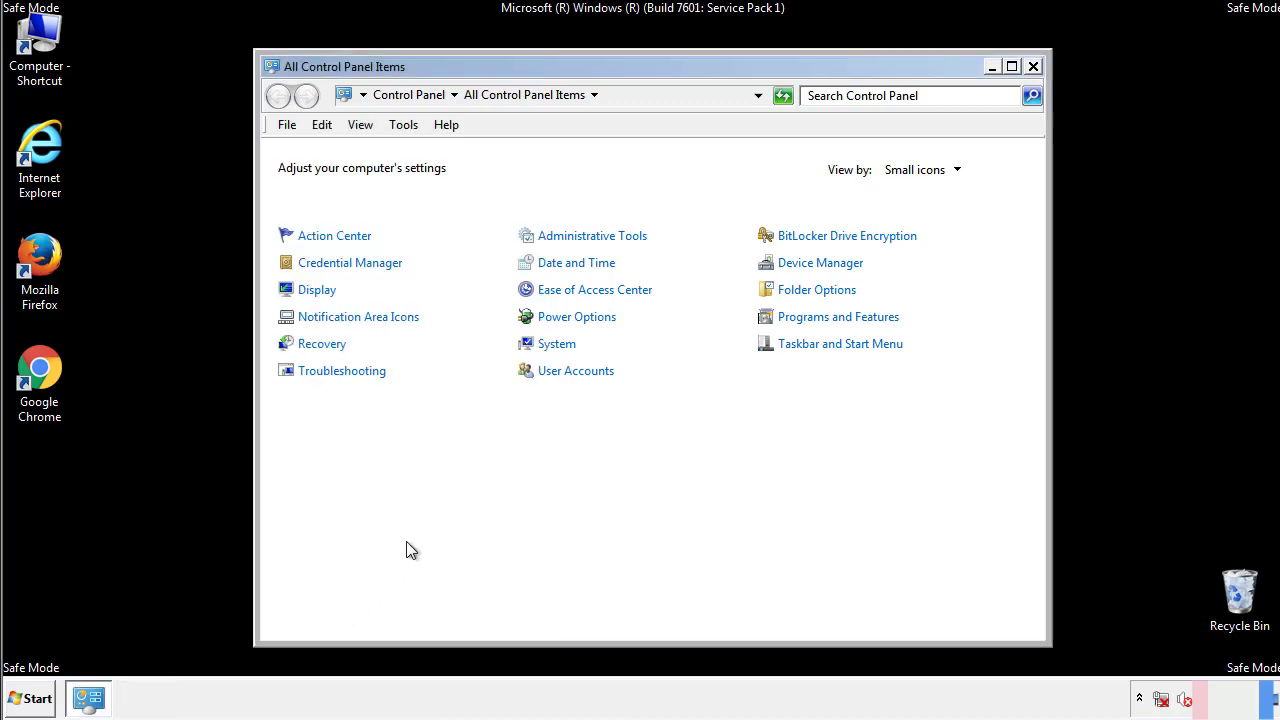
{"action": "left_click", "coordinate": [1032, 66]}
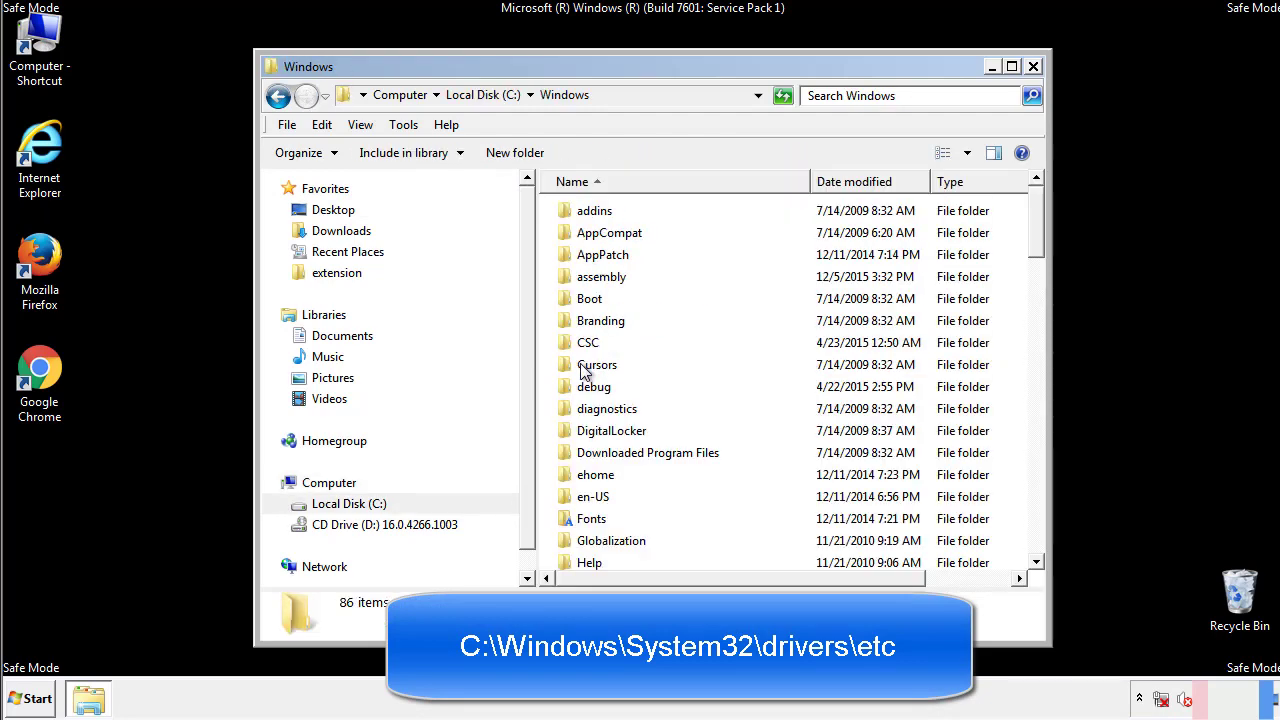
Step: Browse into System32\drivers\etc and open the hosts file in Notepad
{"action": "scroll", "scroll_direction": "down", "scroll_amount": 3}
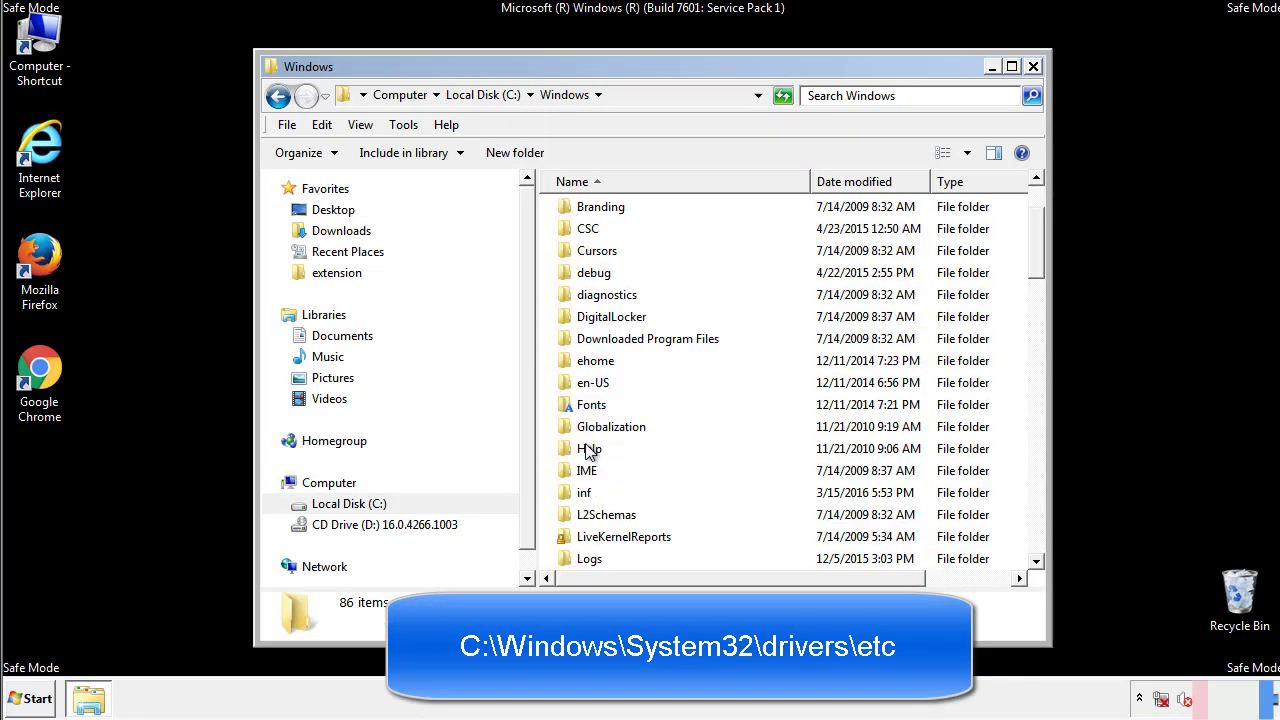
{"action": "scroll", "scroll_direction": "down", "scroll_amount": 3}
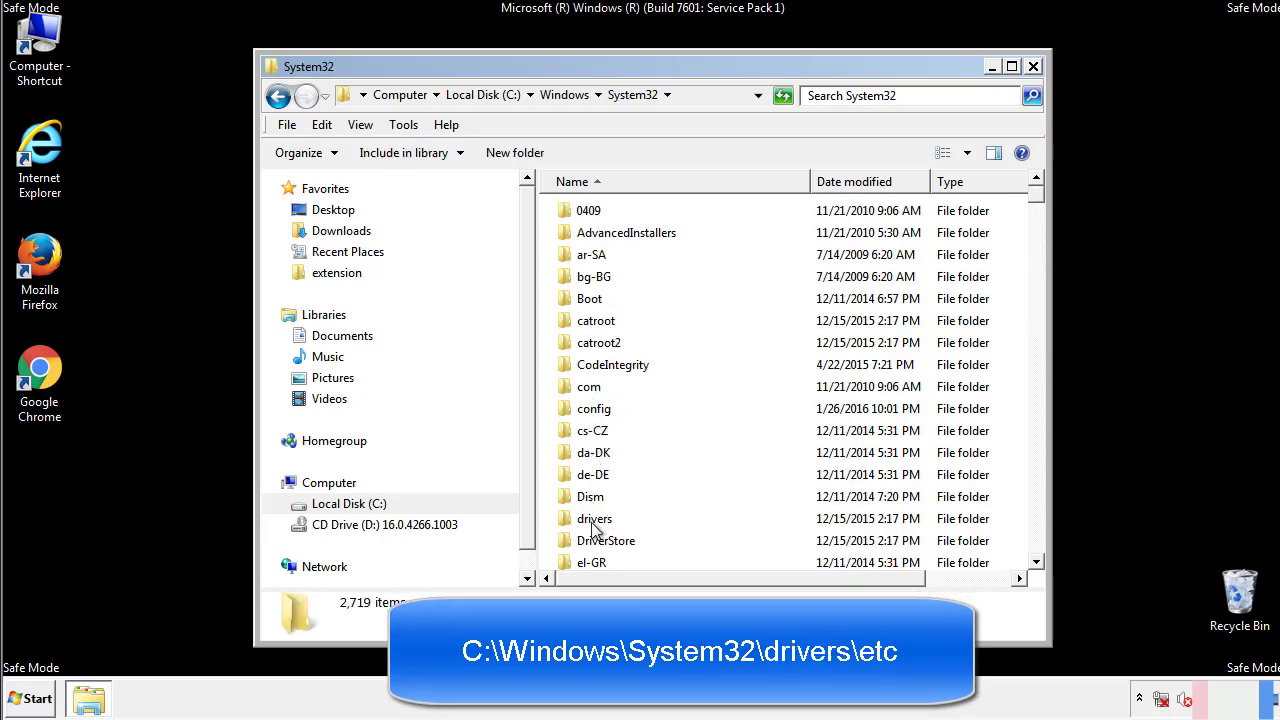
{"action": "double_click", "coordinate": [594, 518]}
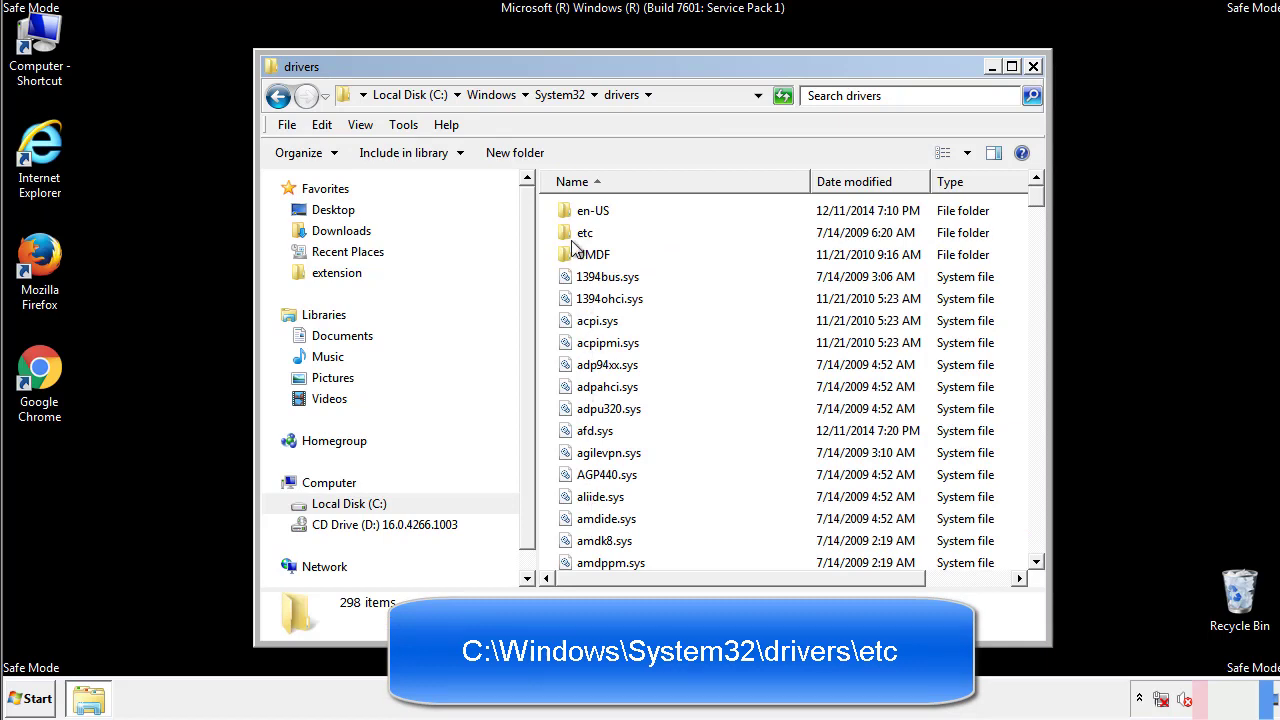
{"action": "double_click", "coordinate": [584, 232]}
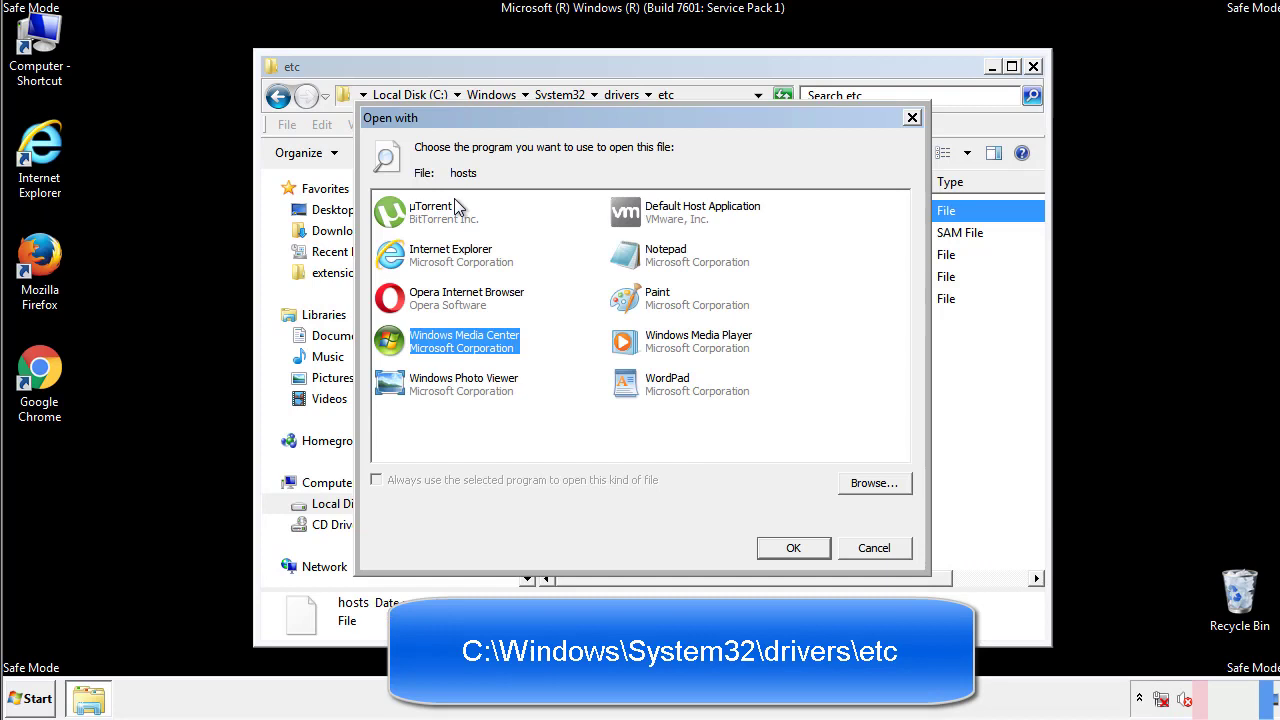
{"action": "mouse_move", "coordinate": [644, 262]}
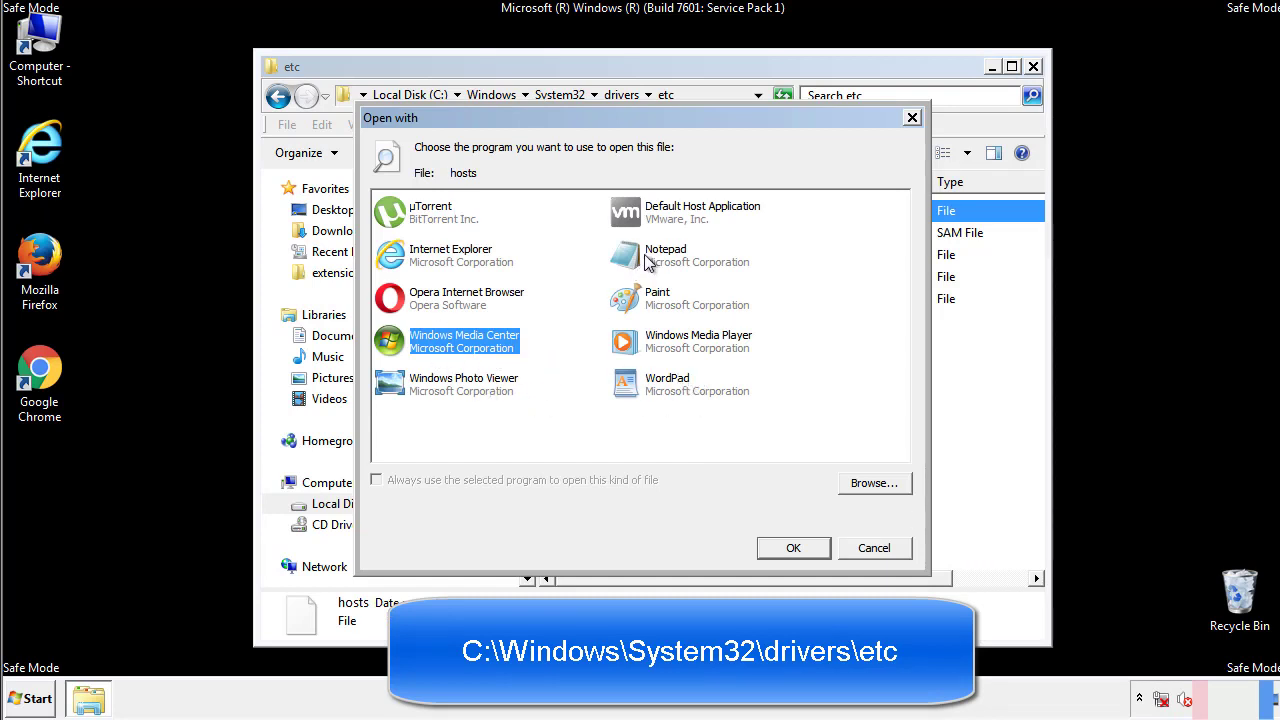
{"action": "left_click", "coordinate": [792, 548]}
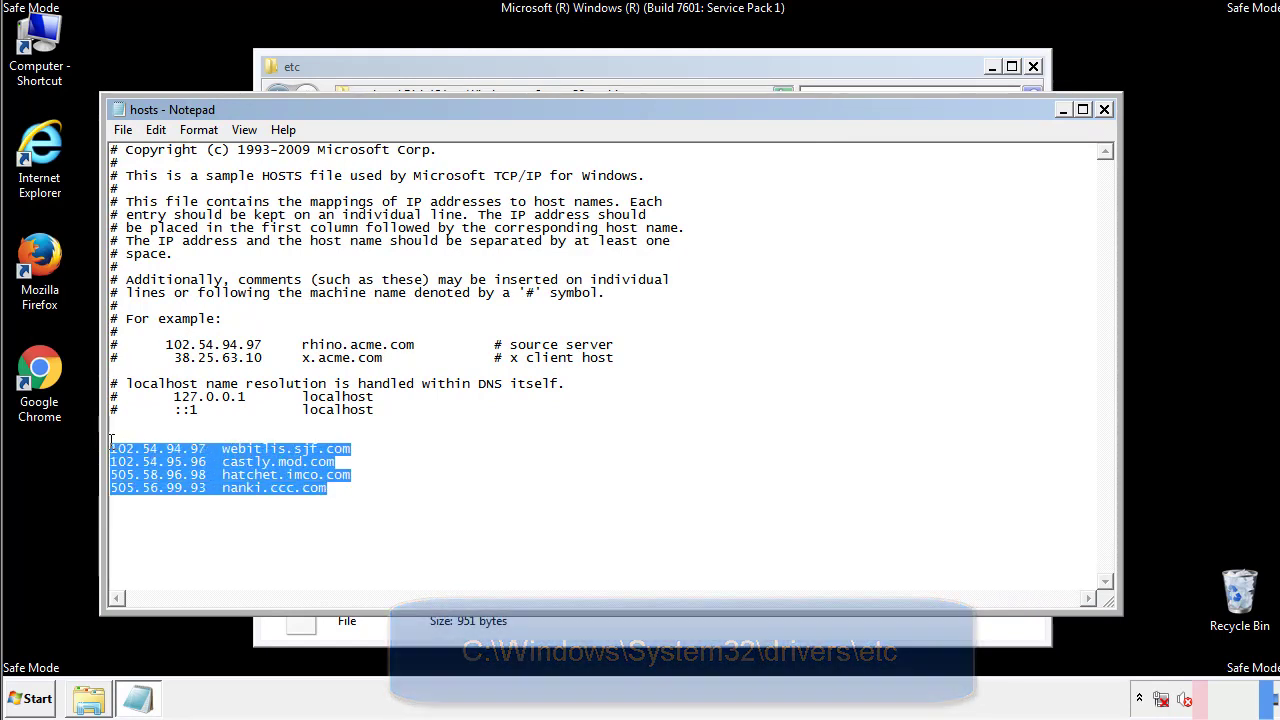
Step: Delete the four suspicious IP entries from hosts, then close Notepad and the etc folder
{"action": "key", "text": "Delete"}
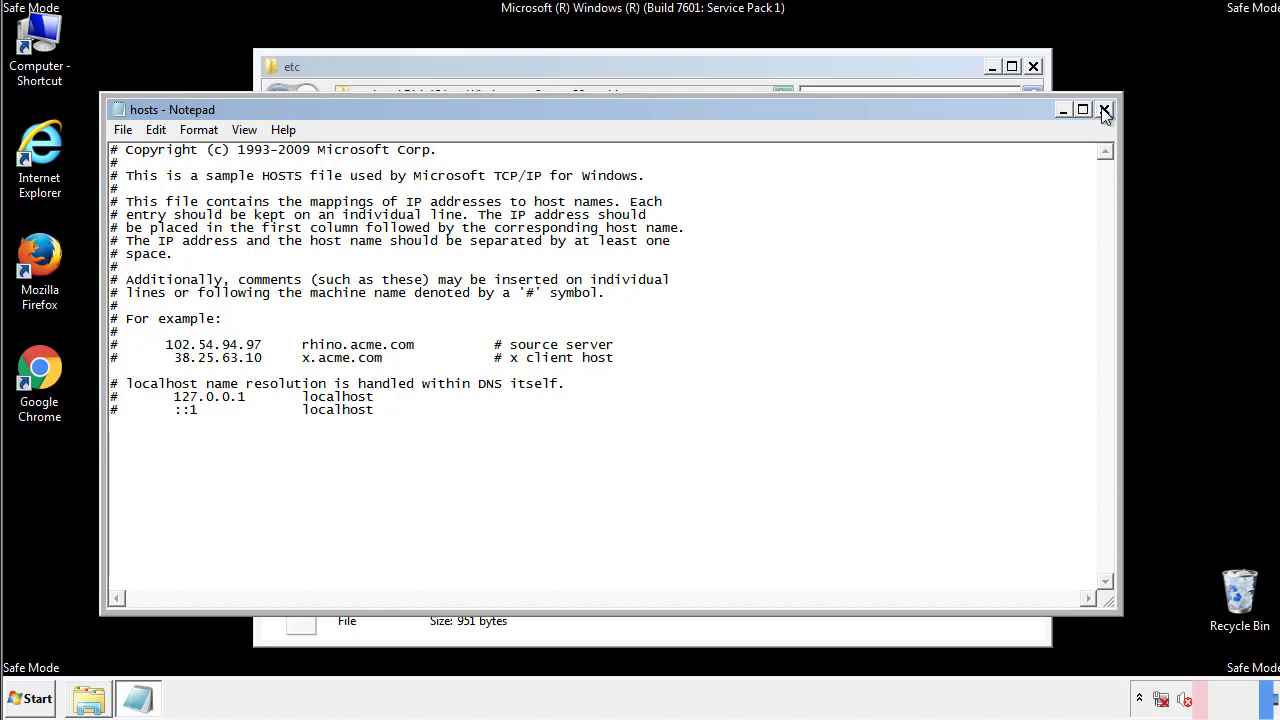
{"action": "left_click", "coordinate": [1104, 108]}
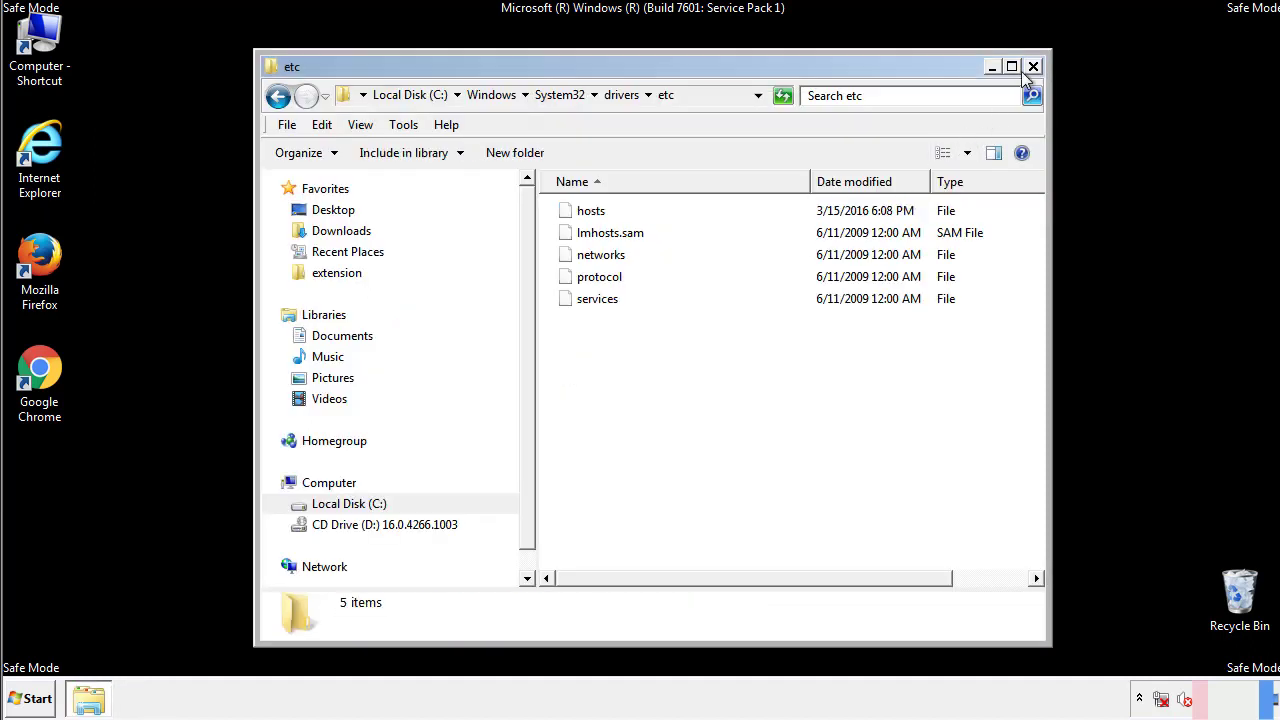
{"action": "left_click", "coordinate": [1032, 66]}
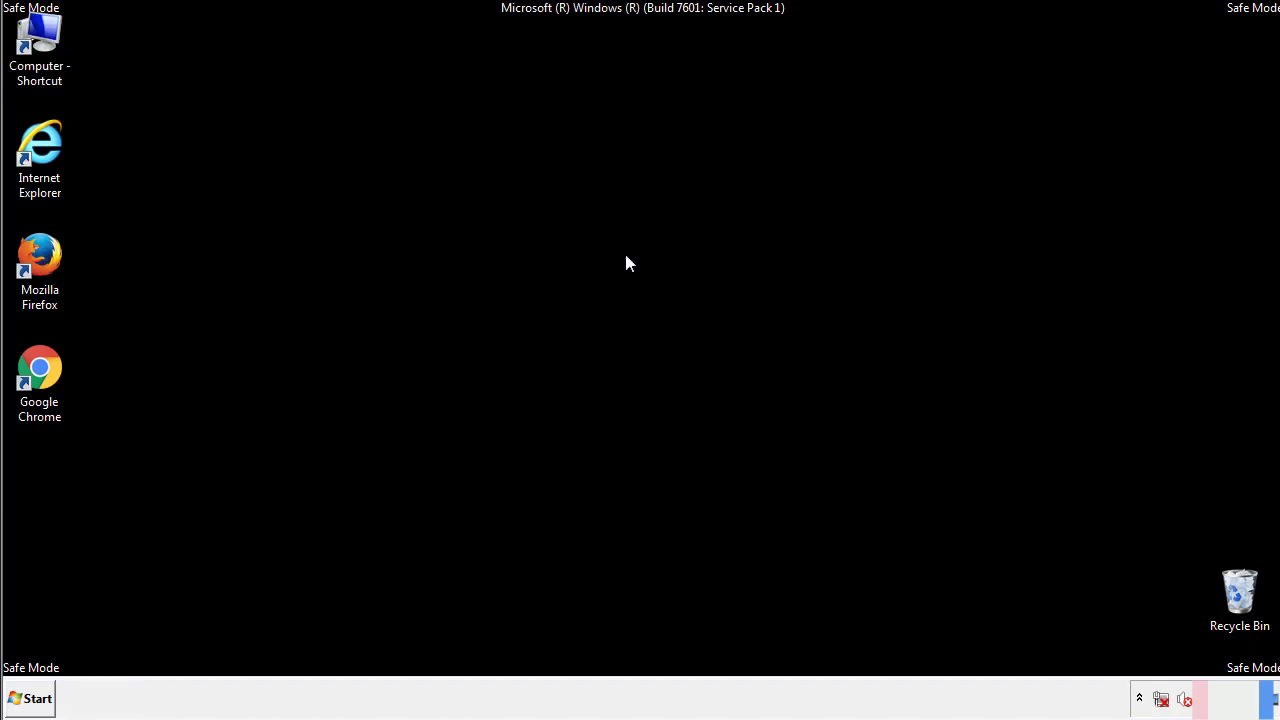
Step: Explore the Start menu's Startup folder in a file window
{"action": "left_click", "coordinate": [30, 698]}
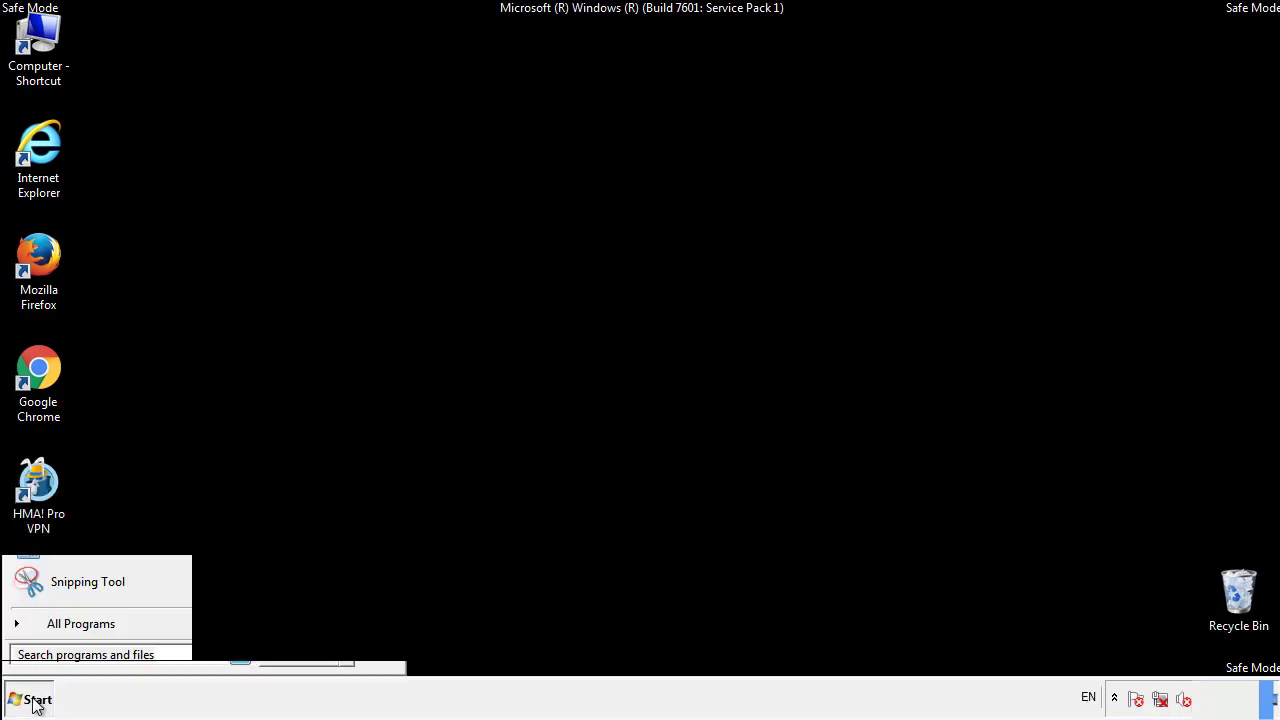
{"action": "left_click", "coordinate": [80, 624]}
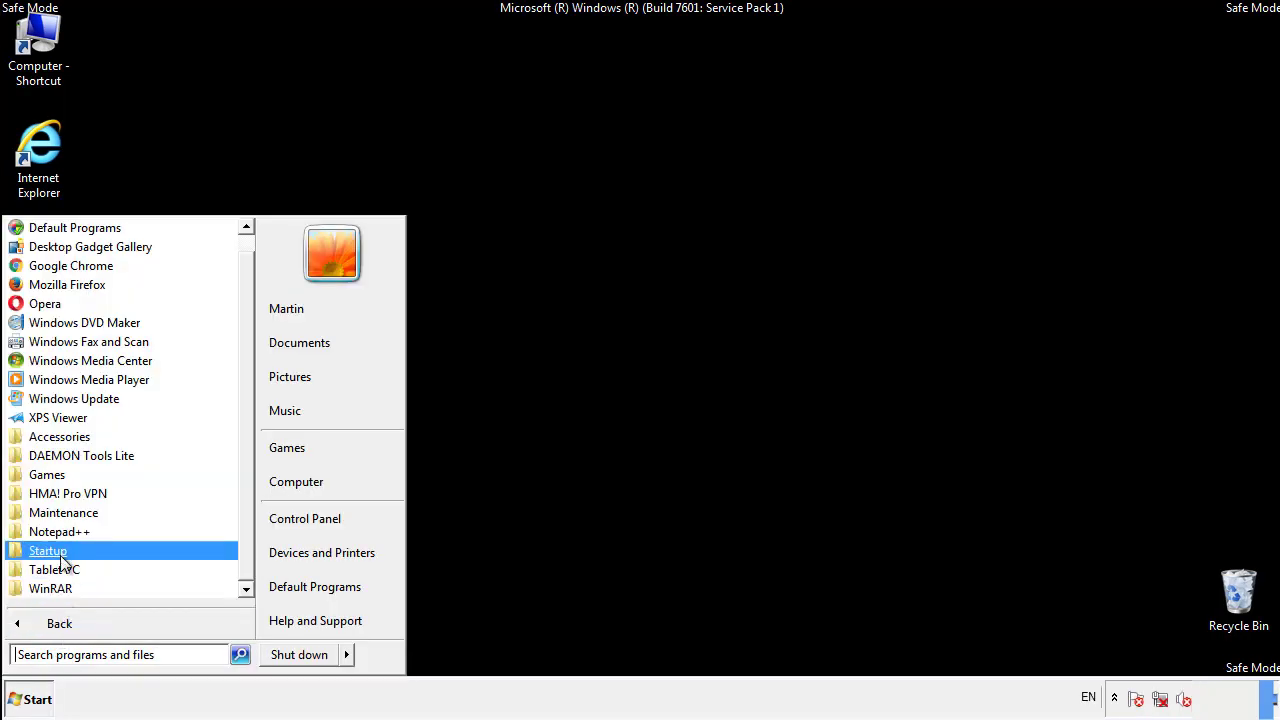
{"action": "right_click", "coordinate": [48, 550]}
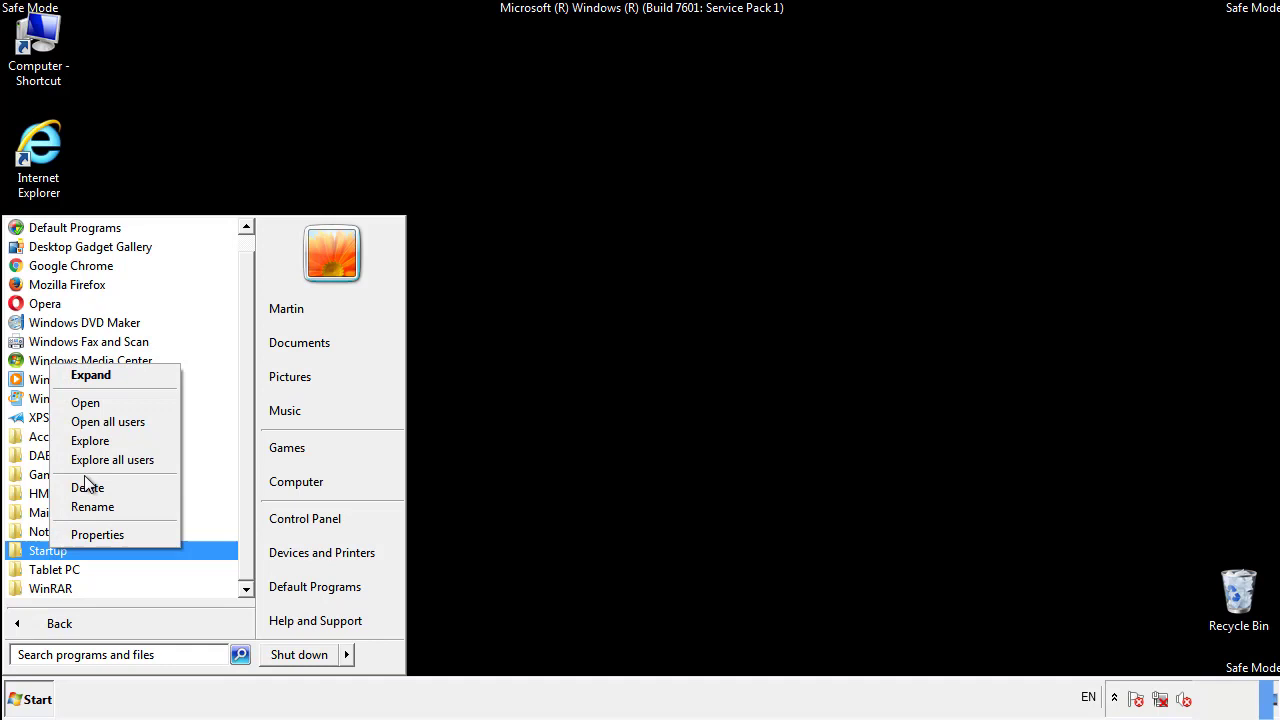
{"action": "left_click", "coordinate": [84, 402]}
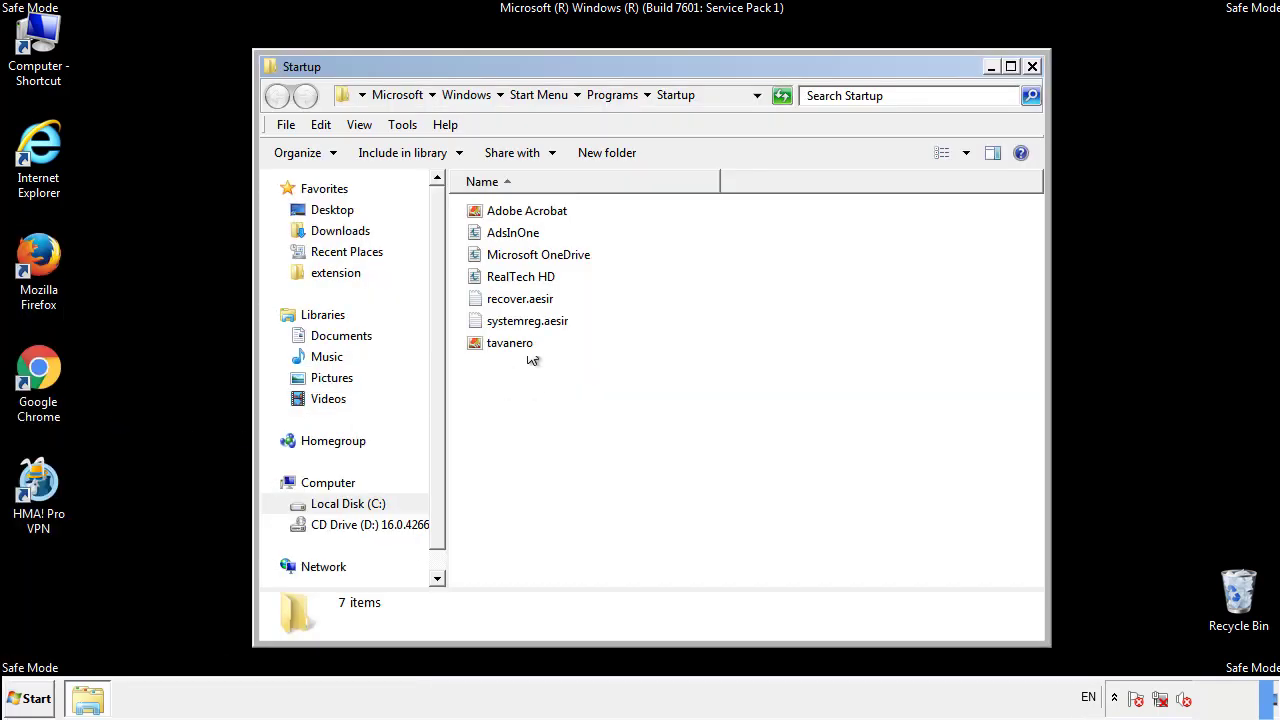
Step: Delete AddInOne, recover.aesir, systemreg.aesir and tavanero from the Startup folder and close it
{"action": "left_click", "coordinate": [512, 232]}
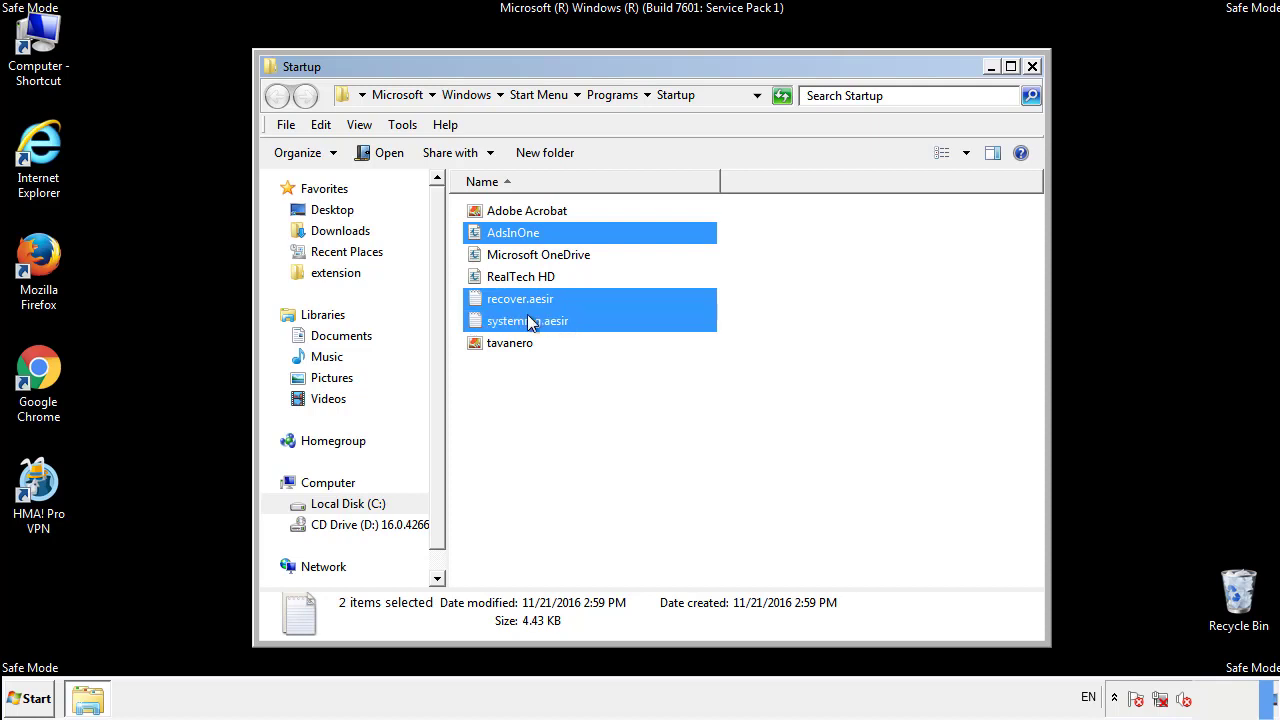
{"action": "right_click", "coordinate": [510, 342]}
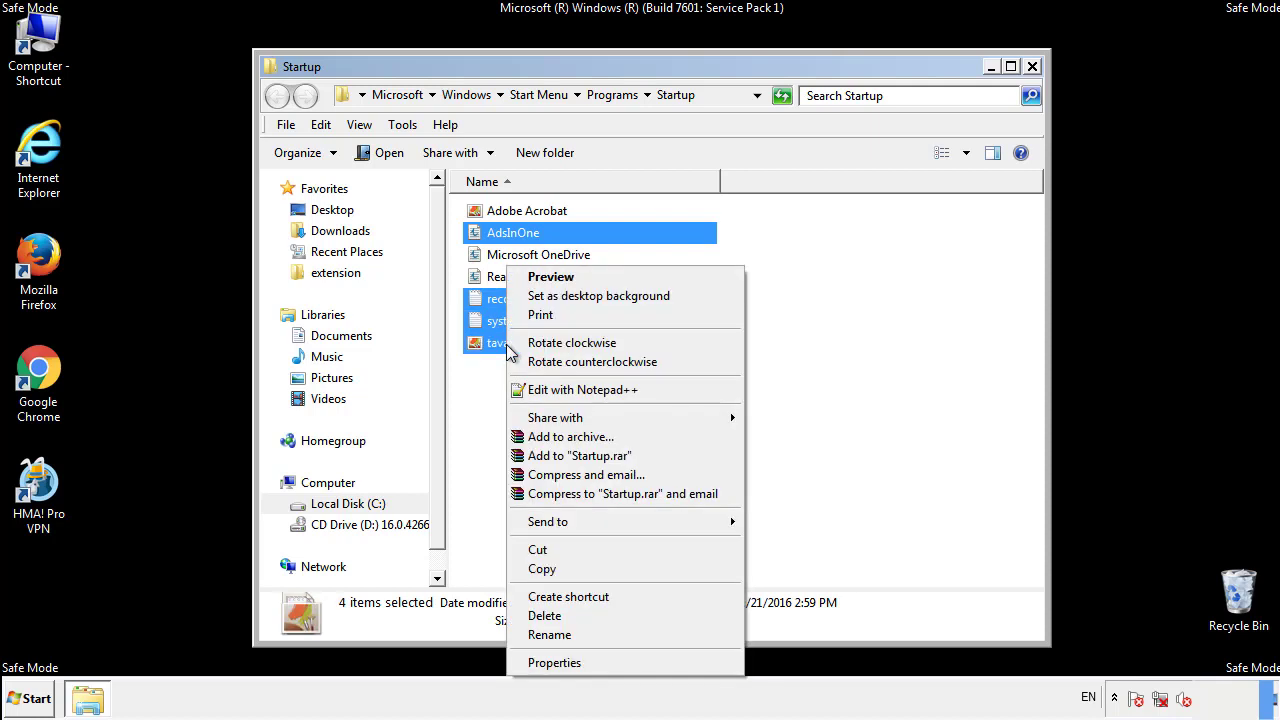
{"action": "left_click", "coordinate": [544, 616]}
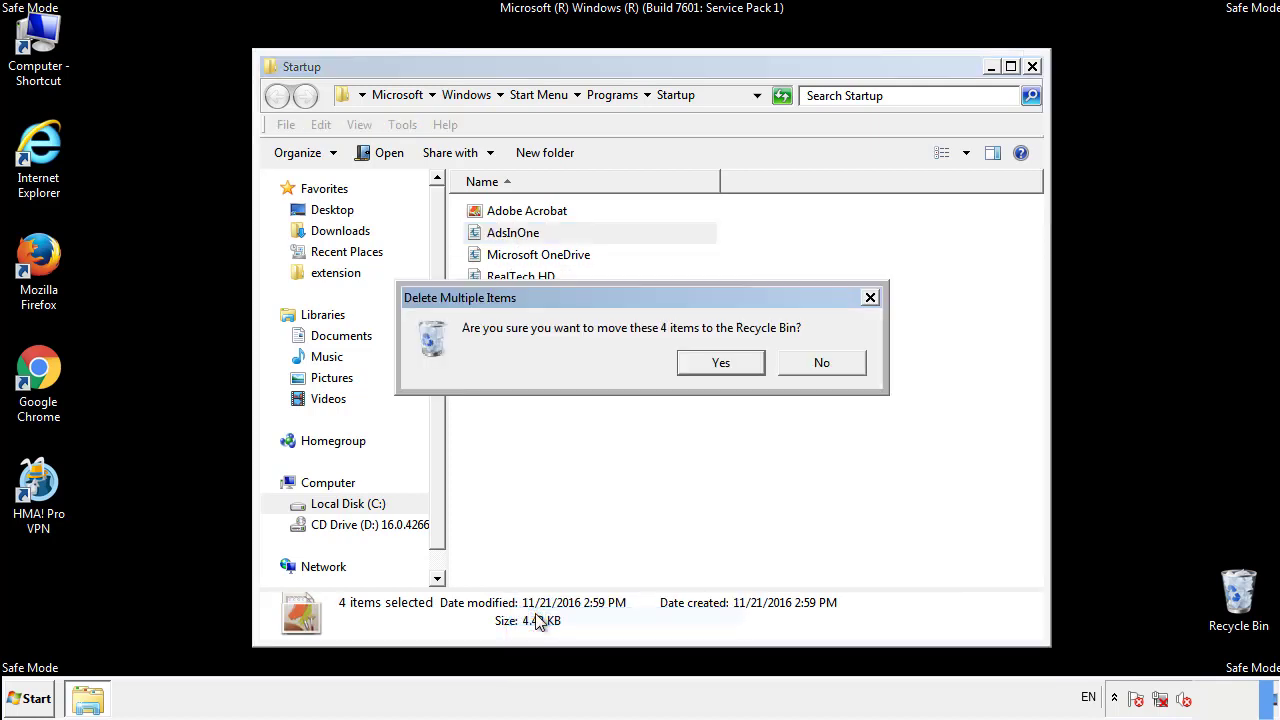
{"action": "left_click", "coordinate": [720, 362]}
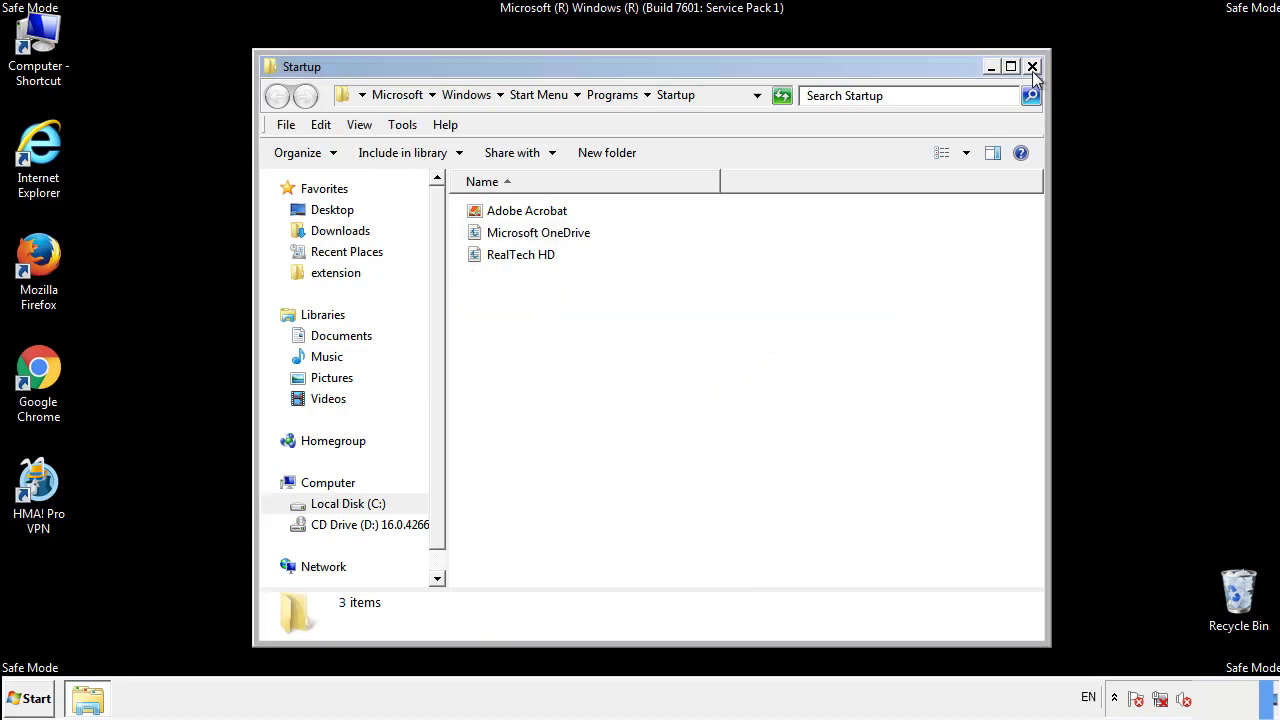
{"action": "left_click", "coordinate": [1032, 66]}
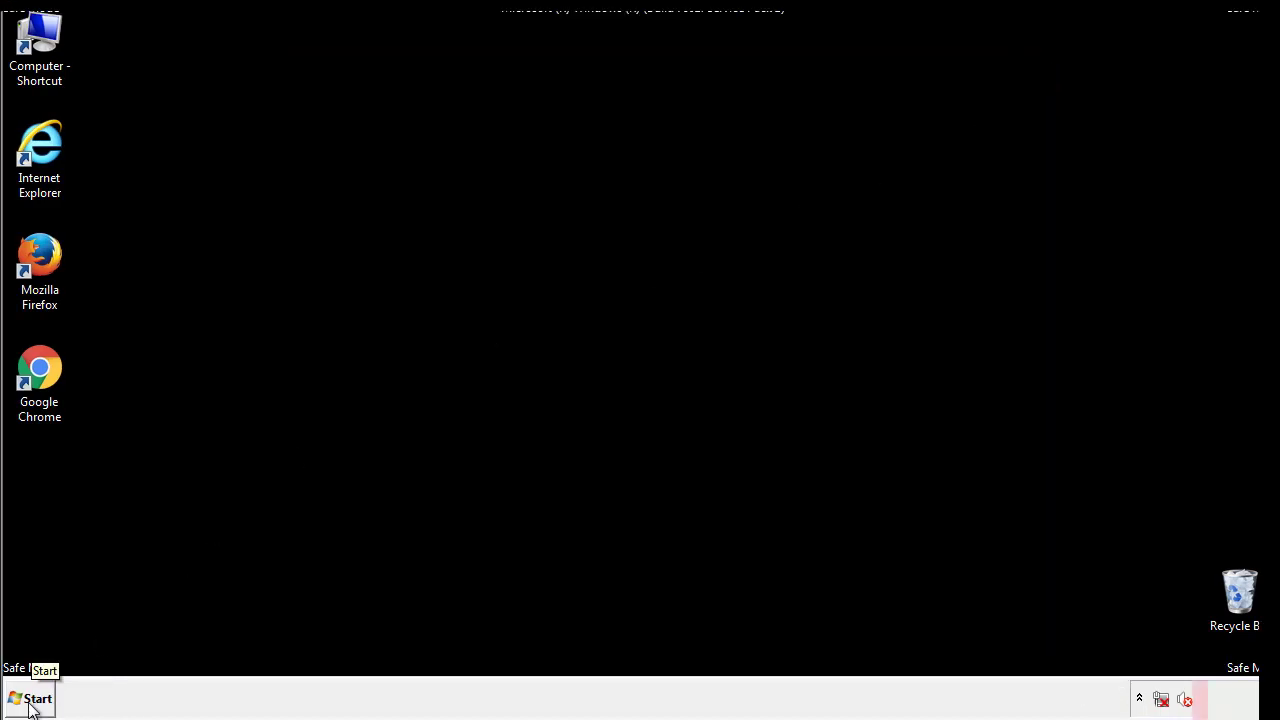
Step: Launch Registry Editor by searching 'regedit' from the Start menu
{"action": "left_click", "coordinate": [30, 698]}
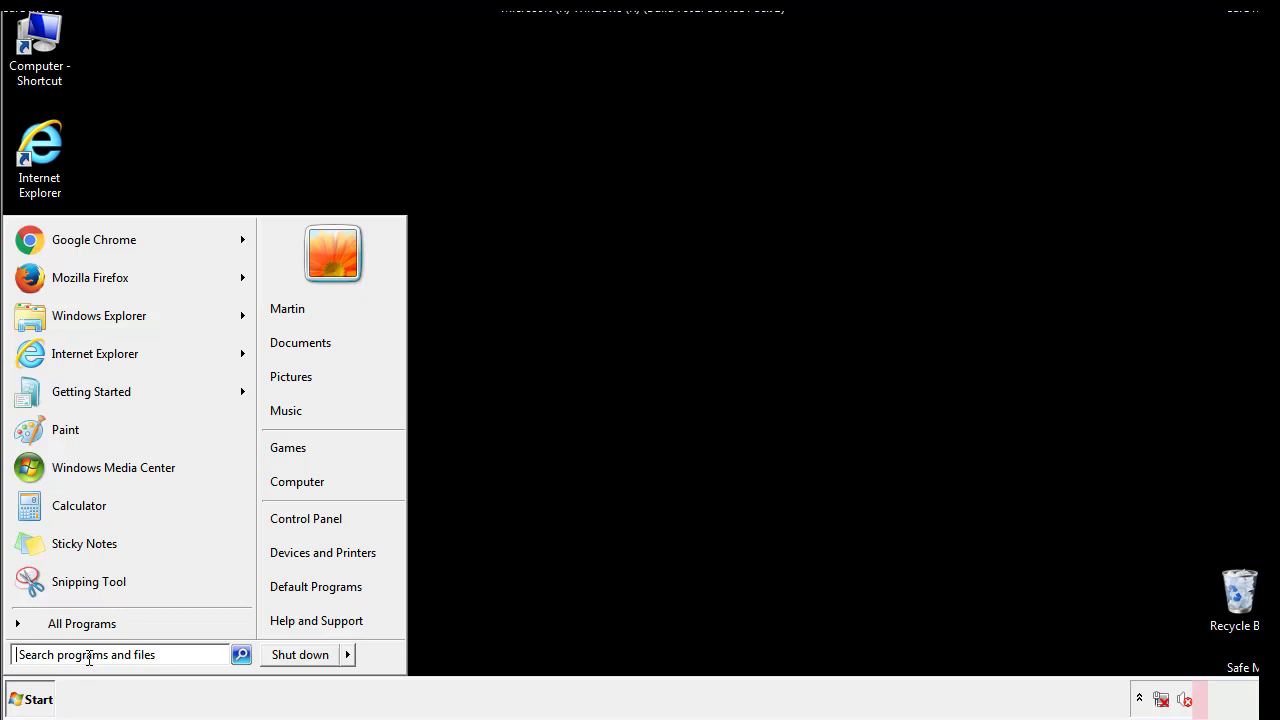
{"action": "type", "text": "reged"}
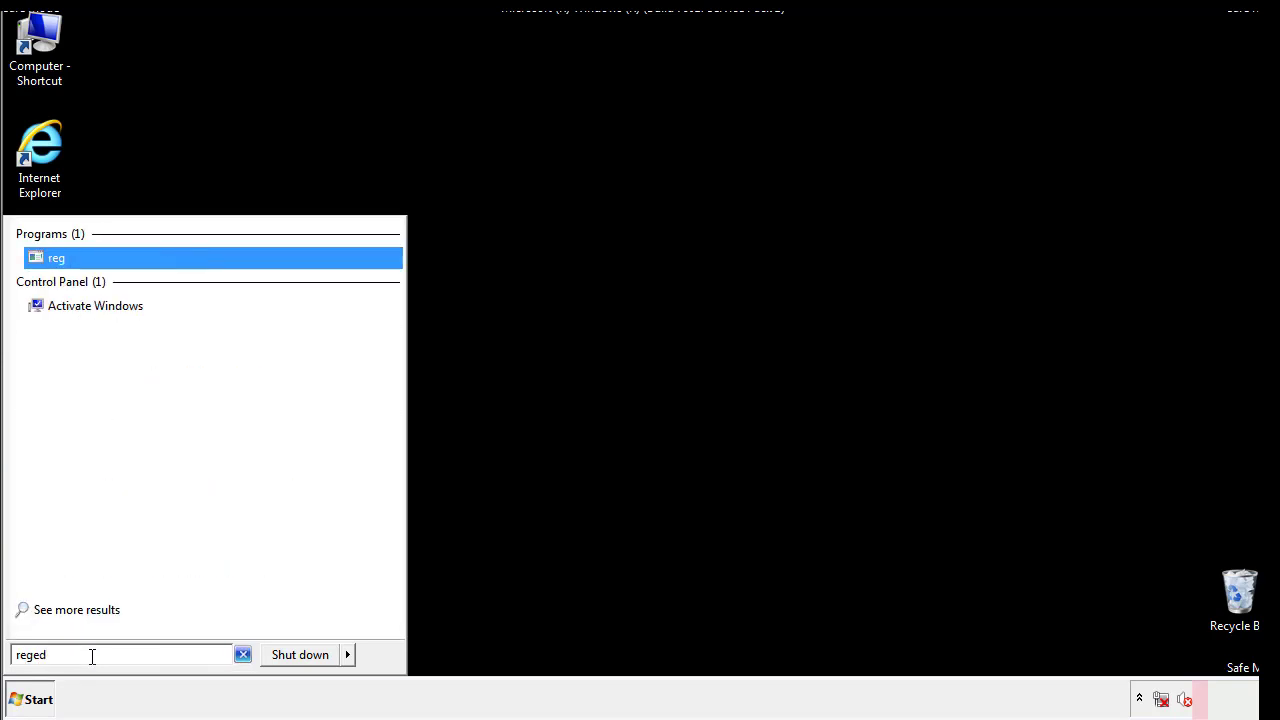
{"action": "left_click", "coordinate": [56, 256]}
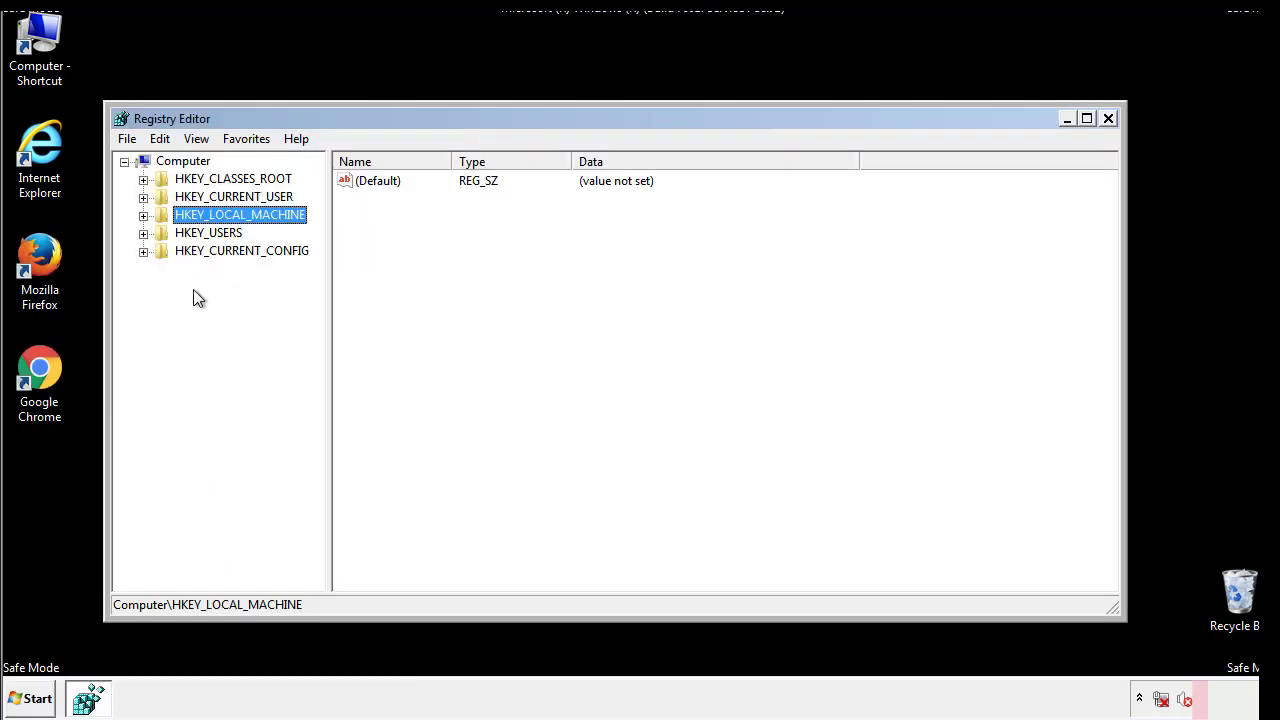
Step: Expand HKEY_LOCAL_MACHINE\SOFTWARE\Microsoft\Windows\CurrentVersion until the Run key is in view
{"action": "left_click", "coordinate": [144, 214]}
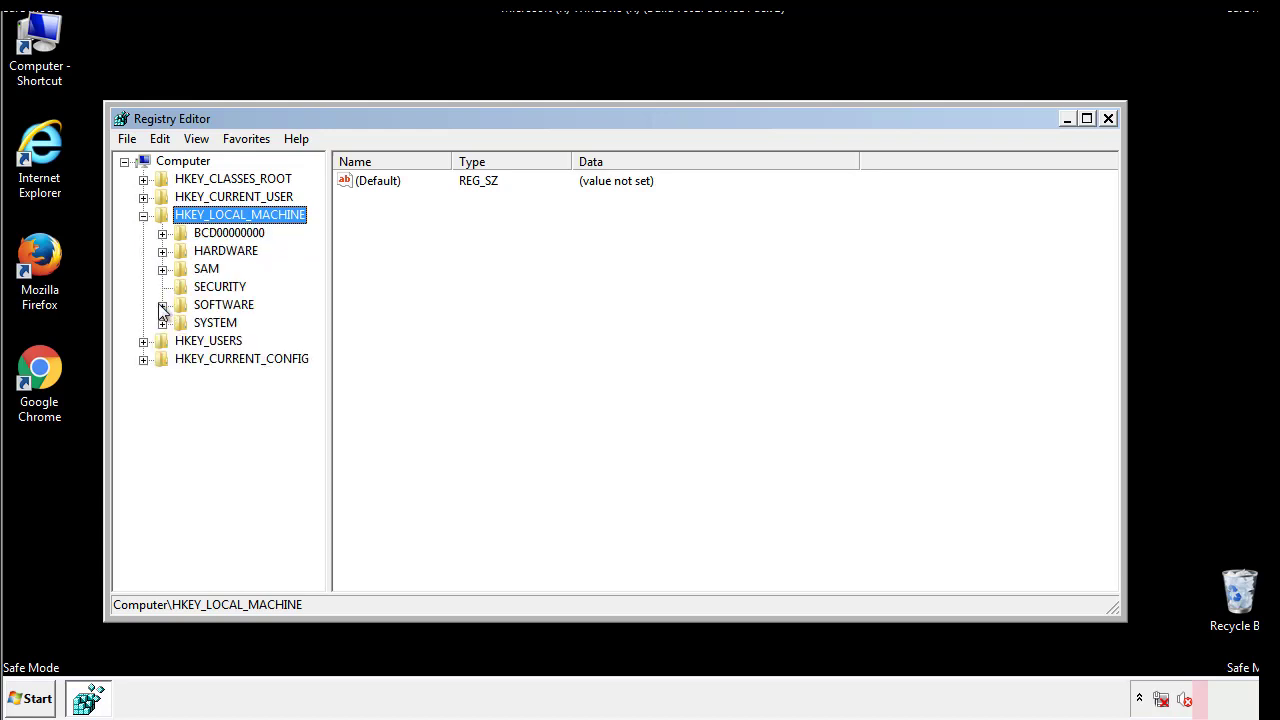
{"action": "left_click", "coordinate": [164, 304]}
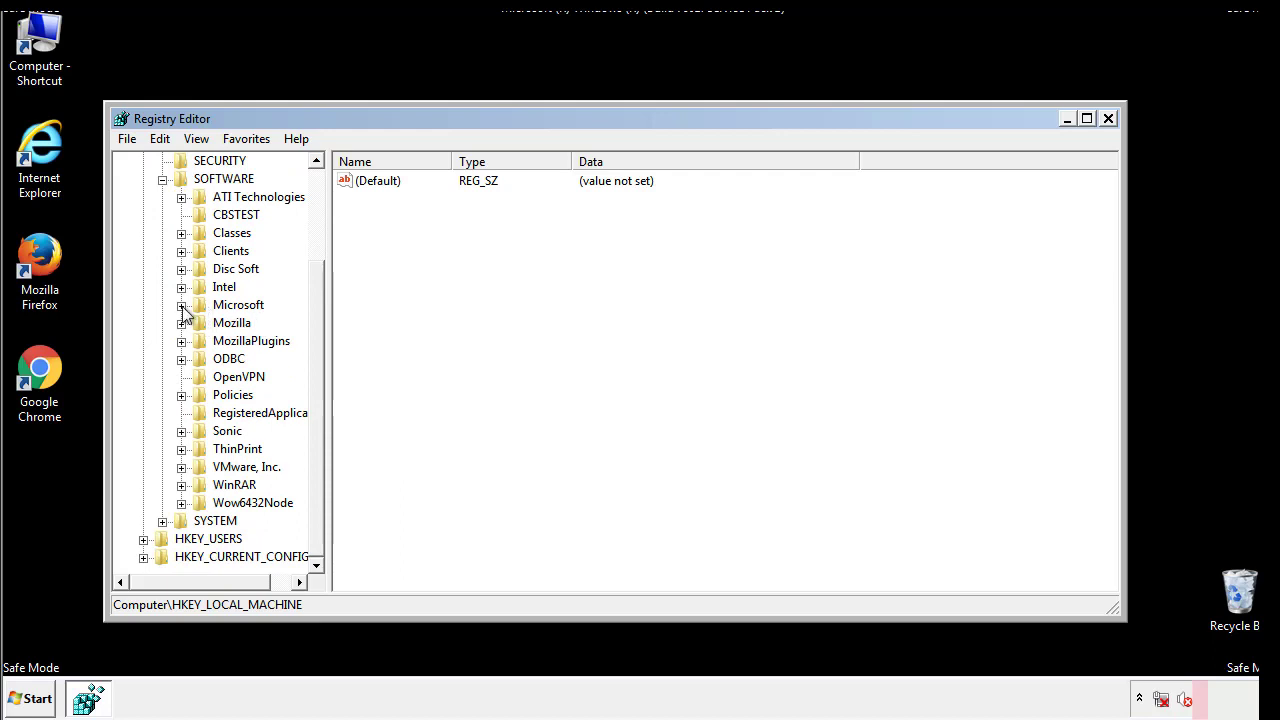
{"action": "left_click", "coordinate": [180, 304]}
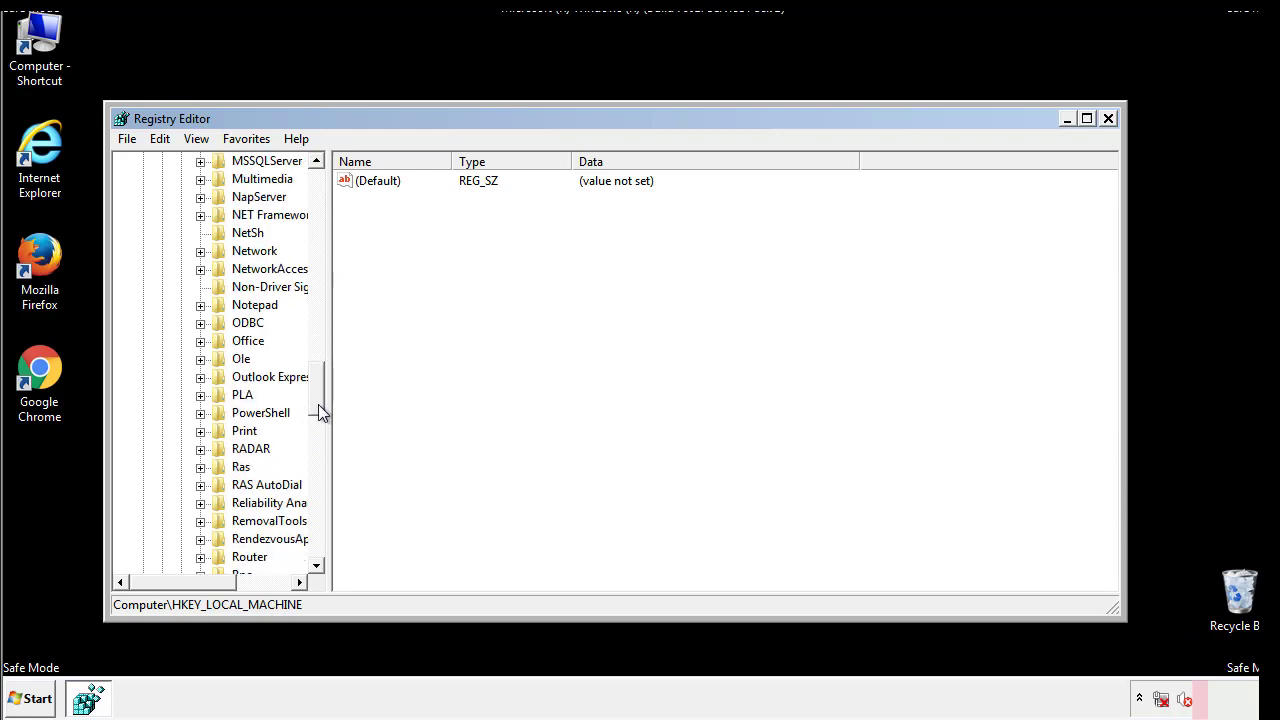
{"action": "scroll", "scroll_direction": "down", "scroll_amount": 3}
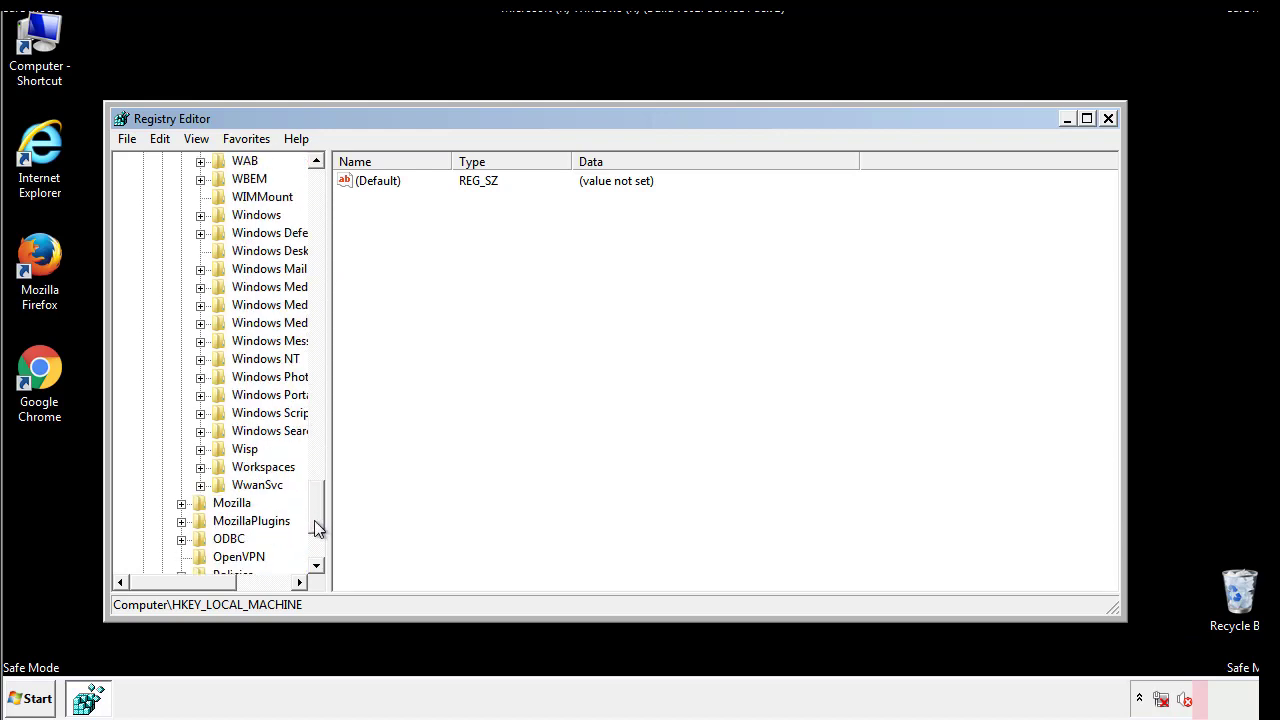
{"action": "left_click", "coordinate": [200, 304]}
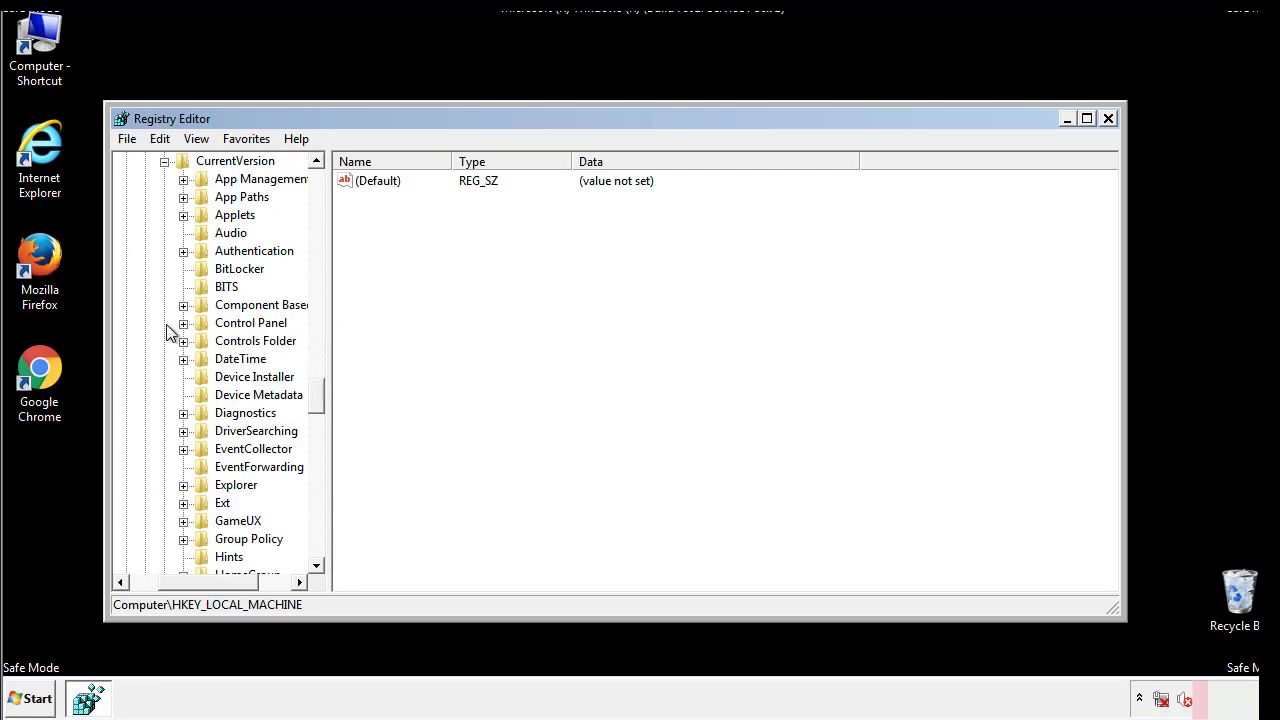
{"action": "scroll", "scroll_direction": "down", "scroll_amount": 3}
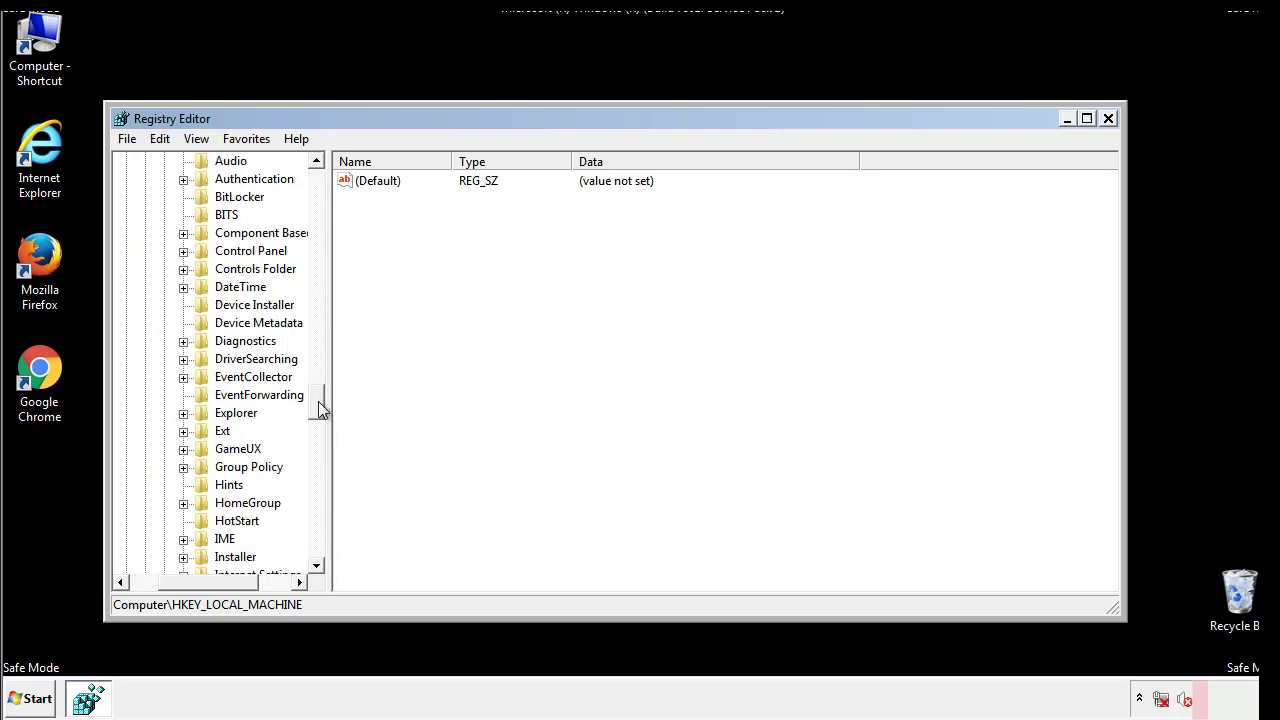
{"action": "scroll", "scroll_direction": "down", "scroll_amount": 3}
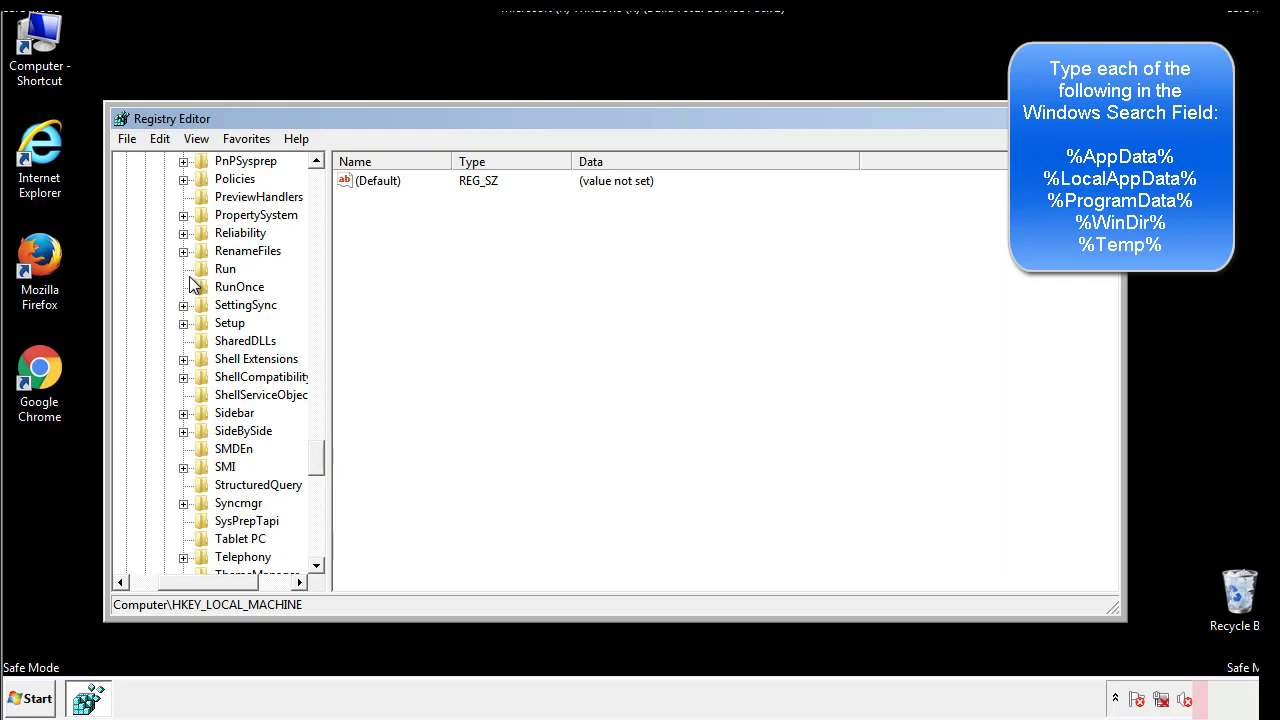
Step: Delete the tappi.loc value from the Run key, leaving only the default and VMware entries
{"action": "left_click", "coordinate": [224, 268]}
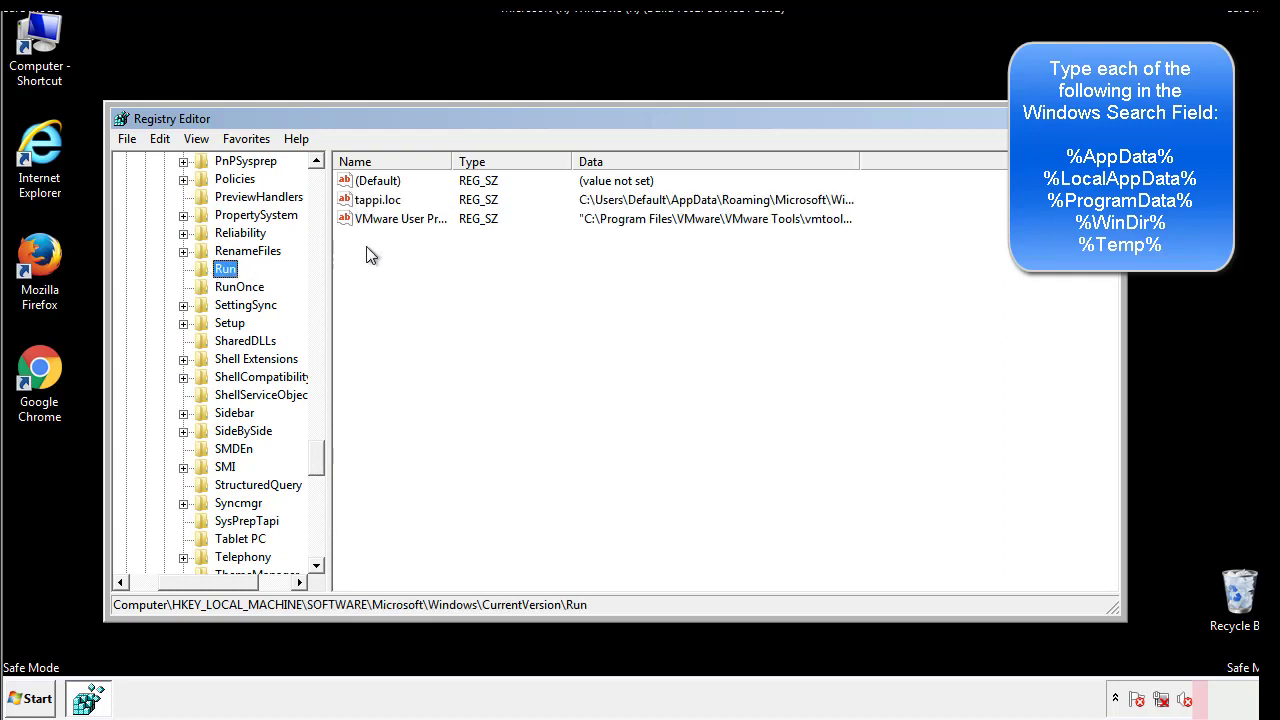
{"action": "mouse_move", "coordinate": [824, 218]}
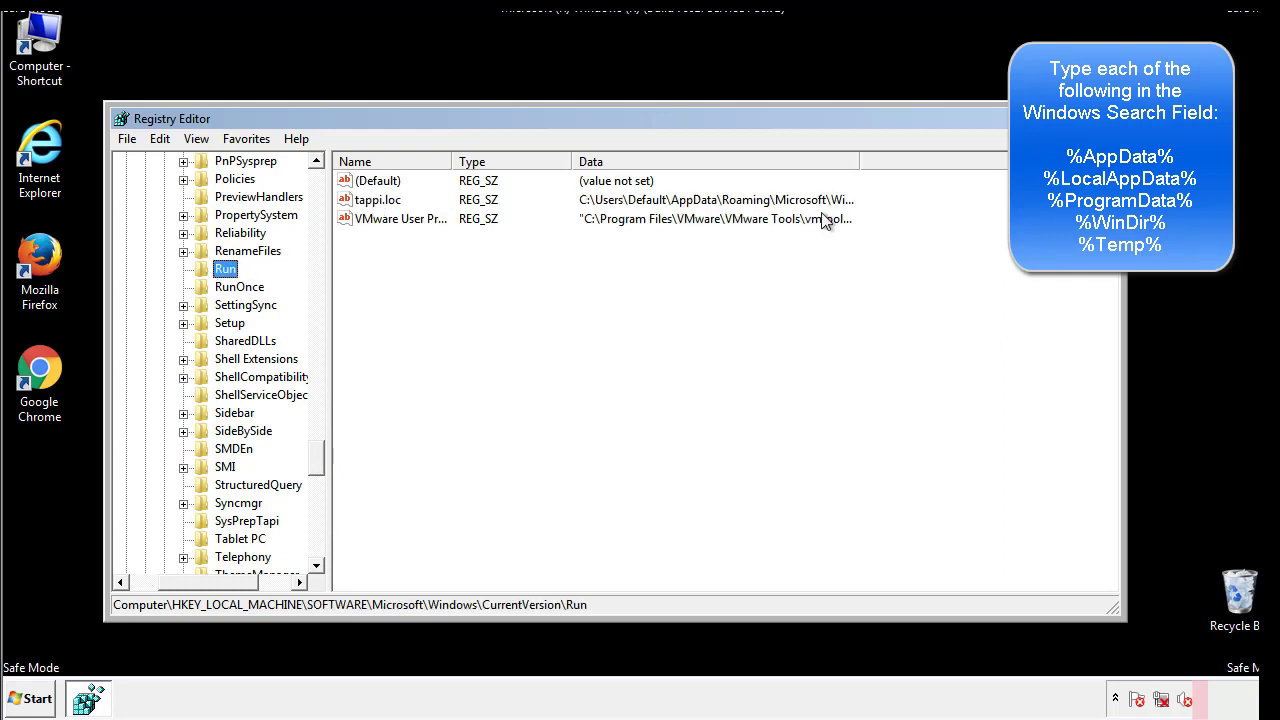
{"action": "left_click", "coordinate": [378, 200]}
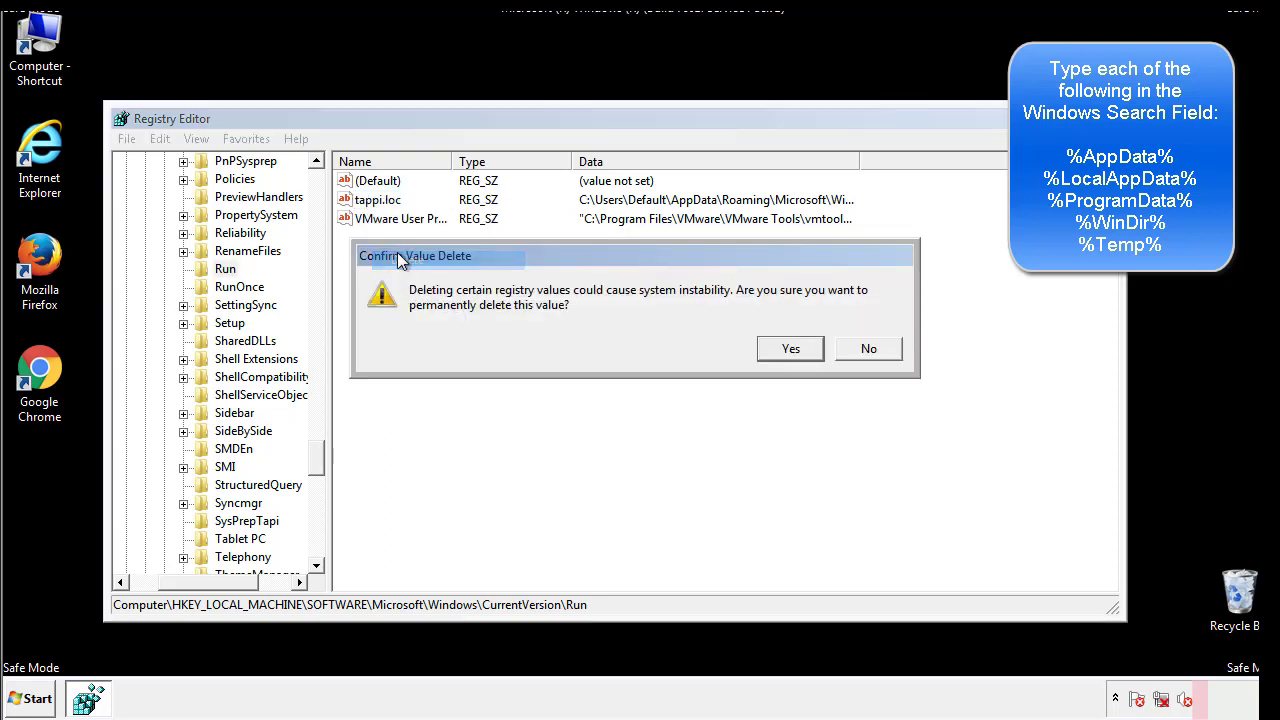
{"action": "left_click", "coordinate": [788, 348]}
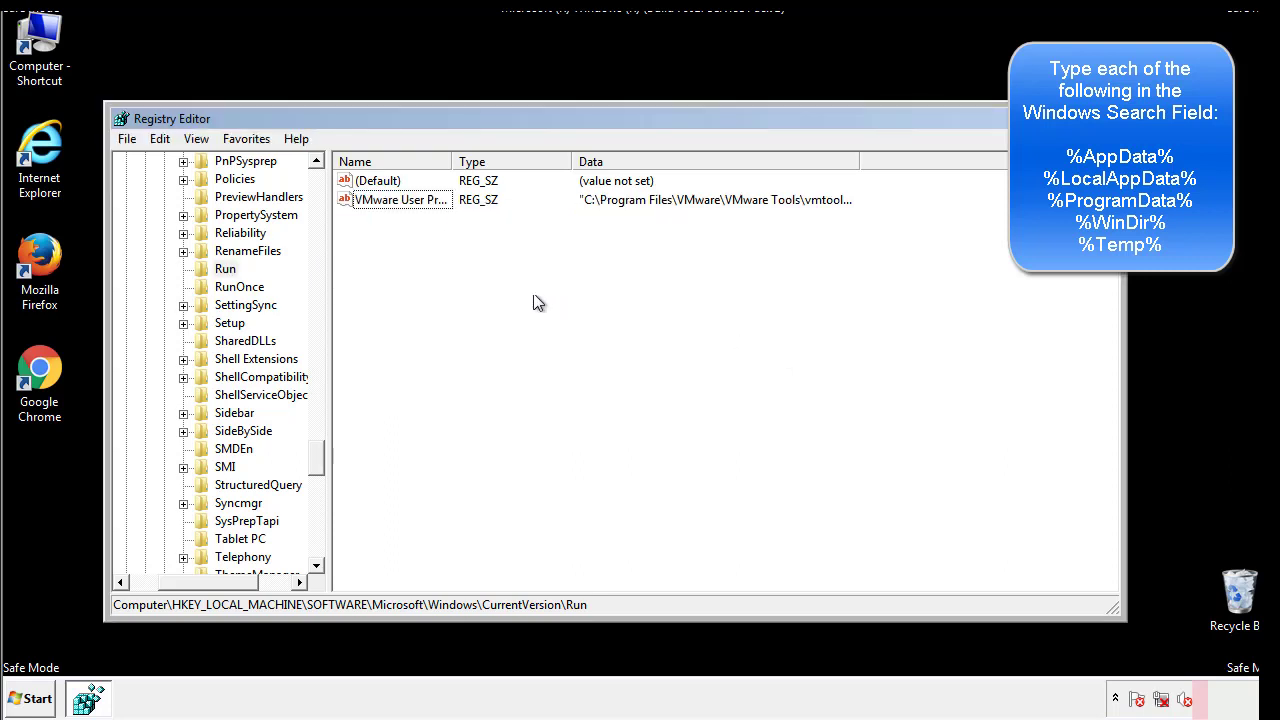
{"action": "scroll", "scroll_direction": "down", "scroll_amount": 3}
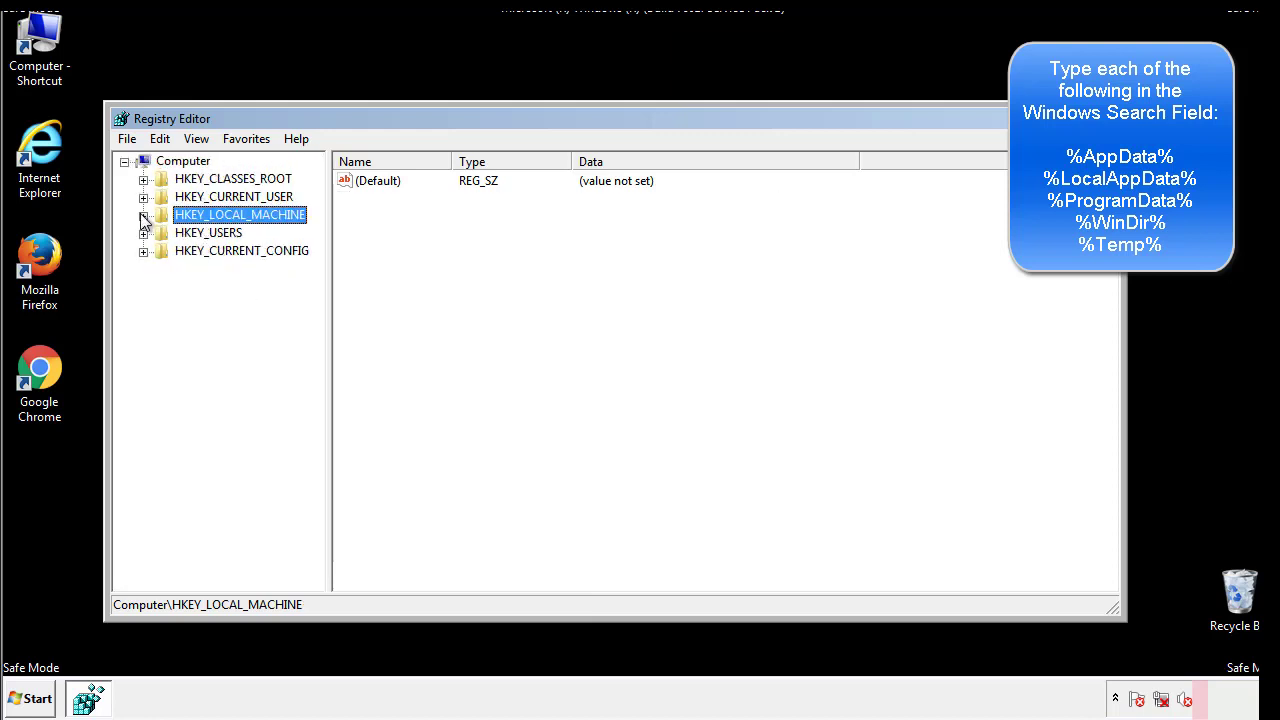
Step: Expand HKEY_CURRENT_USER > Software > Microsoft down to Windows\CurrentVersion so Run and RunOnce are listed
{"action": "left_click", "coordinate": [144, 196]}
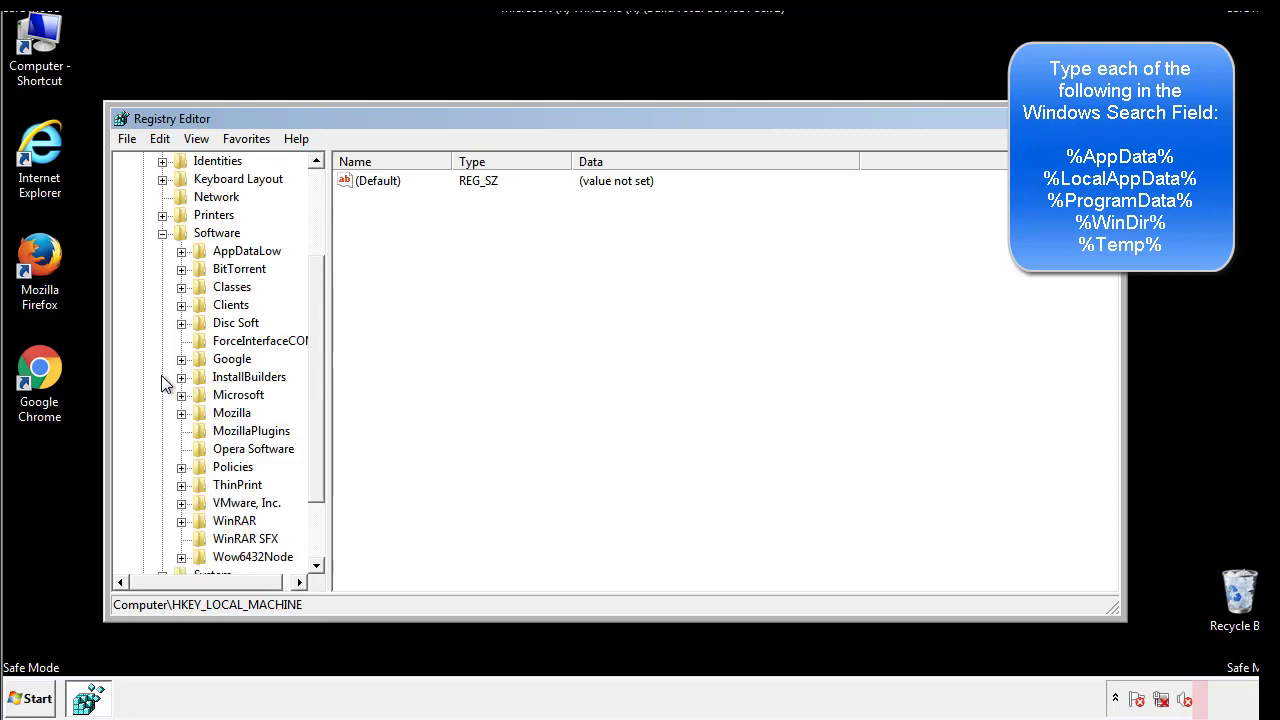
{"action": "scroll", "scroll_direction": "down", "scroll_amount": 3}
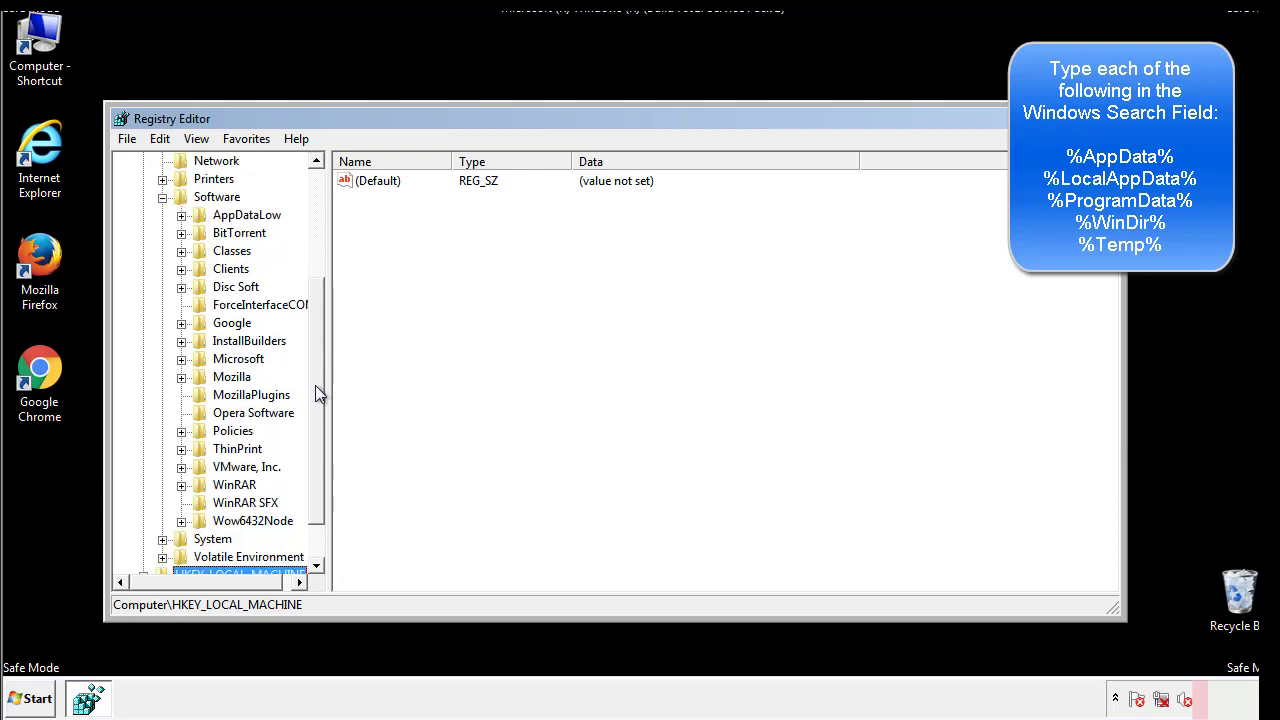
{"action": "mouse_move", "coordinate": [204, 404]}
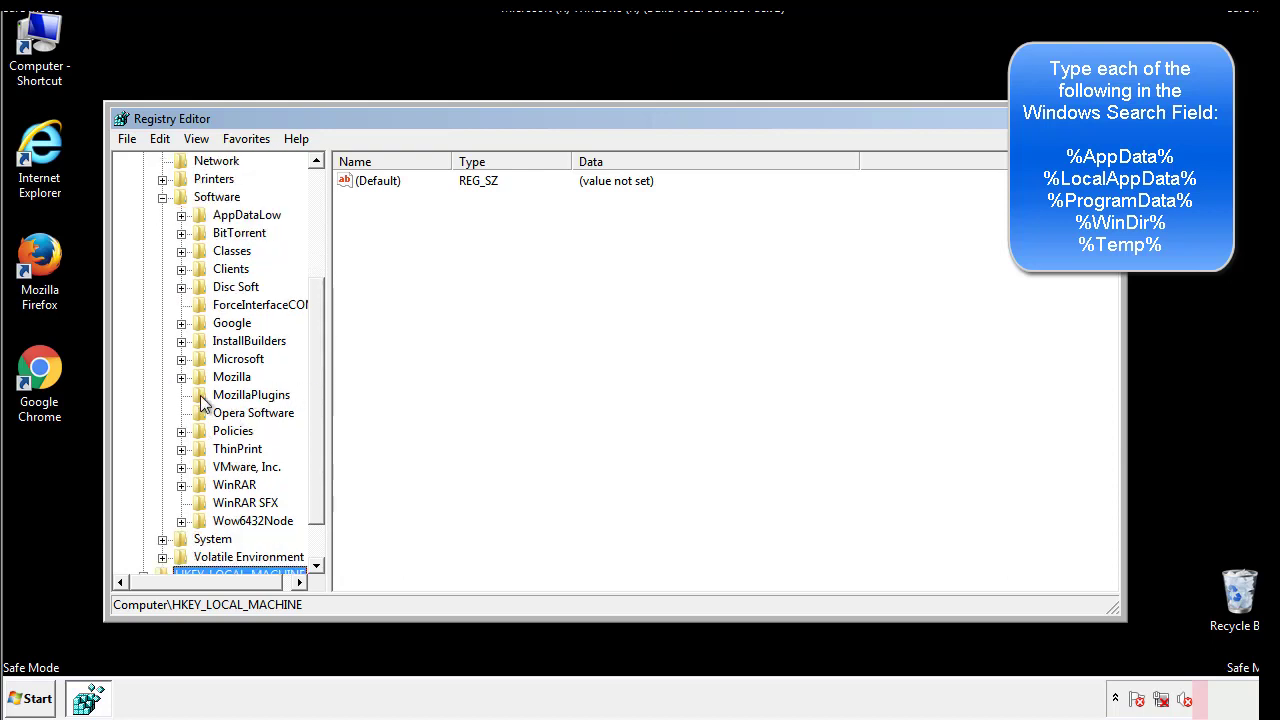
{"action": "mouse_move", "coordinate": [196, 272]}
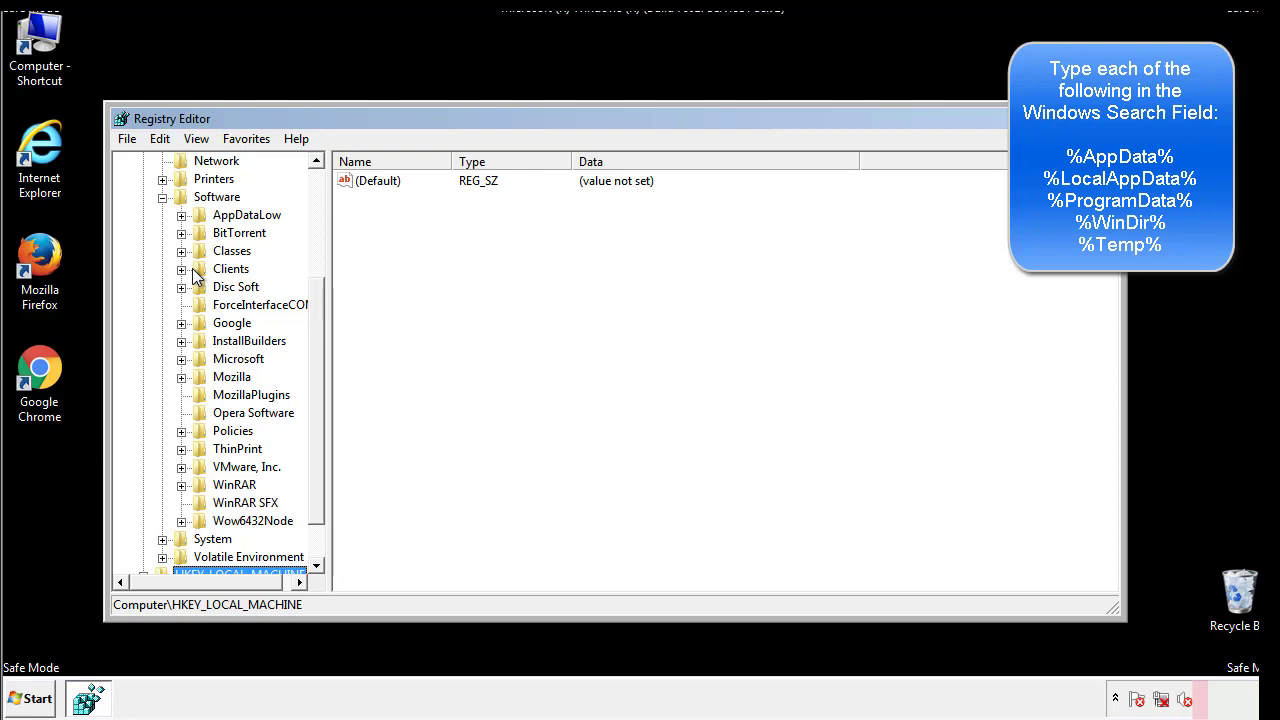
{"action": "left_click", "coordinate": [180, 358]}
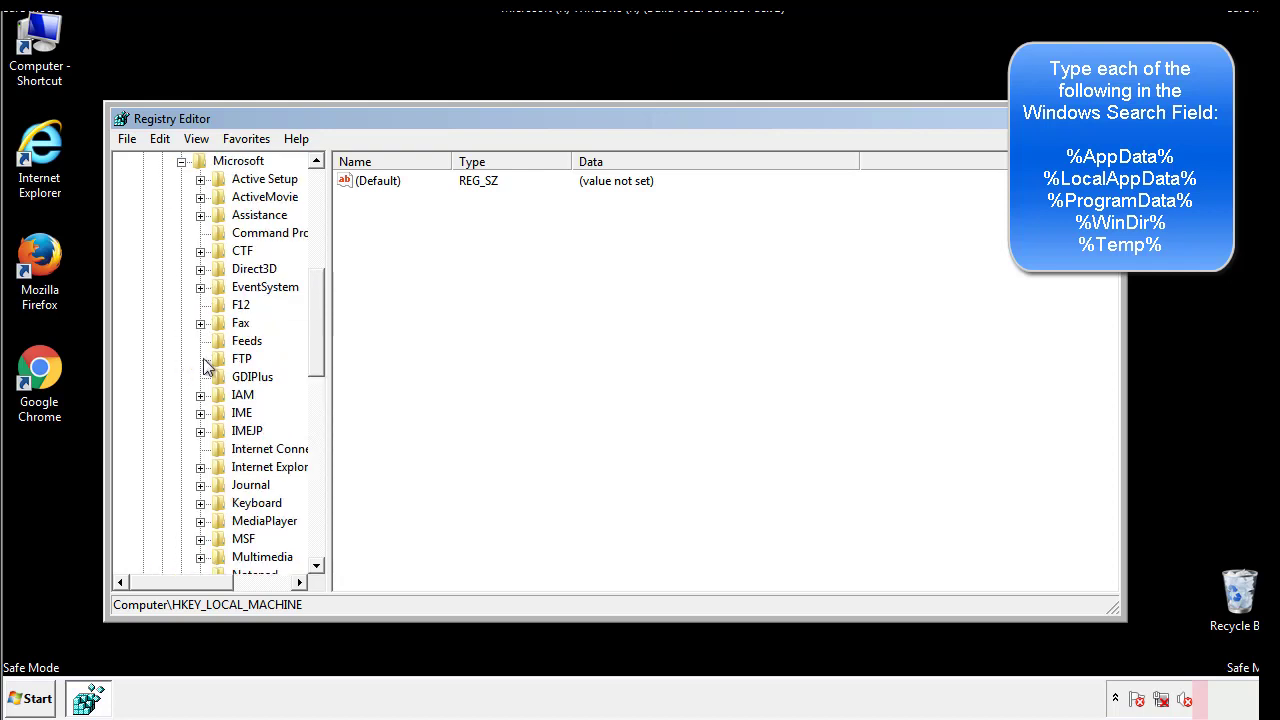
{"action": "scroll", "scroll_direction": "down", "scroll_amount": 3}
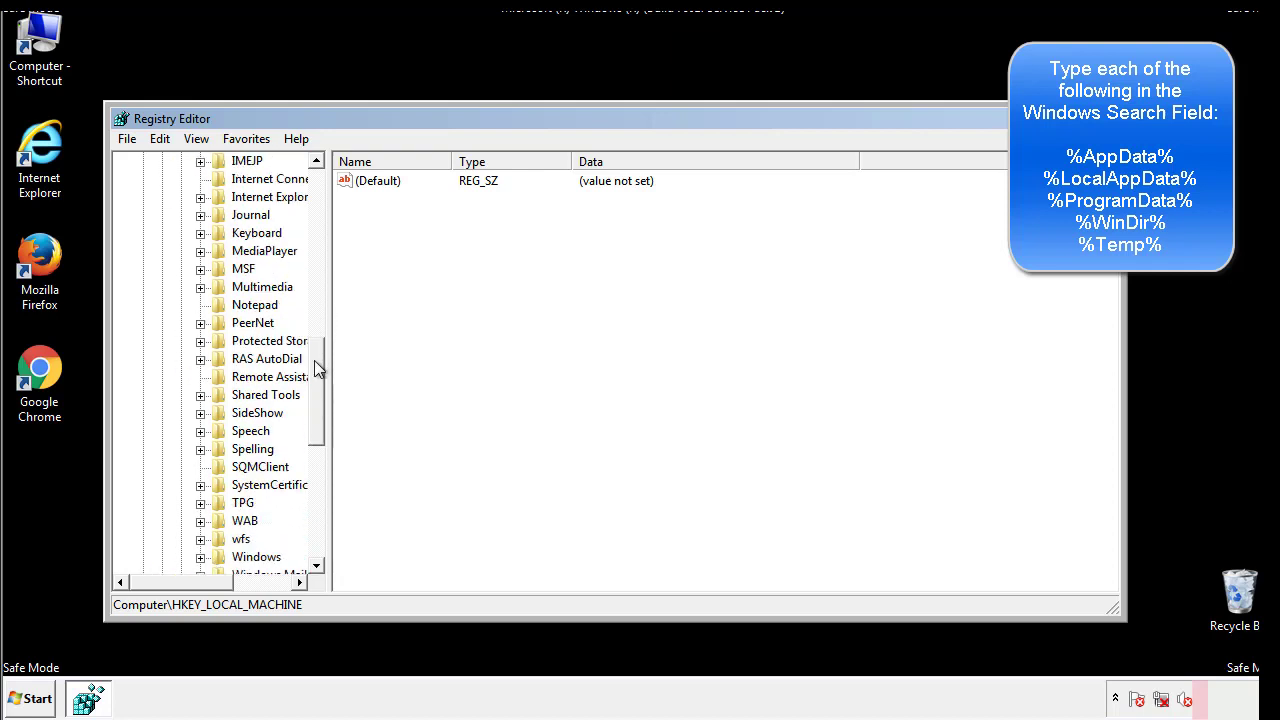
{"action": "scroll", "scroll_direction": "down", "scroll_amount": 3}
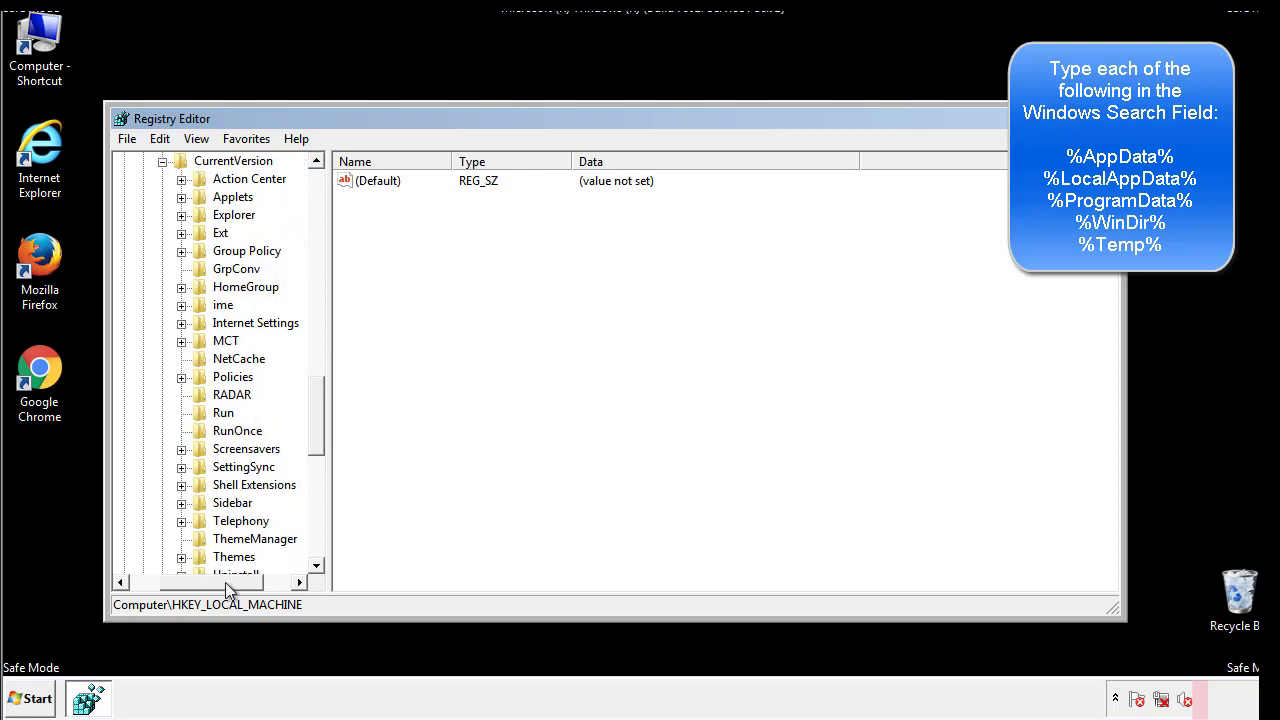
Step: Inspect the Run key (DAEMON Tools Lite entry present) and then select the Windows key
{"action": "left_click", "coordinate": [224, 412]}
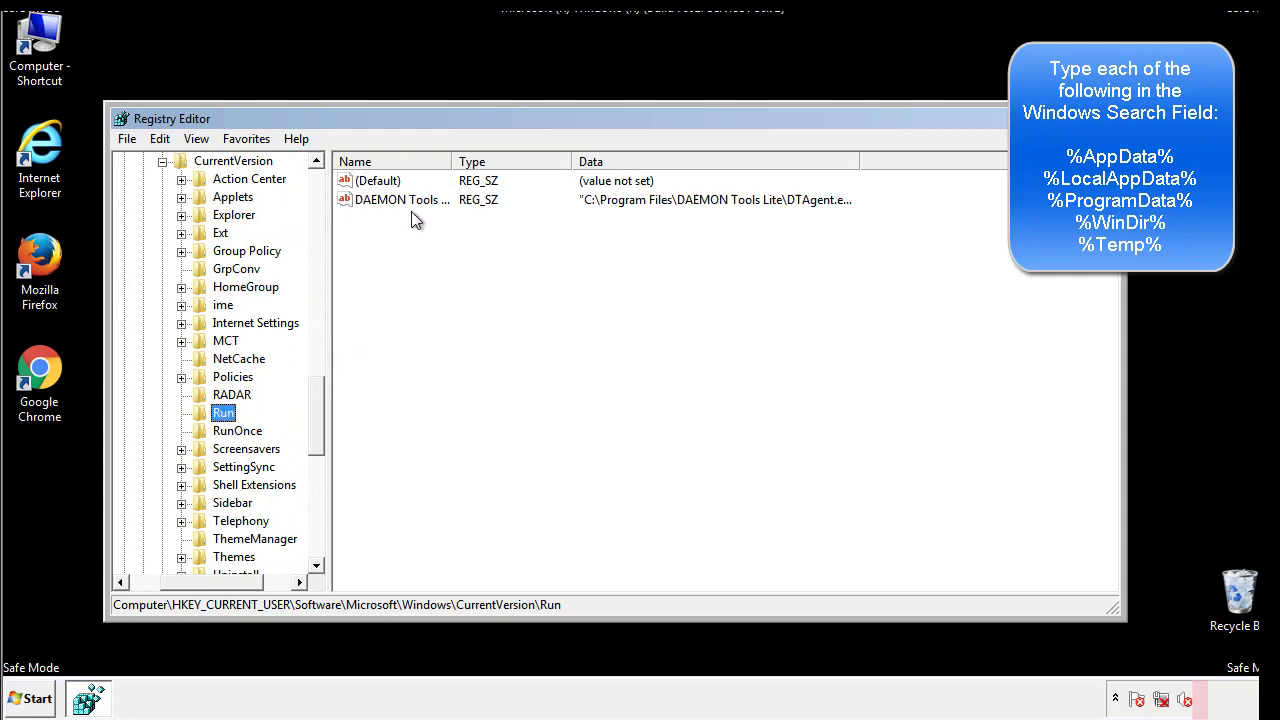
{"action": "mouse_move", "coordinate": [548, 236]}
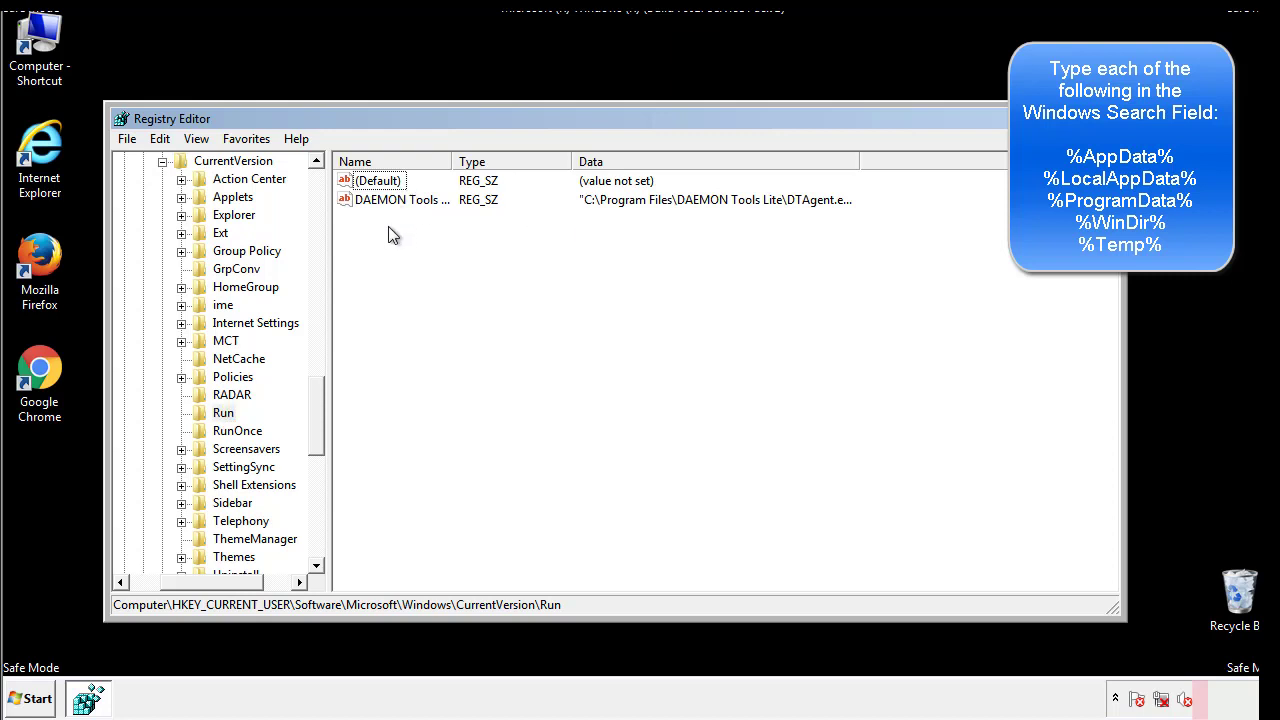
{"action": "mouse_move", "coordinate": [462, 232]}
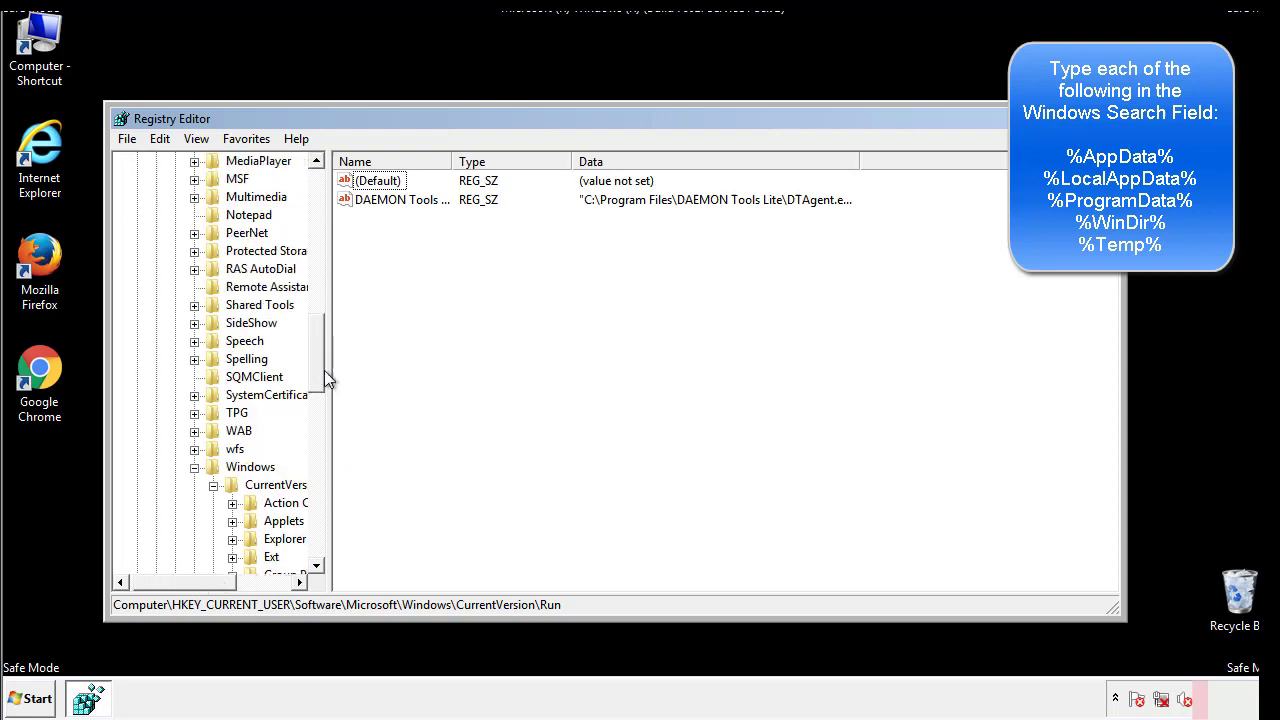
{"action": "left_click", "coordinate": [250, 466]}
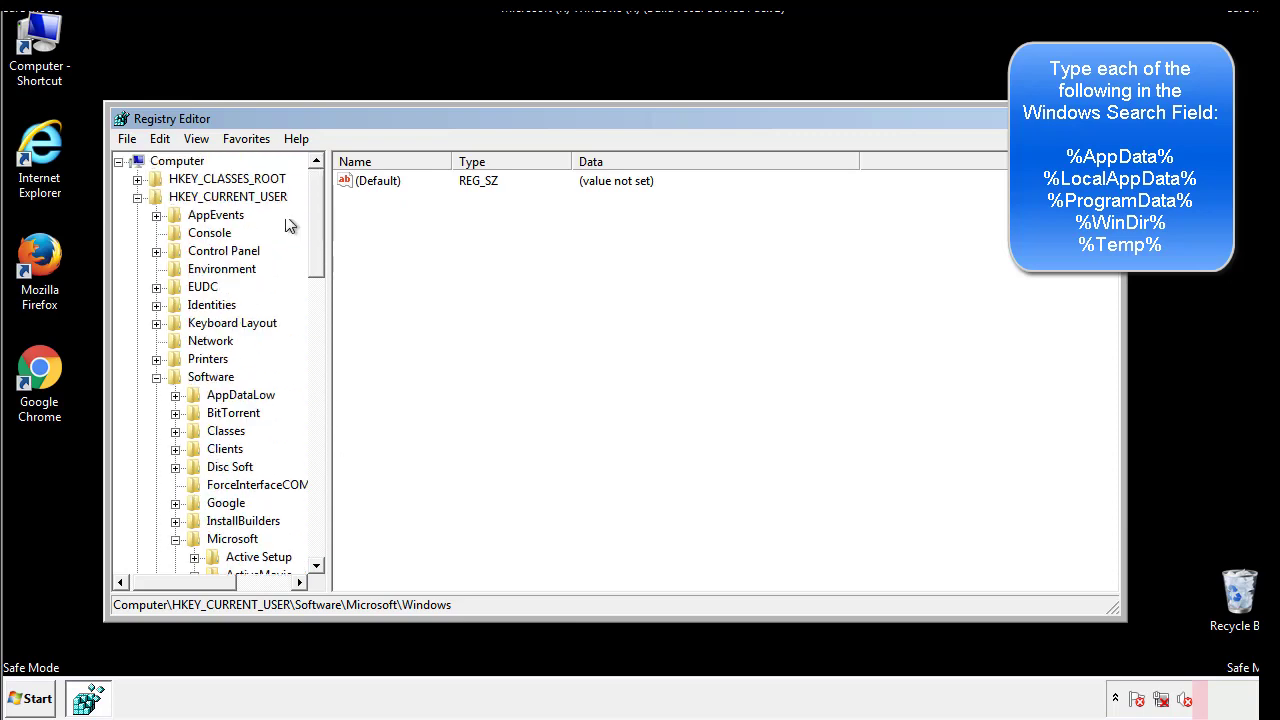
Step: Search the registry for %temp%, landing on the Folder value under VolumeCaches\Temporary Files
{"action": "left_click", "coordinate": [160, 138]}
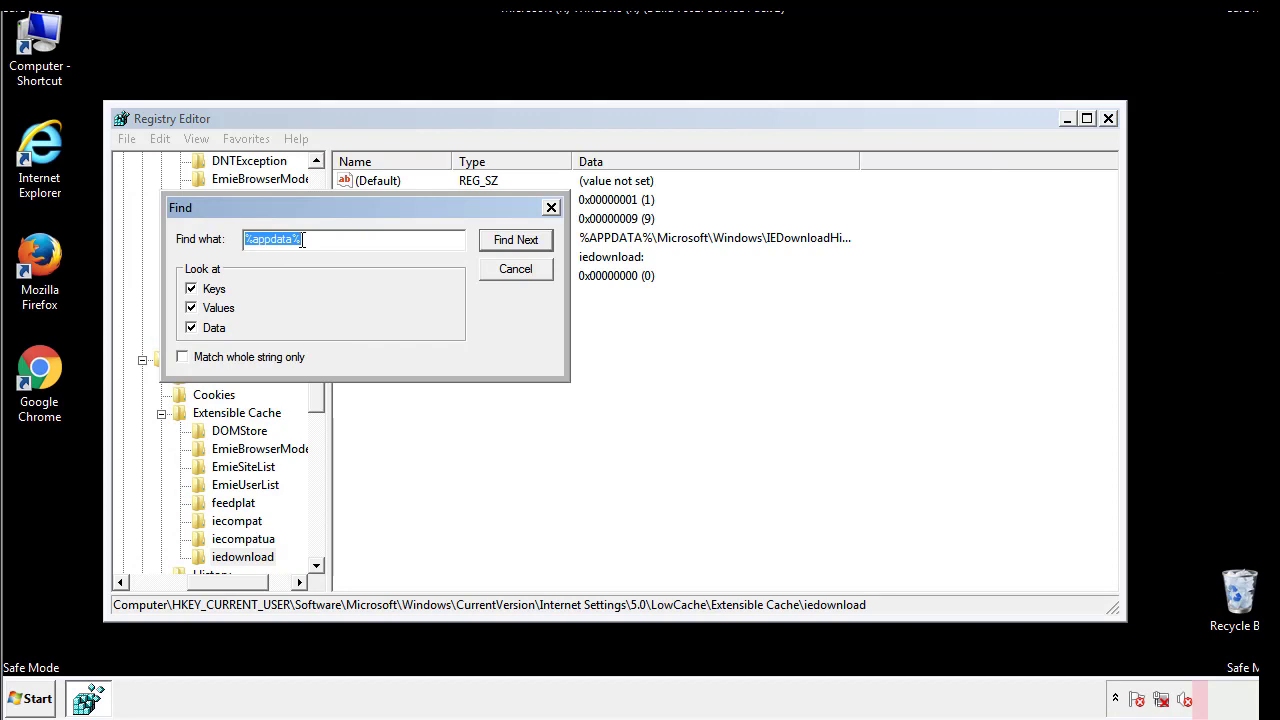
{"action": "type", "text": "%temp%"}
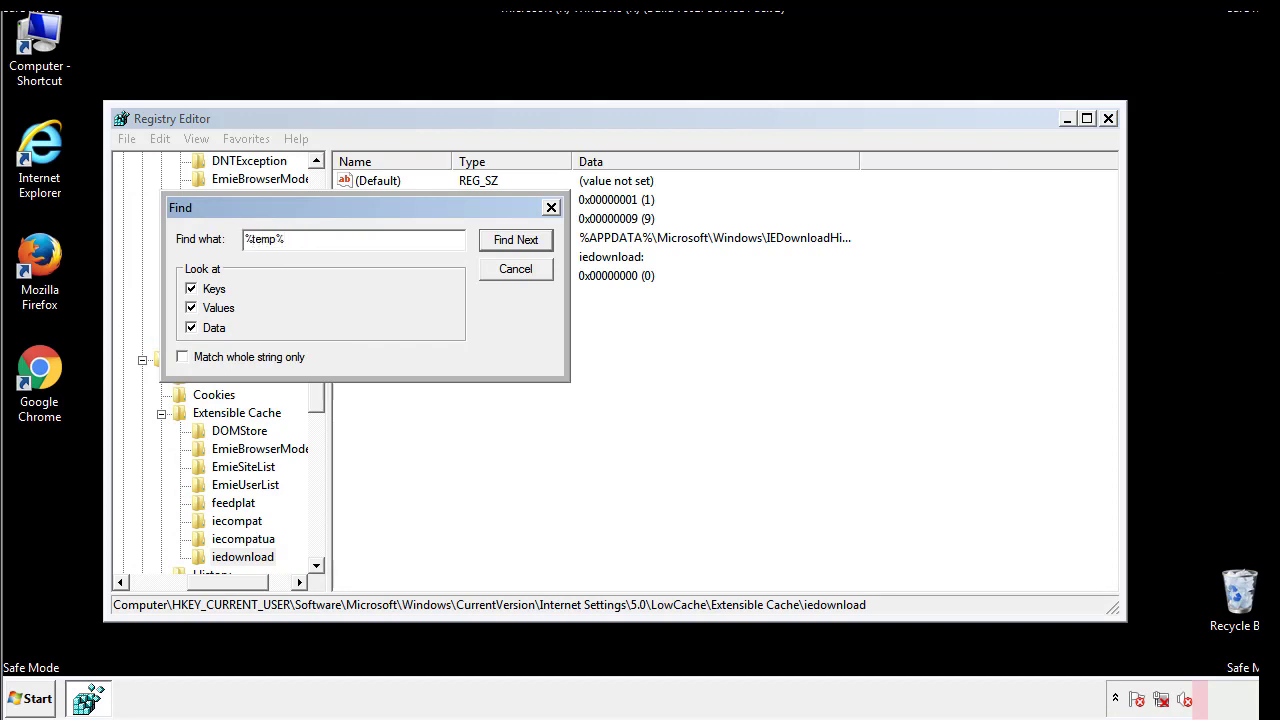
{"action": "left_click", "coordinate": [516, 240]}
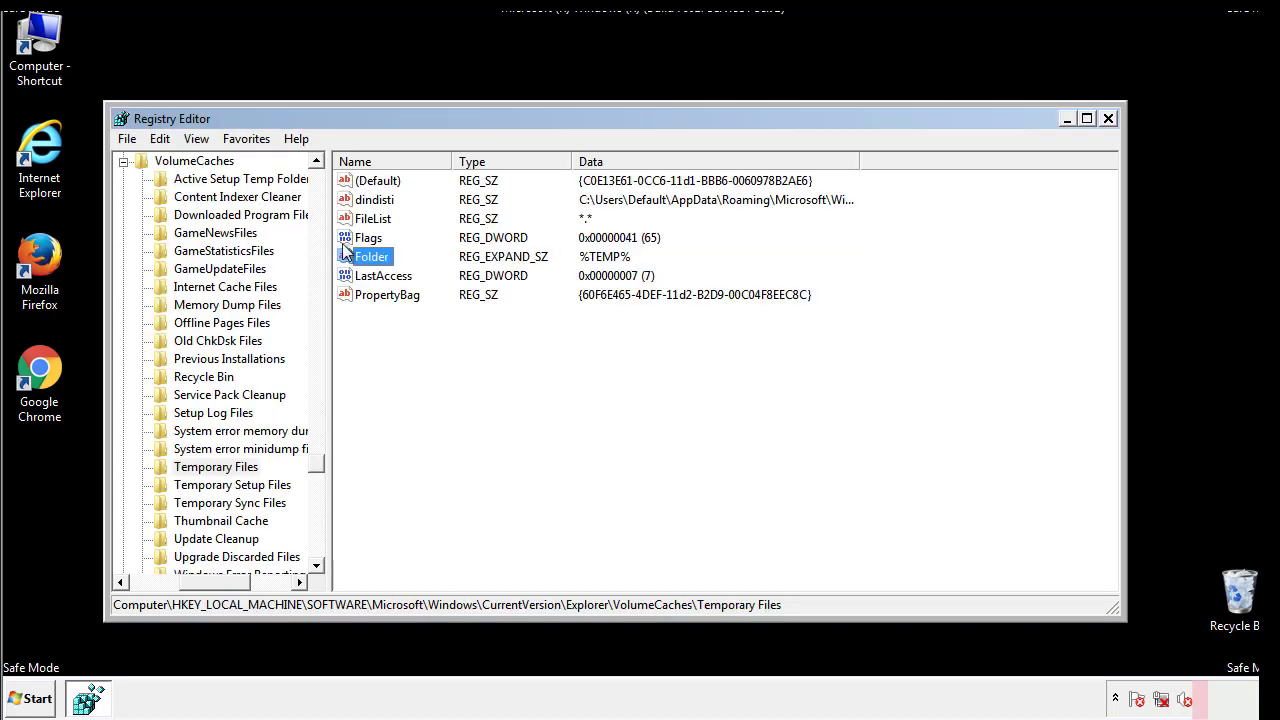
Step: Delete all values of the Temporary Files key, leaving only the unset (Default) value
{"action": "left_click", "coordinate": [418, 328]}
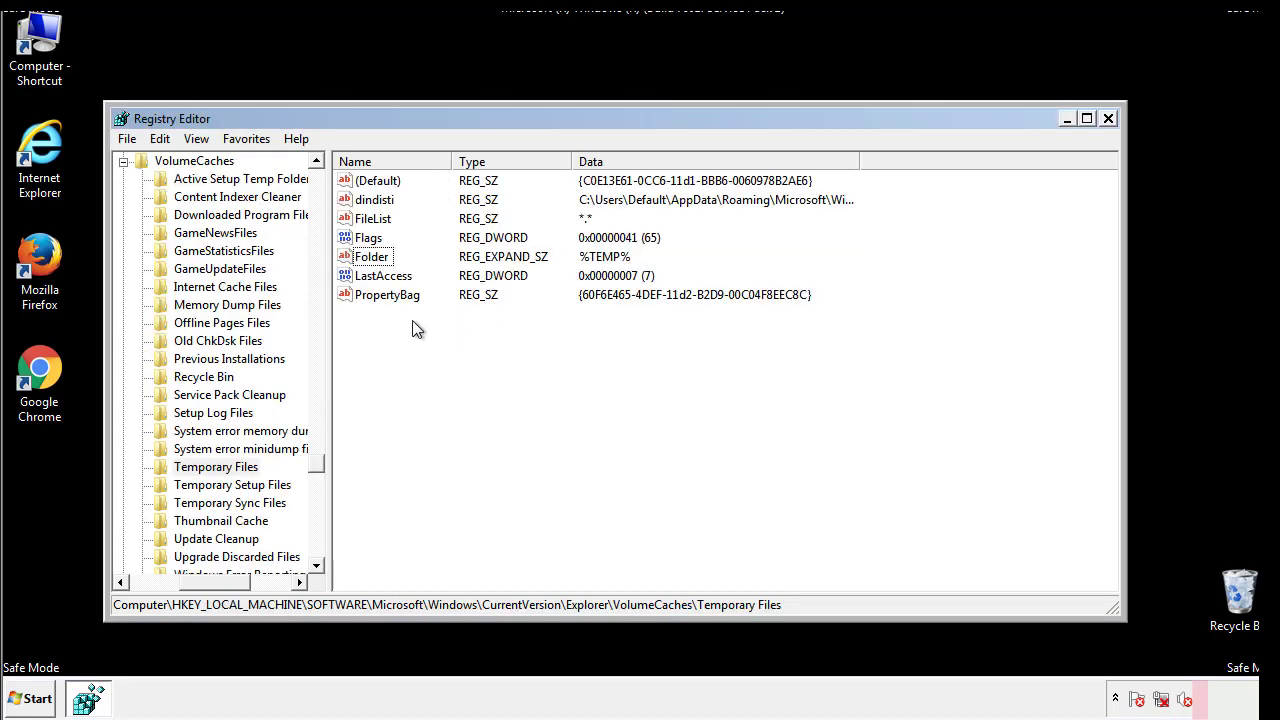
{"action": "key", "text": "ctrl+a"}
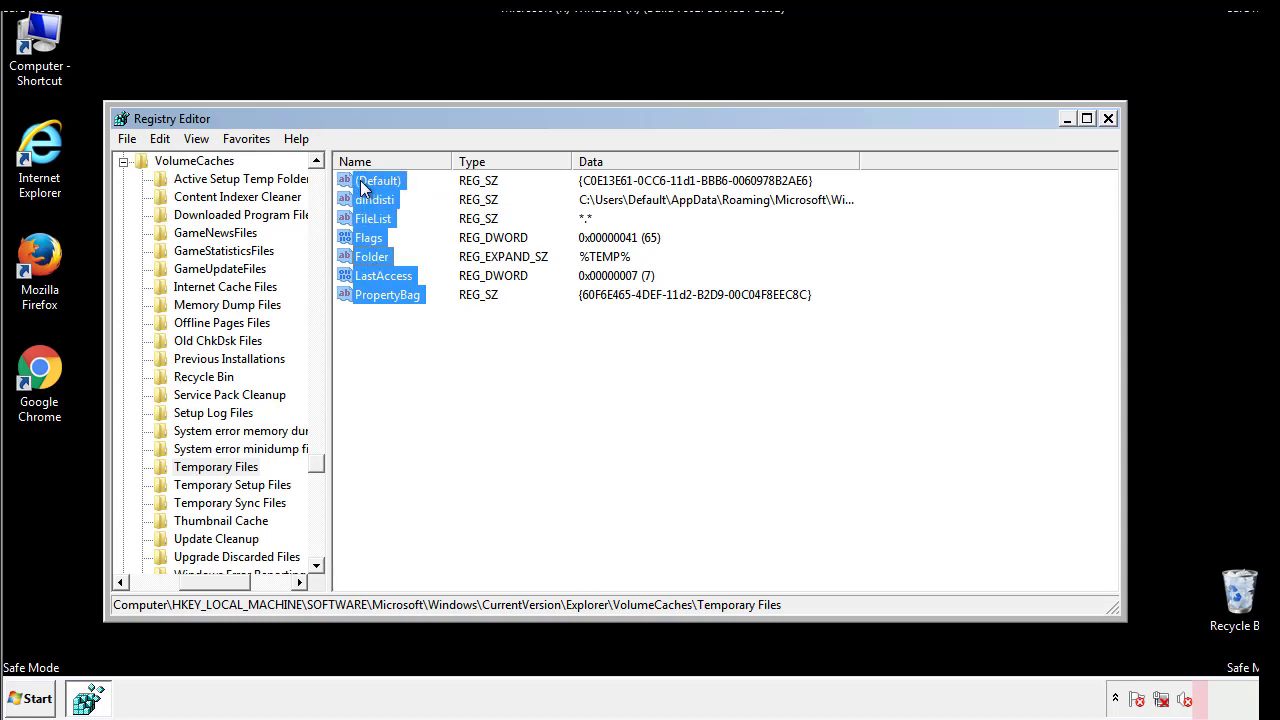
{"action": "right_click", "coordinate": [378, 180]}
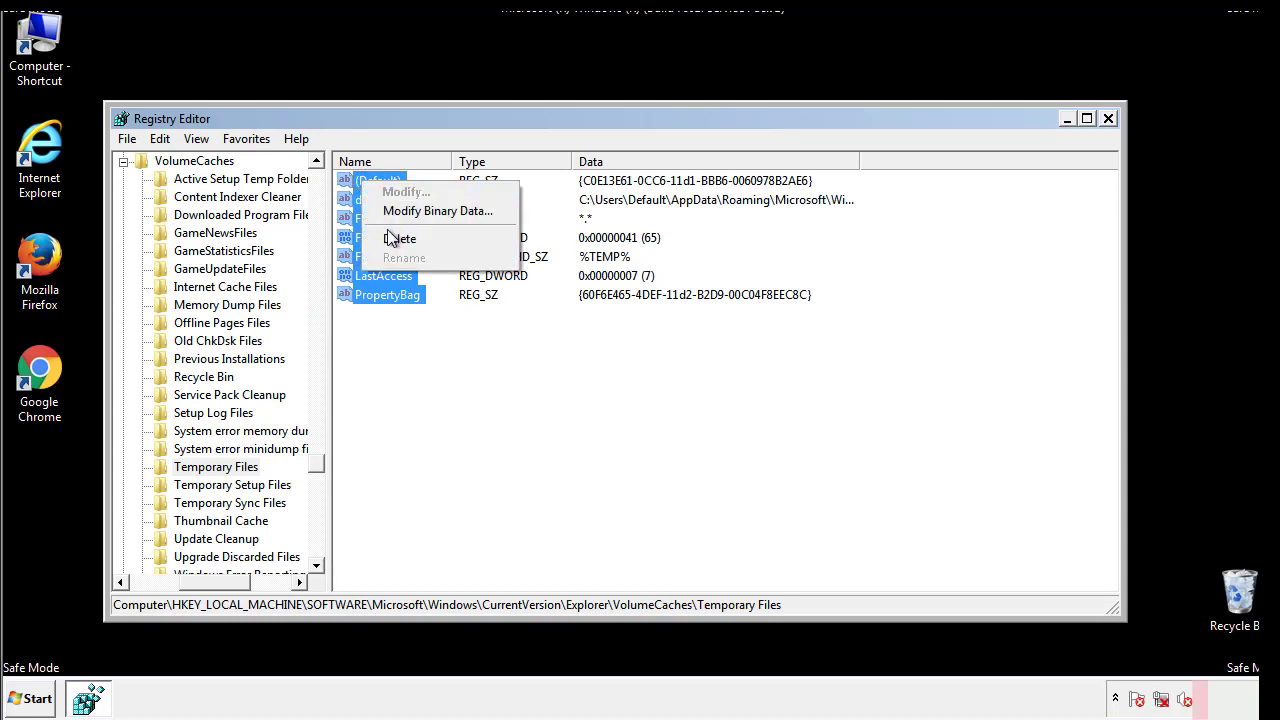
{"action": "left_click", "coordinate": [400, 238]}
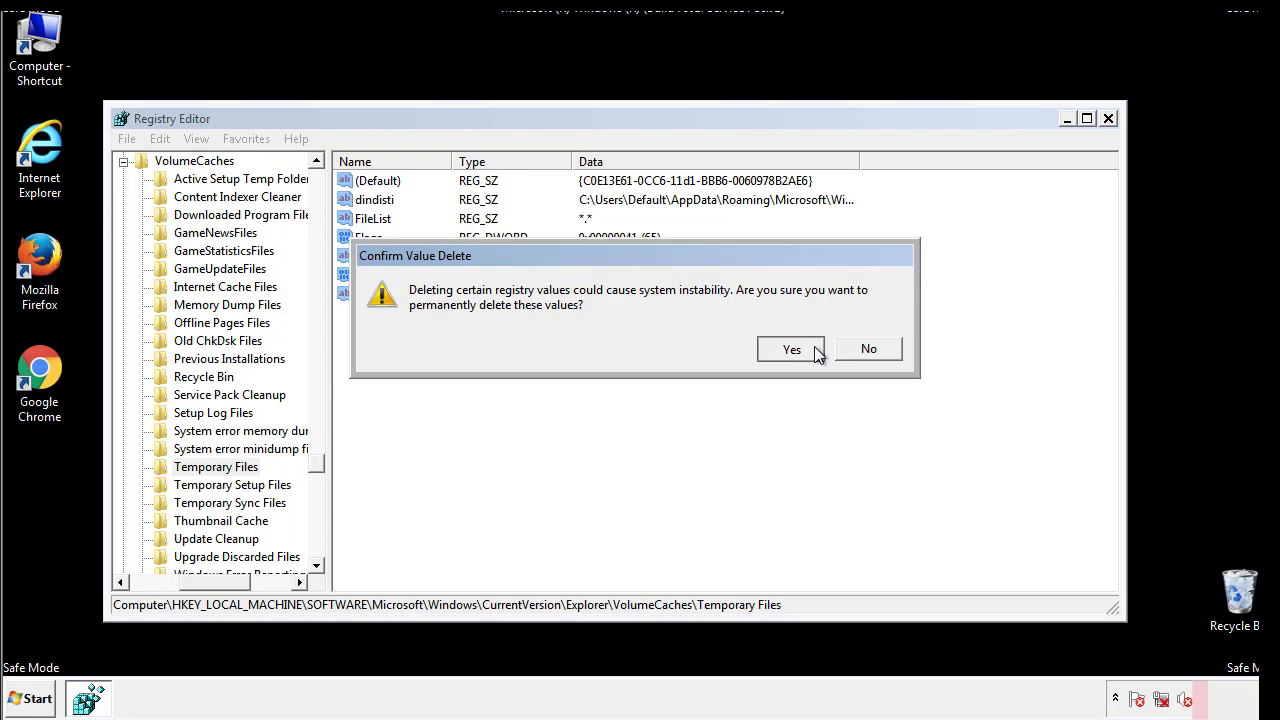
{"action": "left_click", "coordinate": [792, 348]}
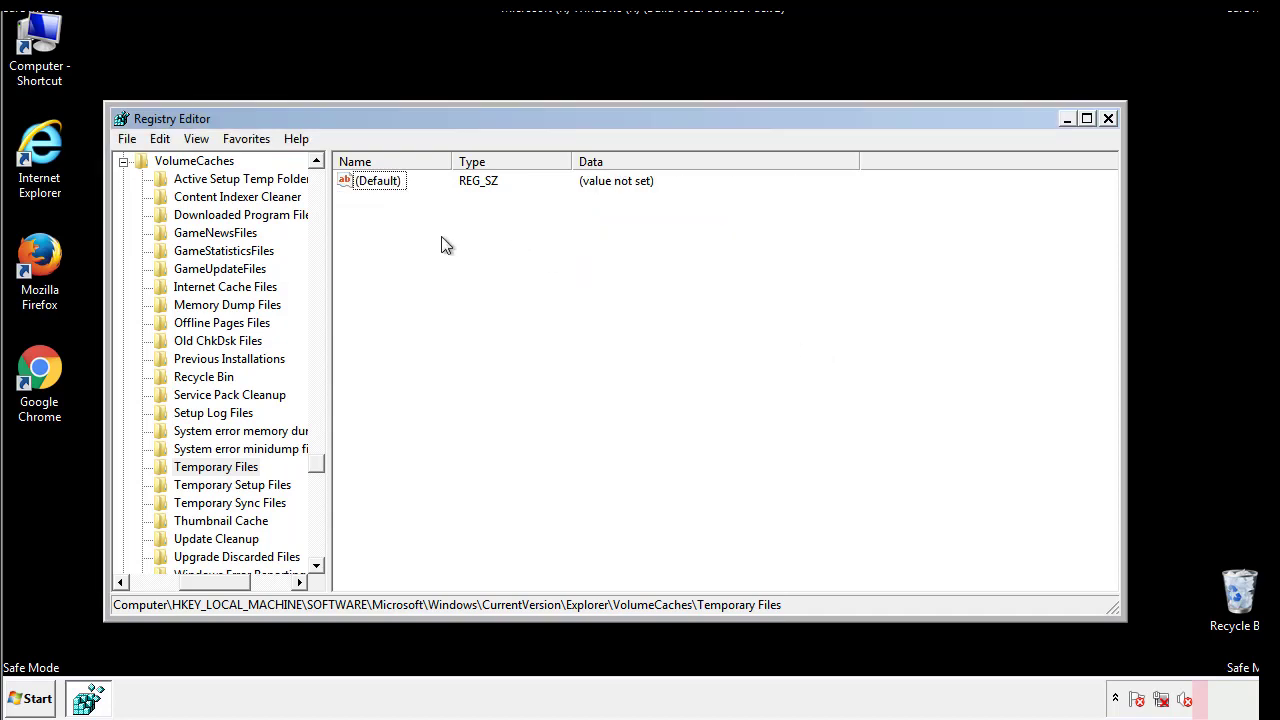
{"action": "mouse_move", "coordinate": [1108, 120]}
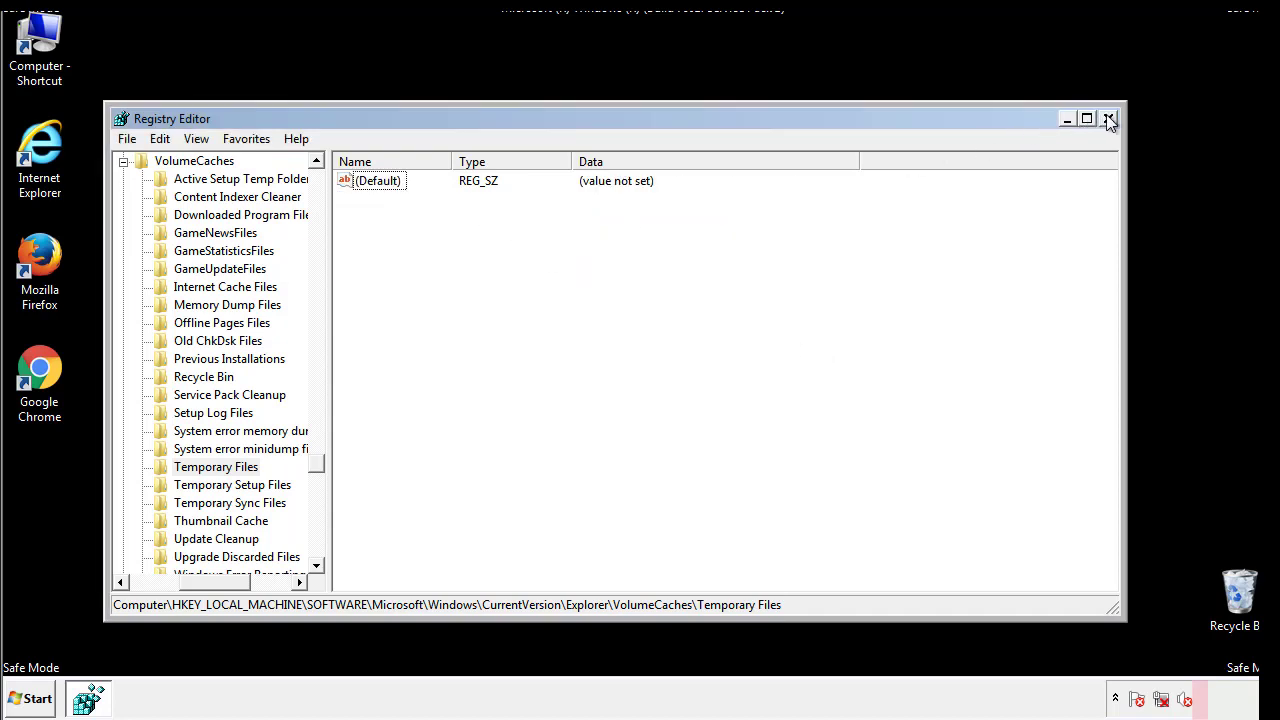
Step: Close Registry Editor and search the Start menu for msconfig
{"action": "left_click", "coordinate": [1108, 118]}
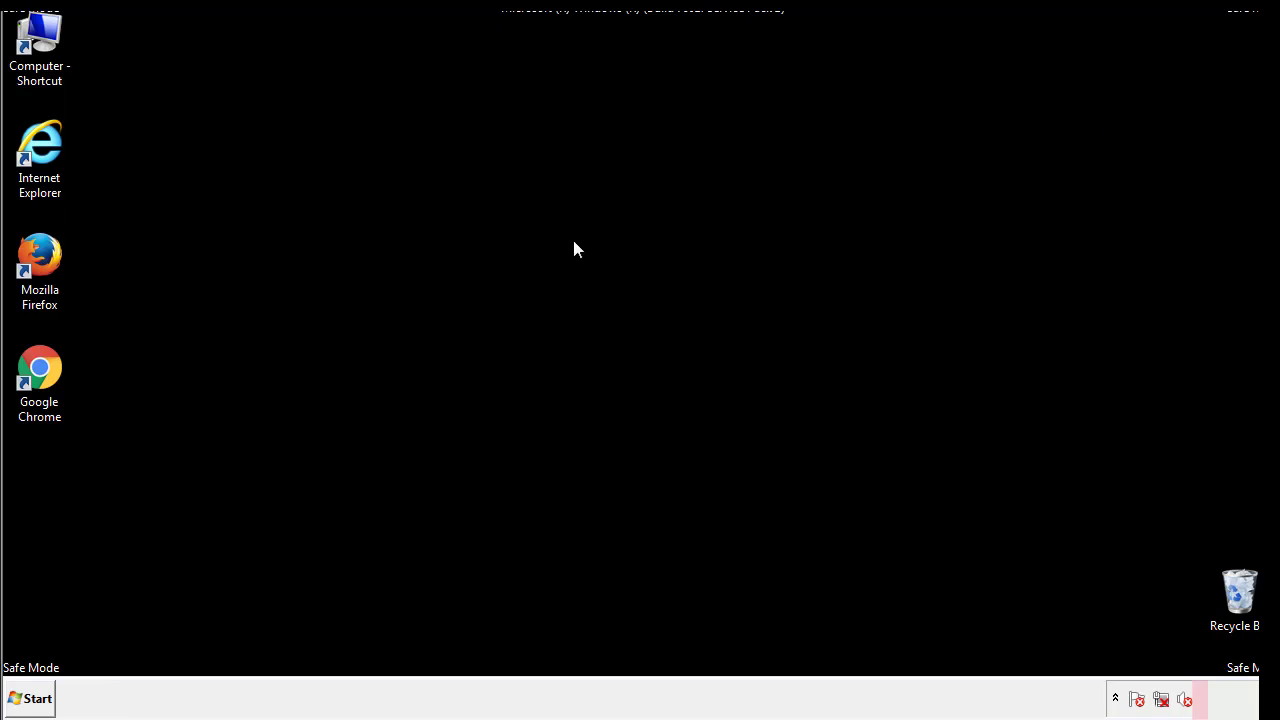
{"action": "mouse_move", "coordinate": [52, 502]}
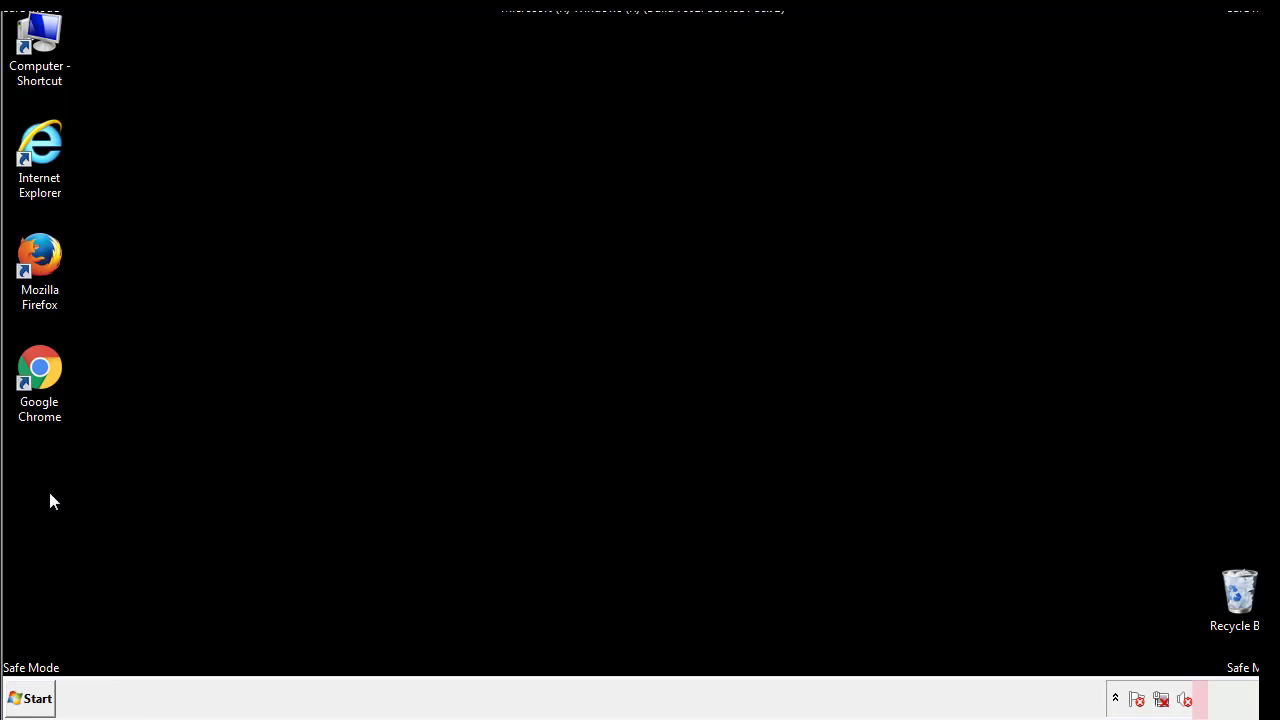
{"action": "left_click", "coordinate": [28, 698]}
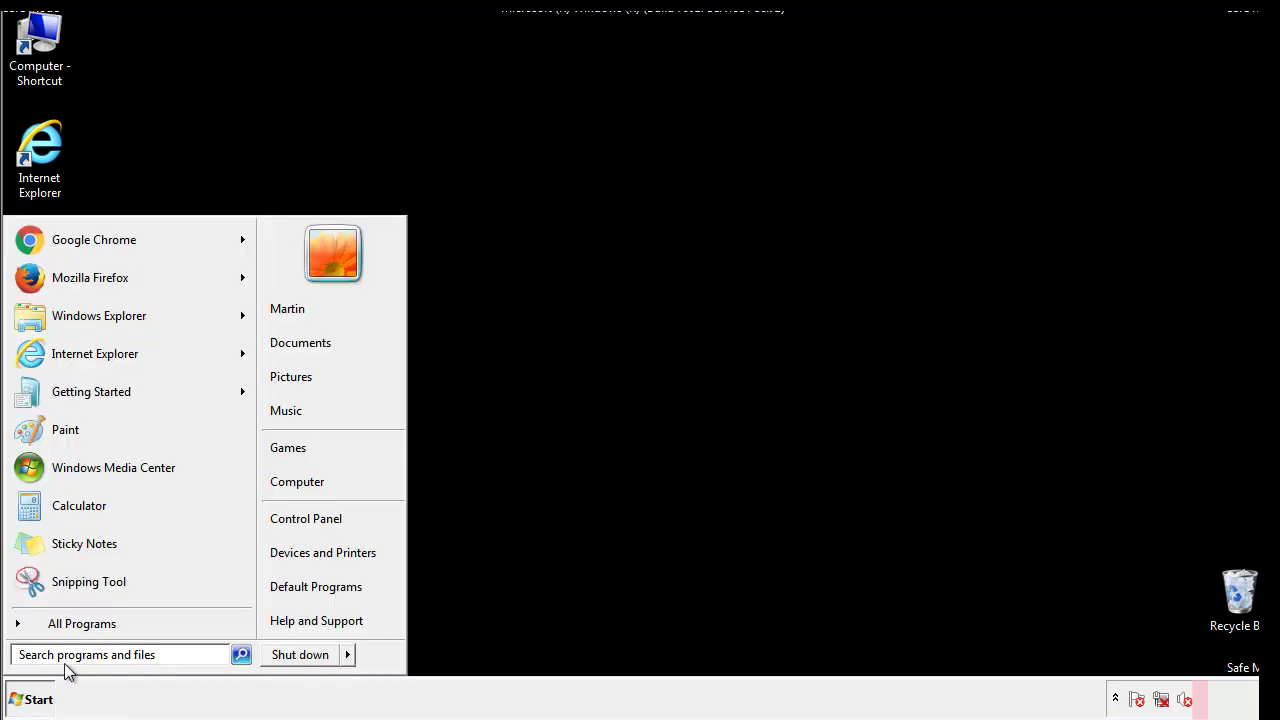
{"action": "type", "text": "msconfig"}
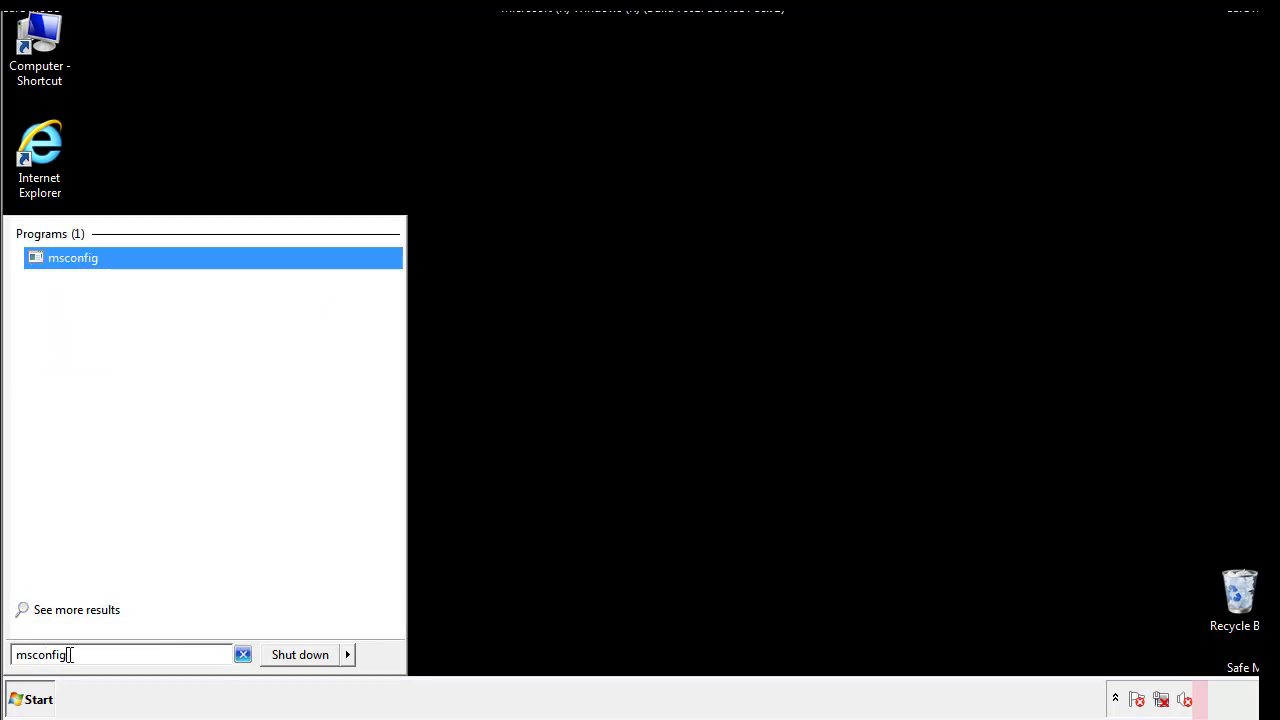
Step: In msconfig's Boot tab turn off Safe boot, apply it and restart the computer
{"action": "left_click", "coordinate": [72, 256]}
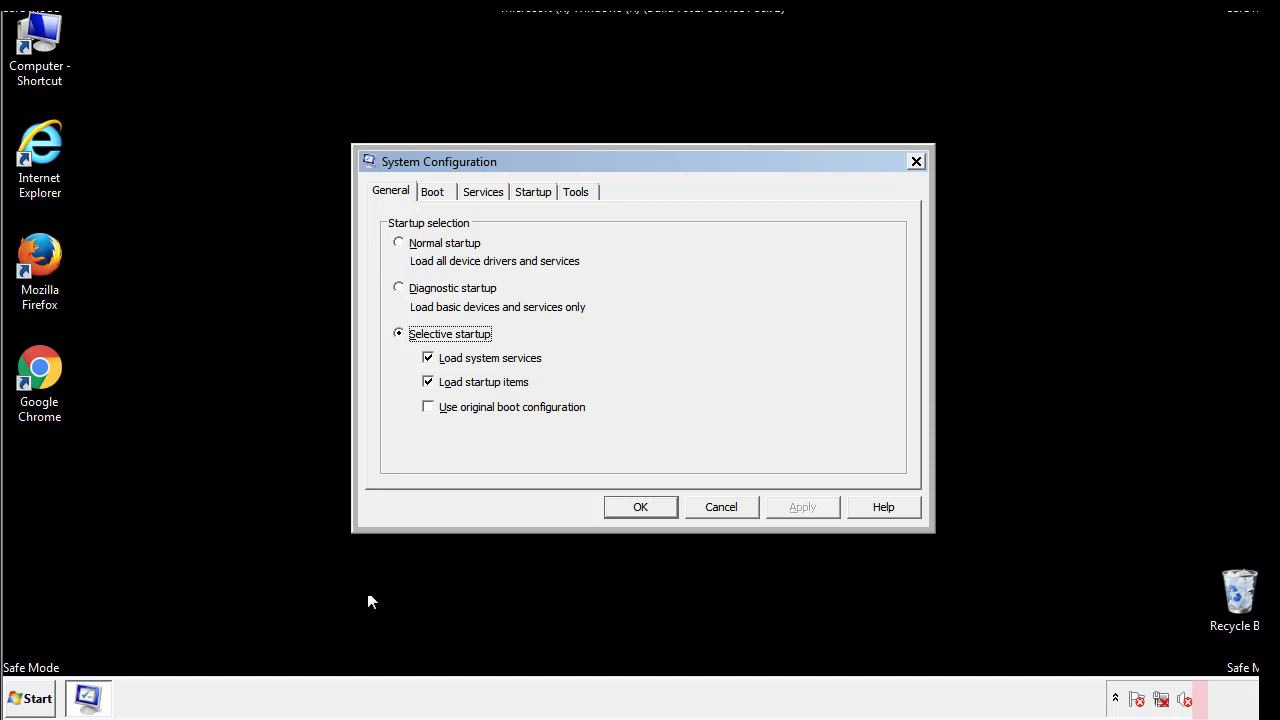
{"action": "left_click", "coordinate": [432, 192]}
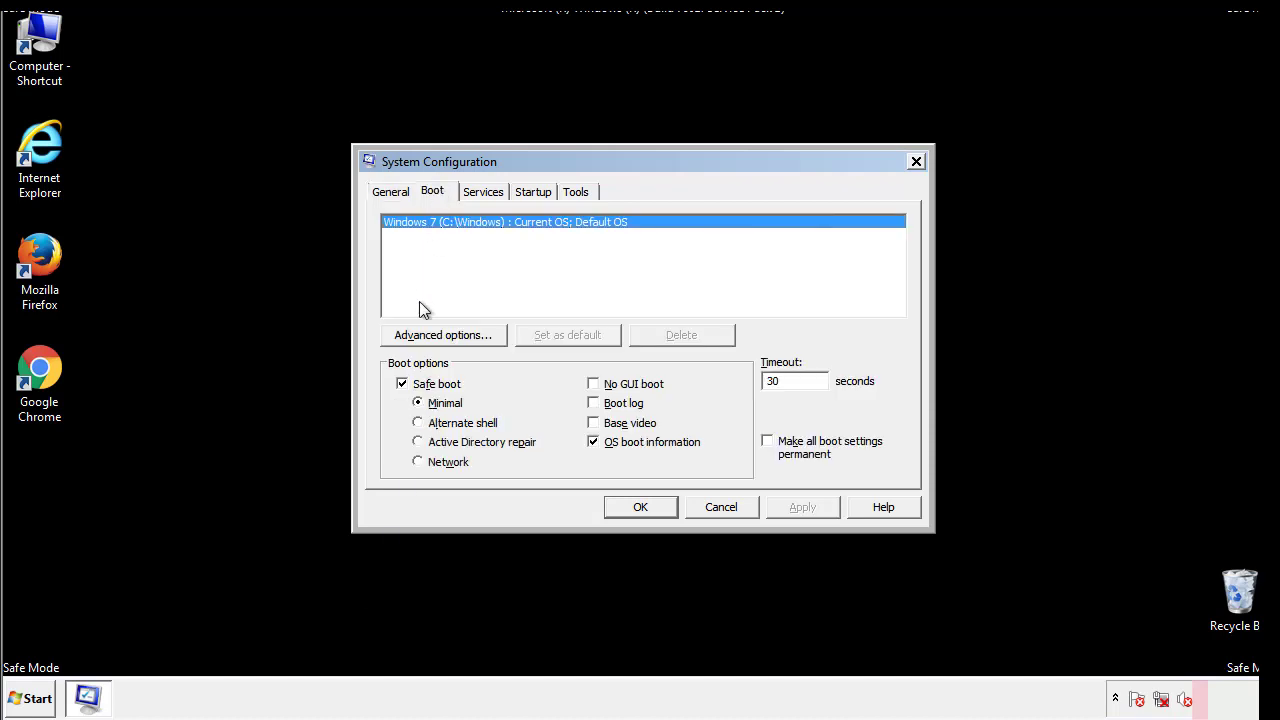
{"action": "left_click", "coordinate": [402, 384]}
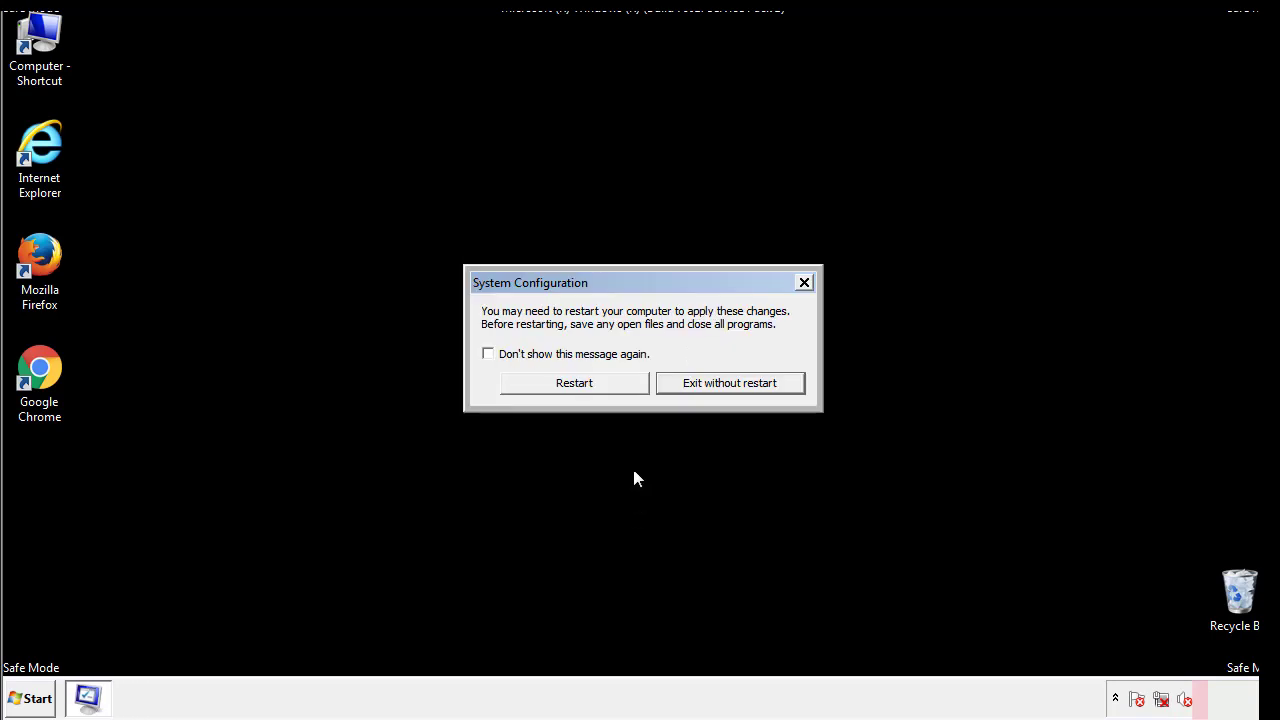
{"action": "left_click", "coordinate": [574, 382]}
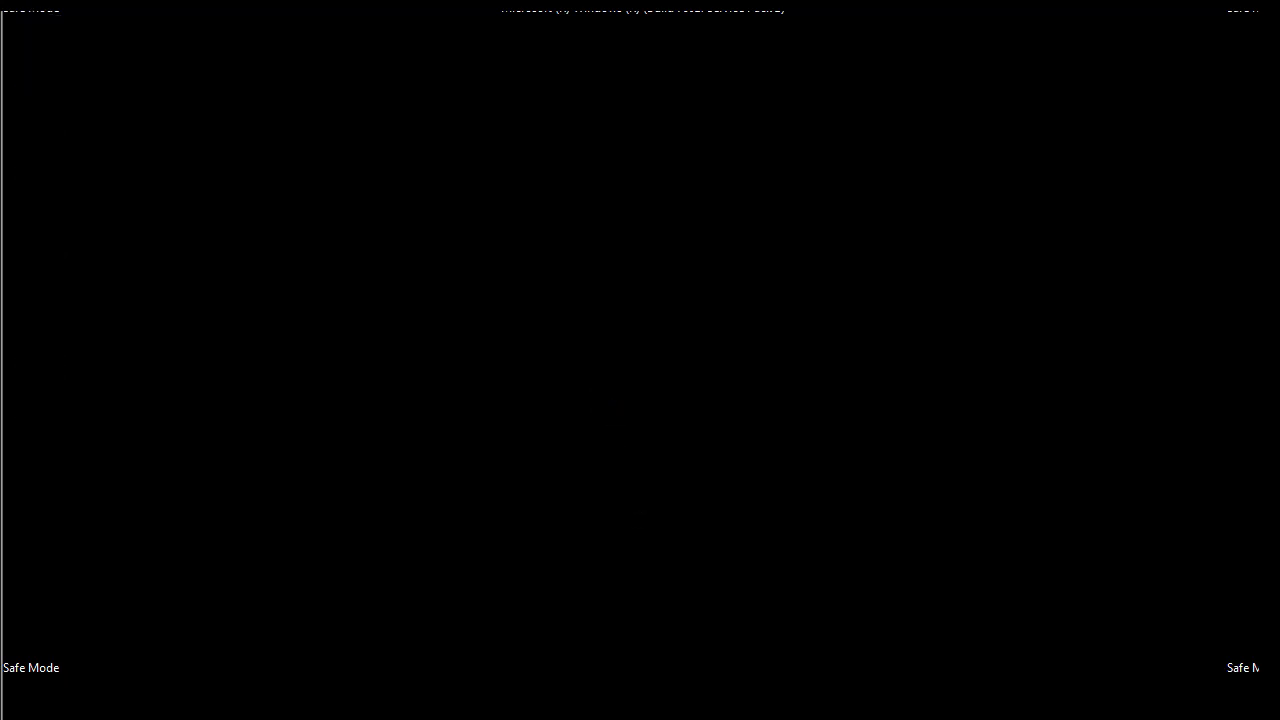